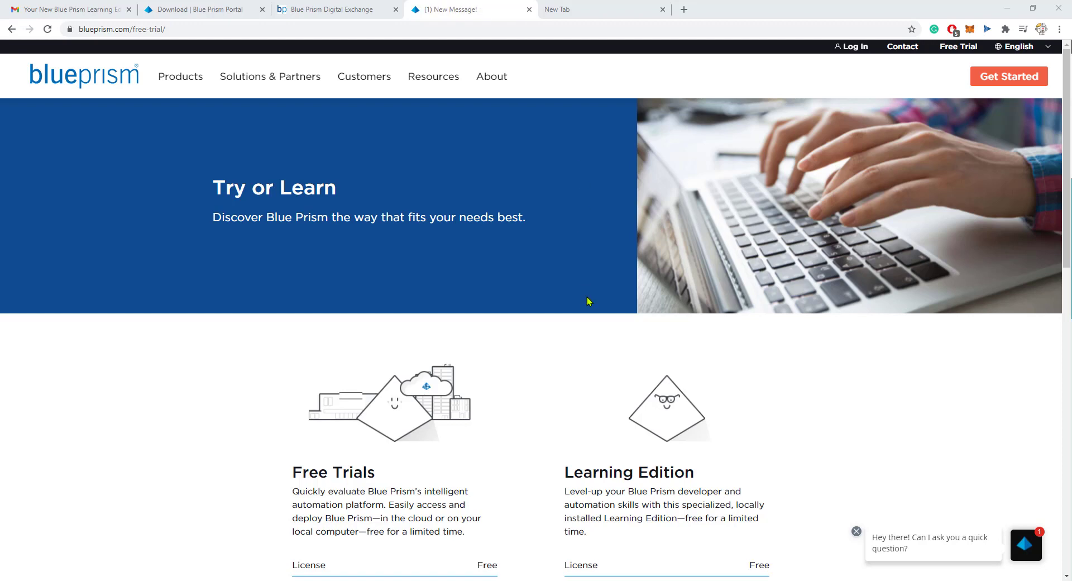
Step: Open the Learning Edition listing via Learn More and request Get Learning Edition
{"action": "scroll", "scroll_direction": "down", "scroll_amount": 3}
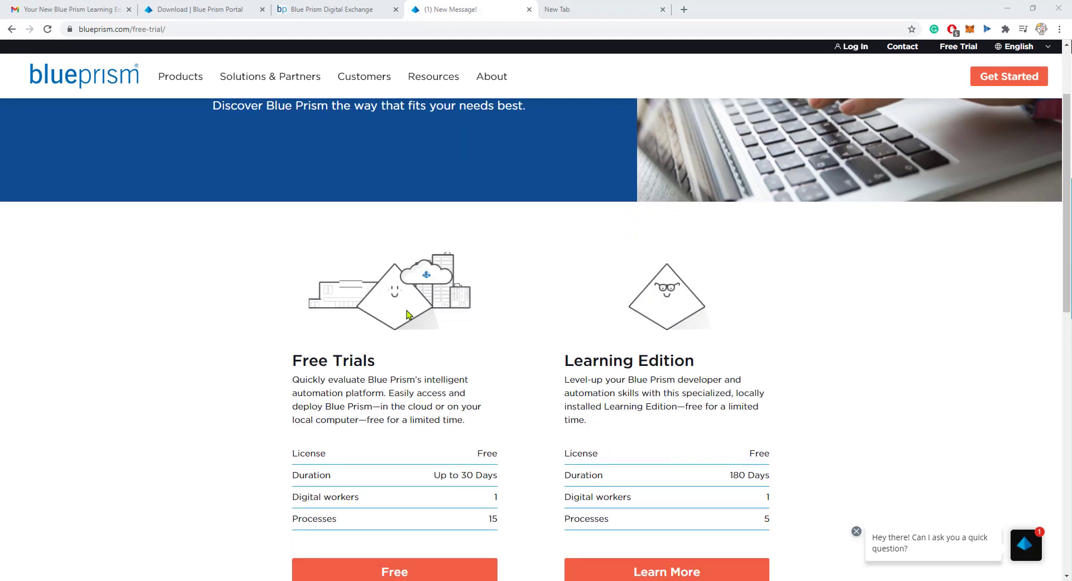
{"action": "scroll", "scroll_direction": "down", "scroll_amount": 3}
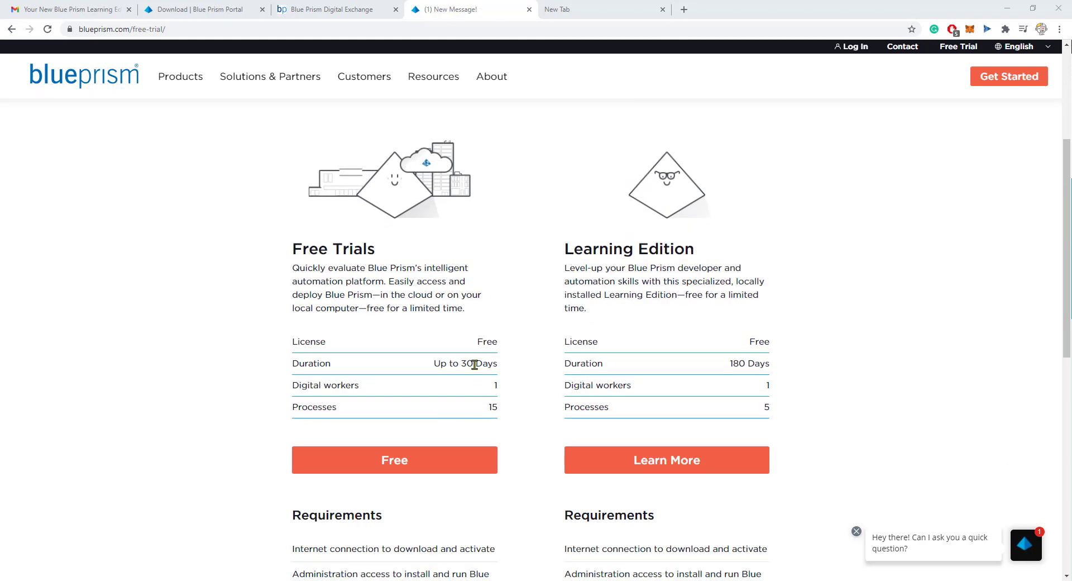
{"action": "mouse_move", "coordinate": [518, 276]}
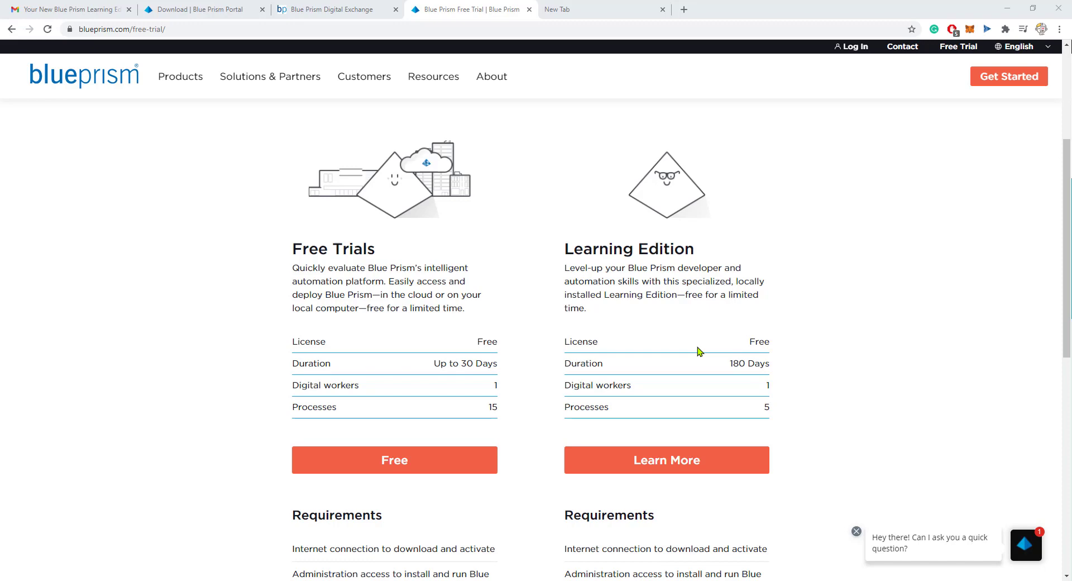
{"action": "scroll", "scroll_direction": "down", "scroll_amount": 3}
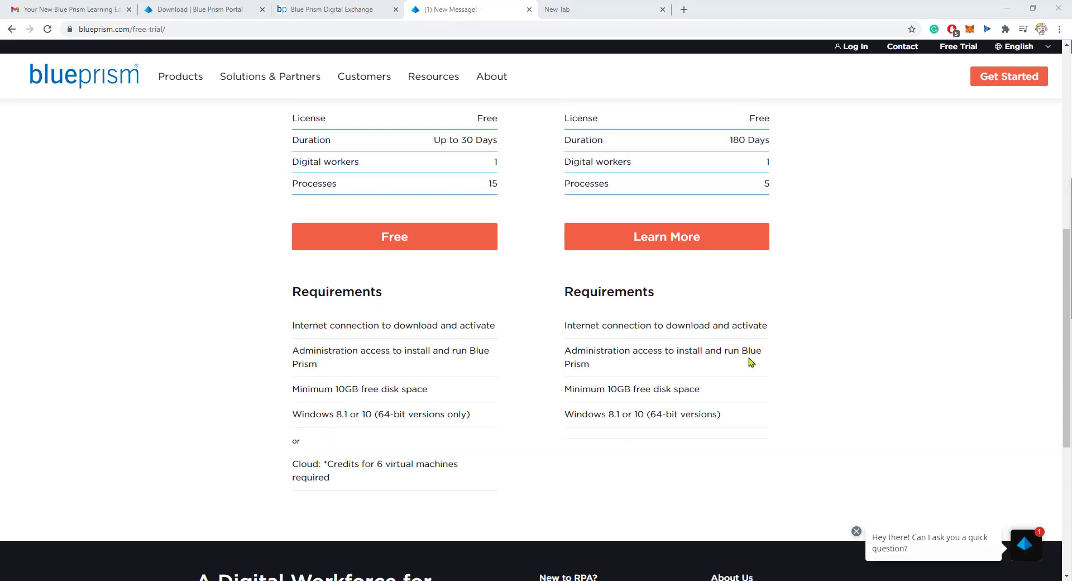
{"action": "scroll", "scroll_direction": "up", "scroll_amount": 3}
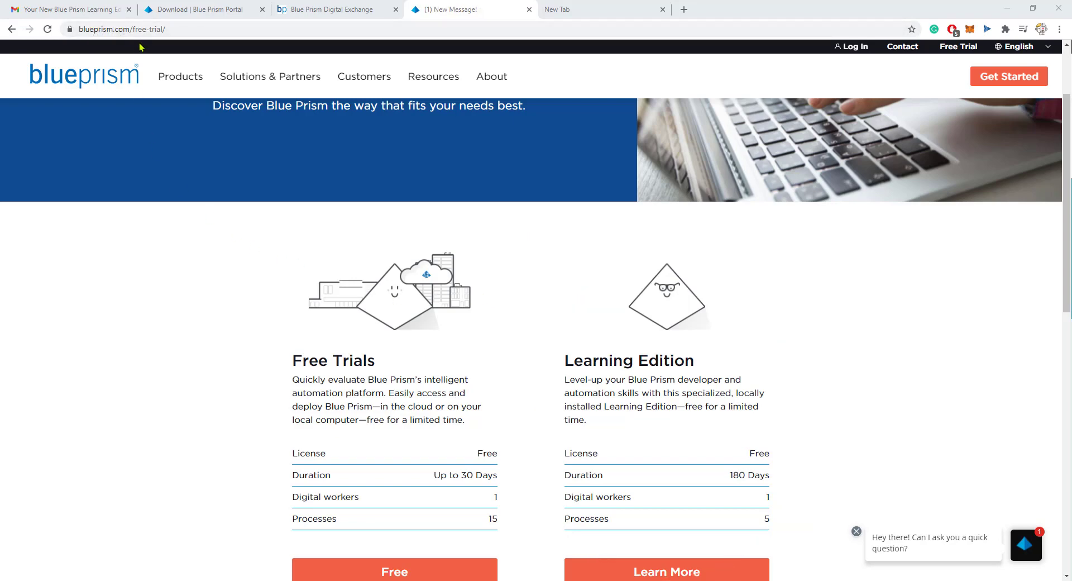
{"action": "scroll", "scroll_direction": "down", "scroll_amount": 3}
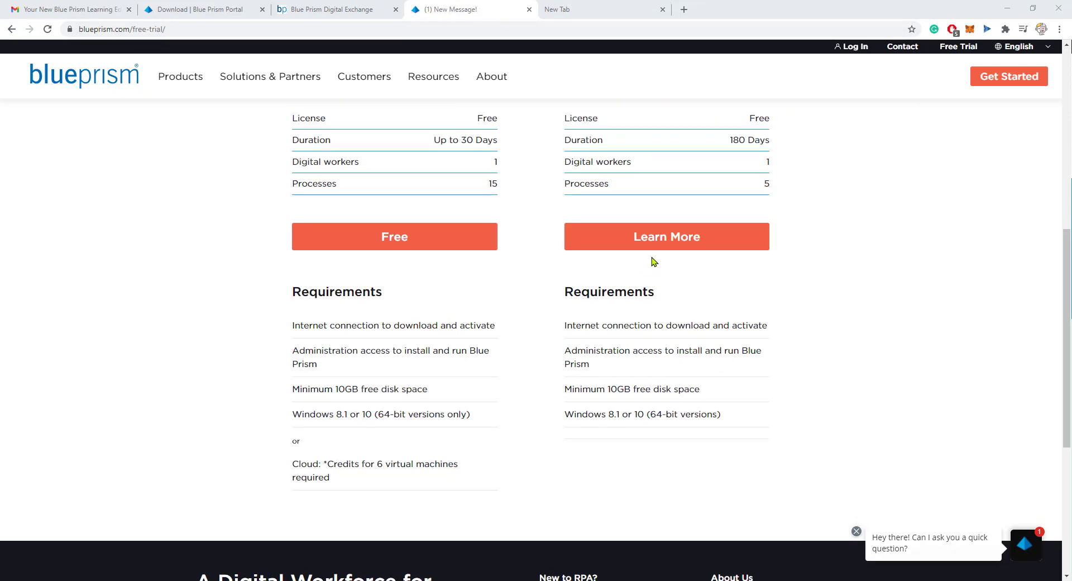
{"action": "scroll", "scroll_direction": "up", "scroll_amount": 3}
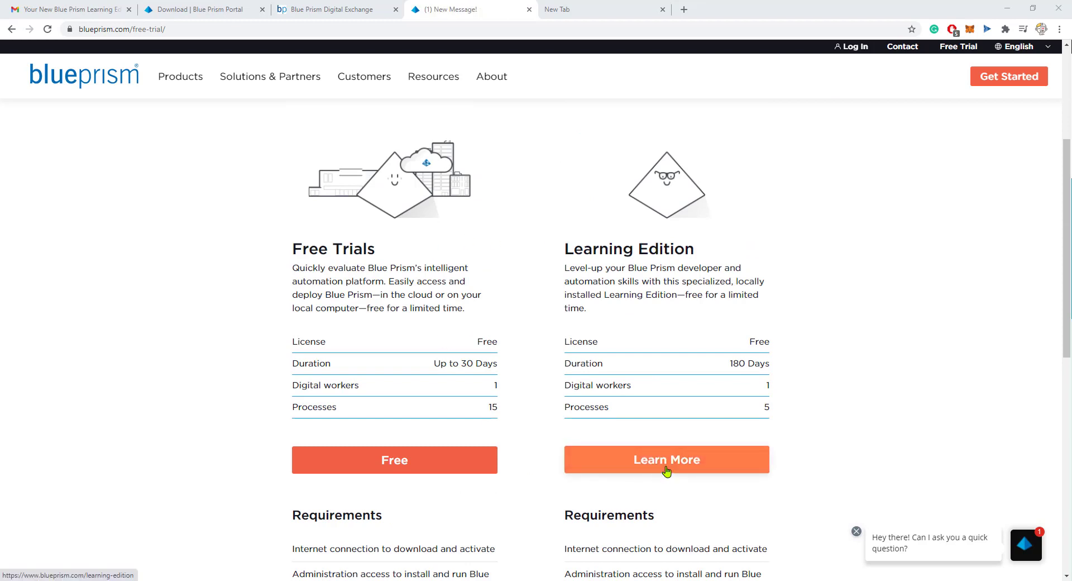
{"action": "left_click", "coordinate": [667, 459]}
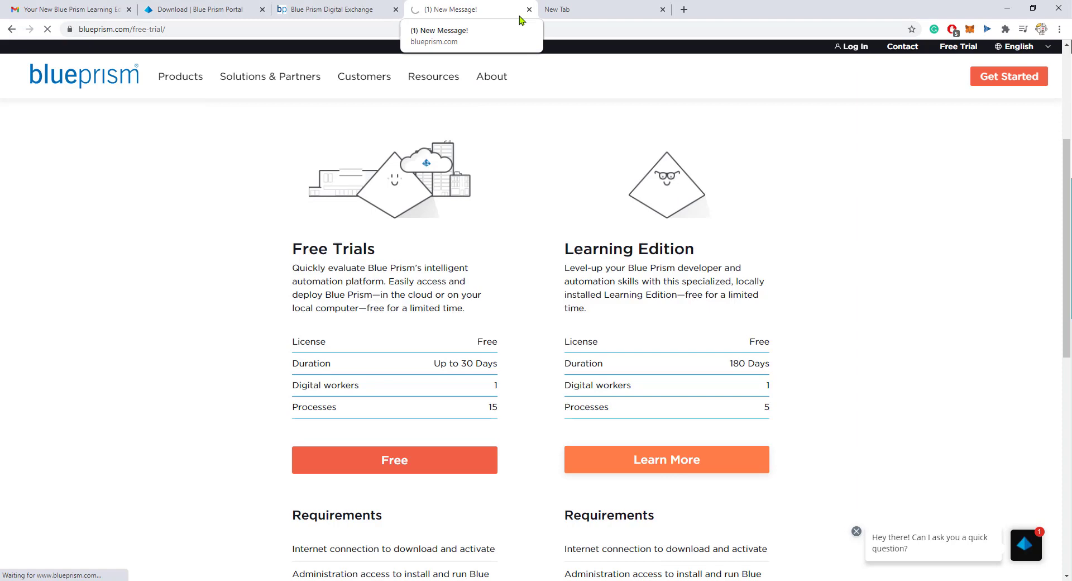
{"action": "left_click", "coordinate": [665, 459]}
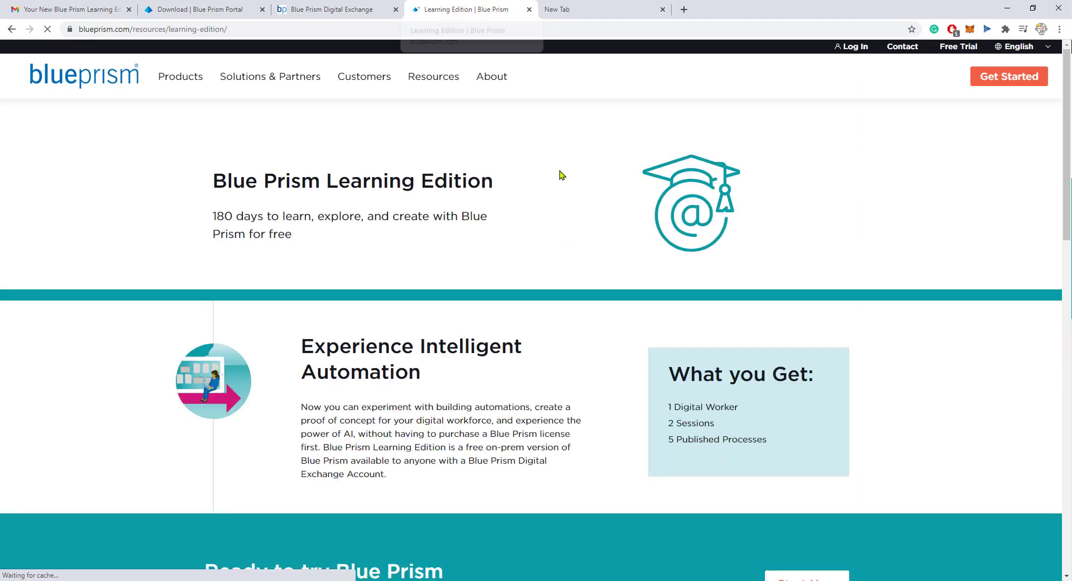
{"action": "scroll", "scroll_direction": "down", "scroll_amount": 3}
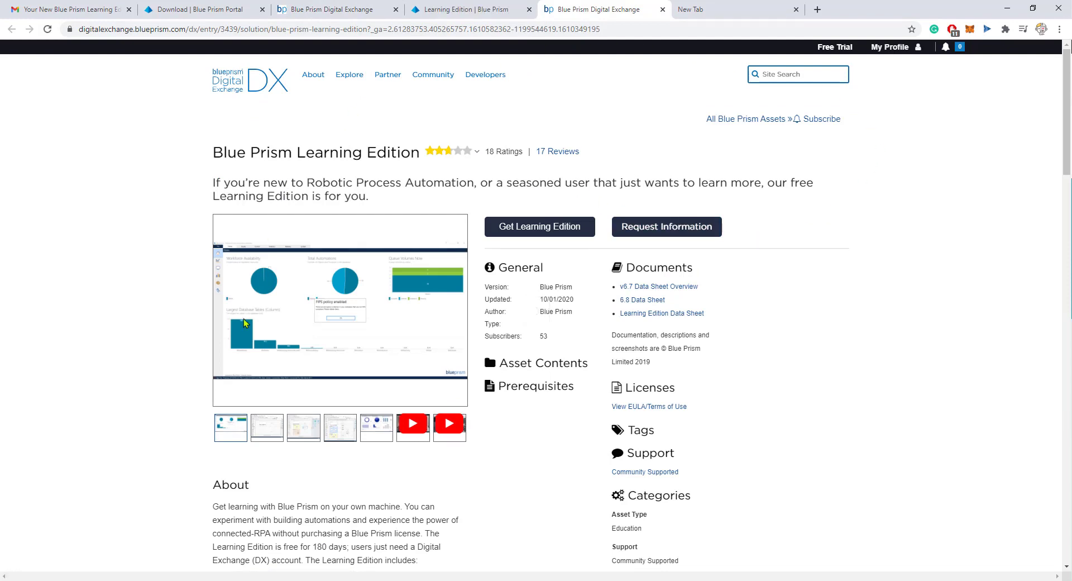
{"action": "mouse_move", "coordinate": [607, 221]}
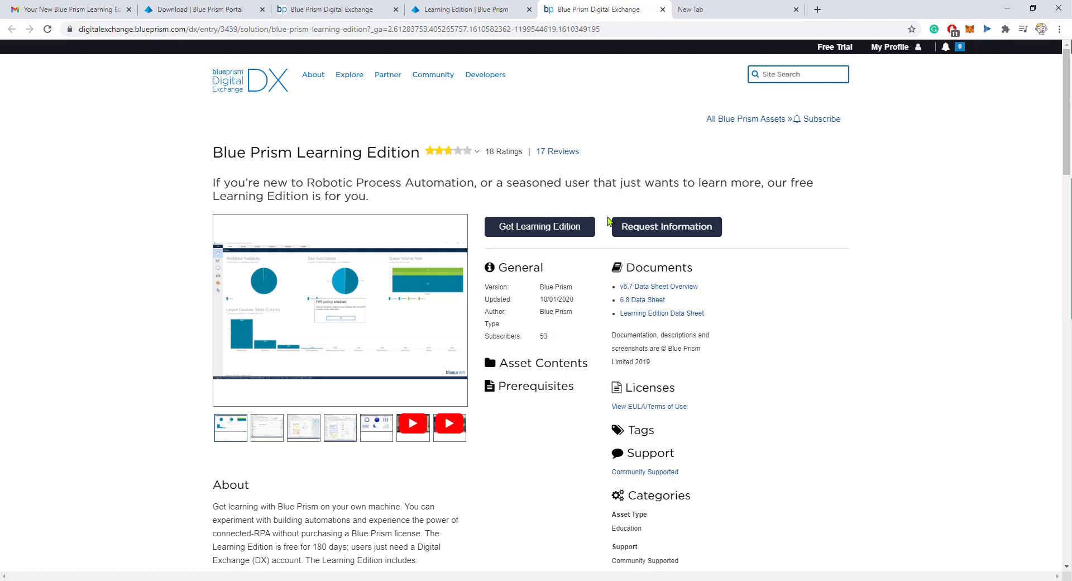
{"action": "mouse_move", "coordinate": [258, 192]}
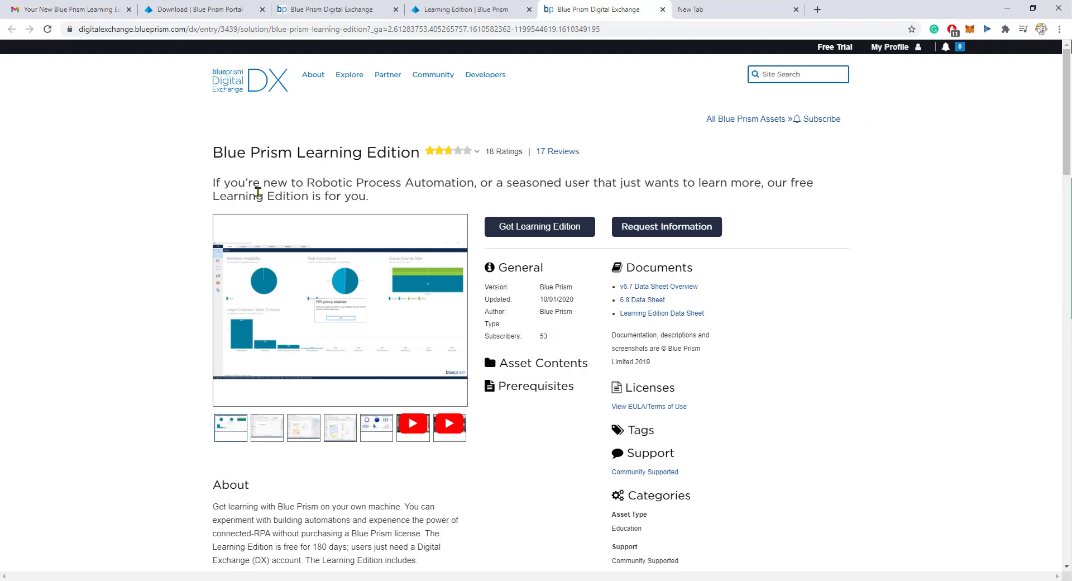
{"action": "mouse_move", "coordinate": [833, 102]}
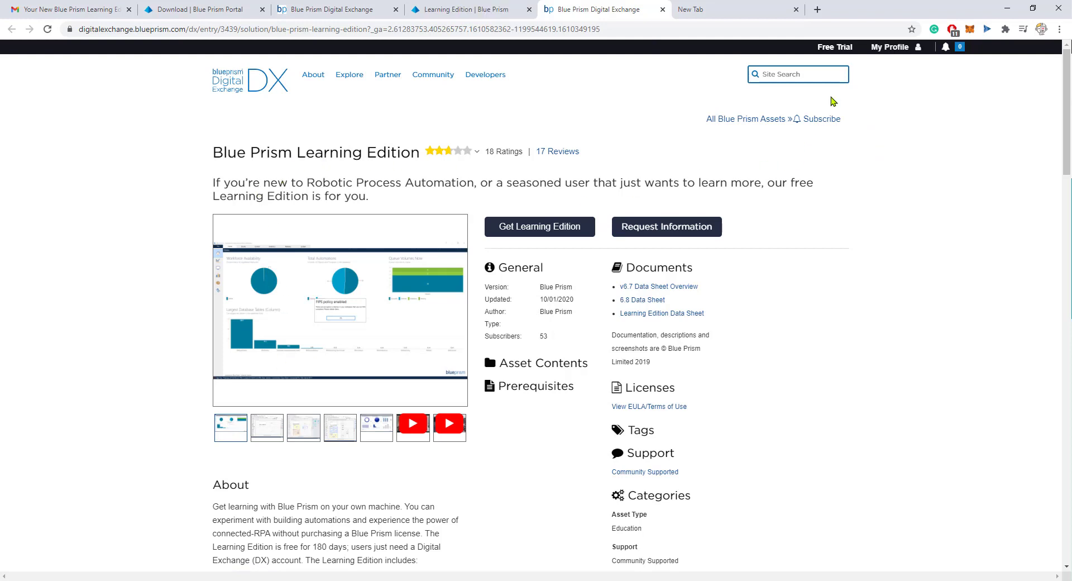
{"action": "mouse_move", "coordinate": [948, 46]}
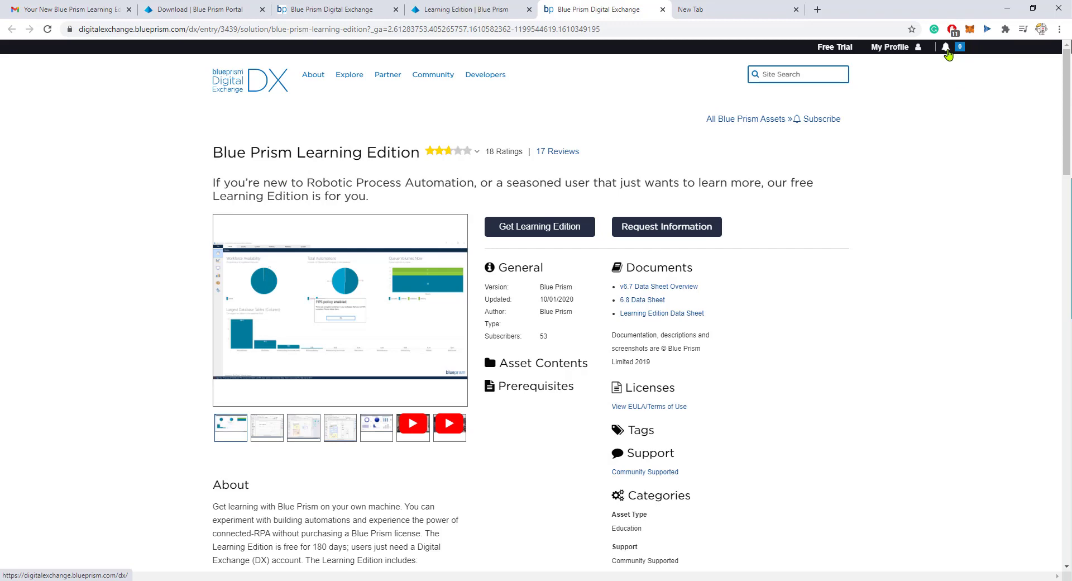
{"action": "mouse_move", "coordinate": [837, 353]}
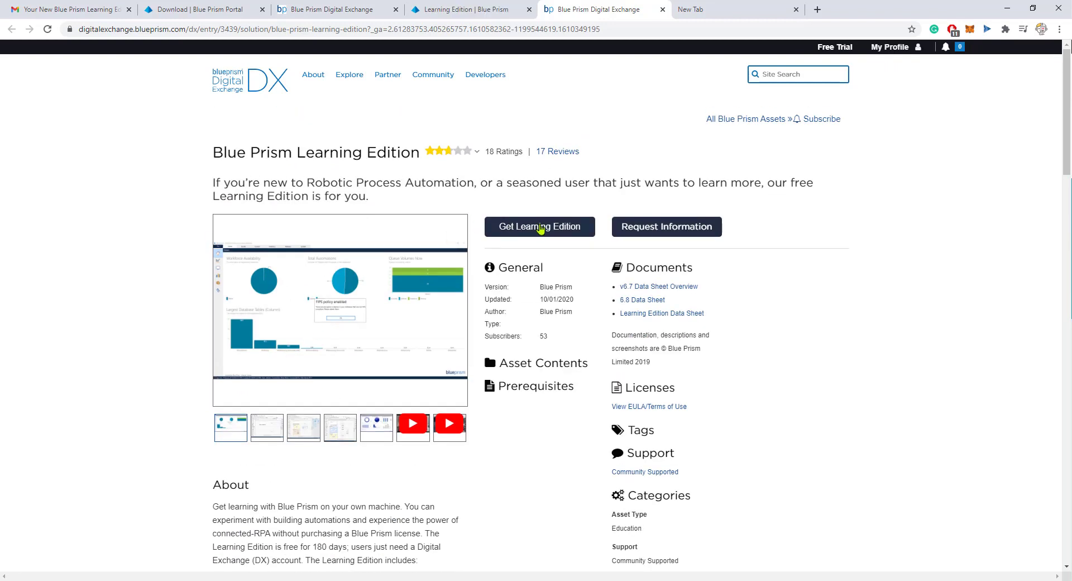
{"action": "mouse_move", "coordinate": [508, 236]}
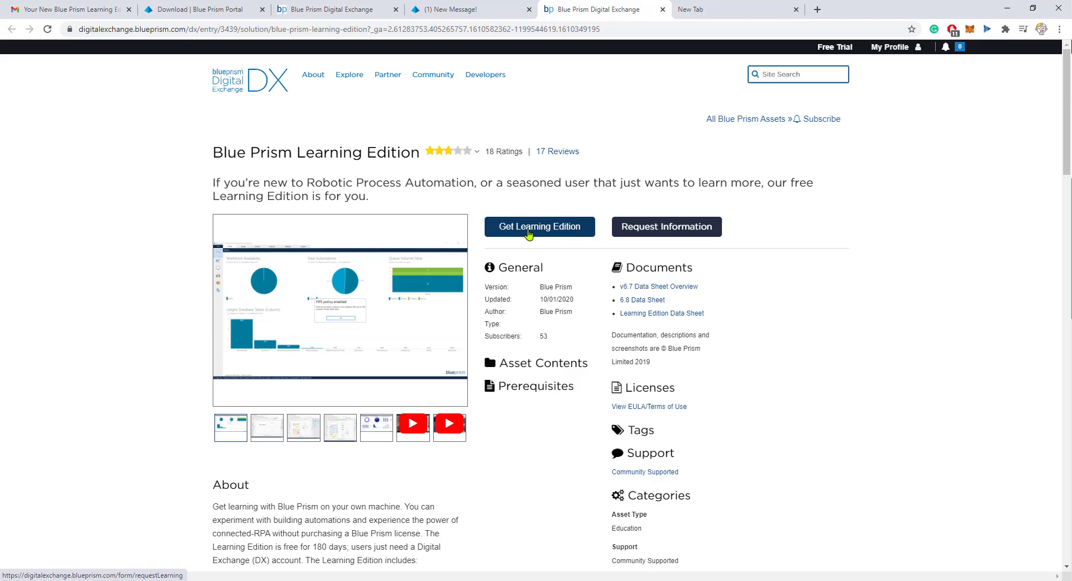
{"action": "left_click", "coordinate": [539, 226]}
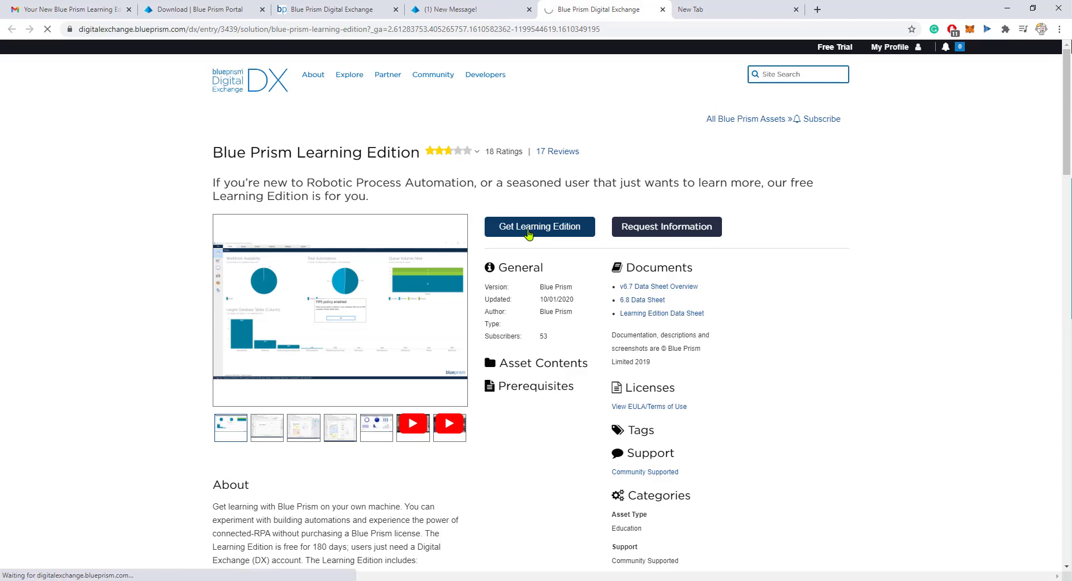
Step: Load the Request Blue Prism Learning Edition form with name and company prefilled
{"action": "left_click", "coordinate": [539, 226]}
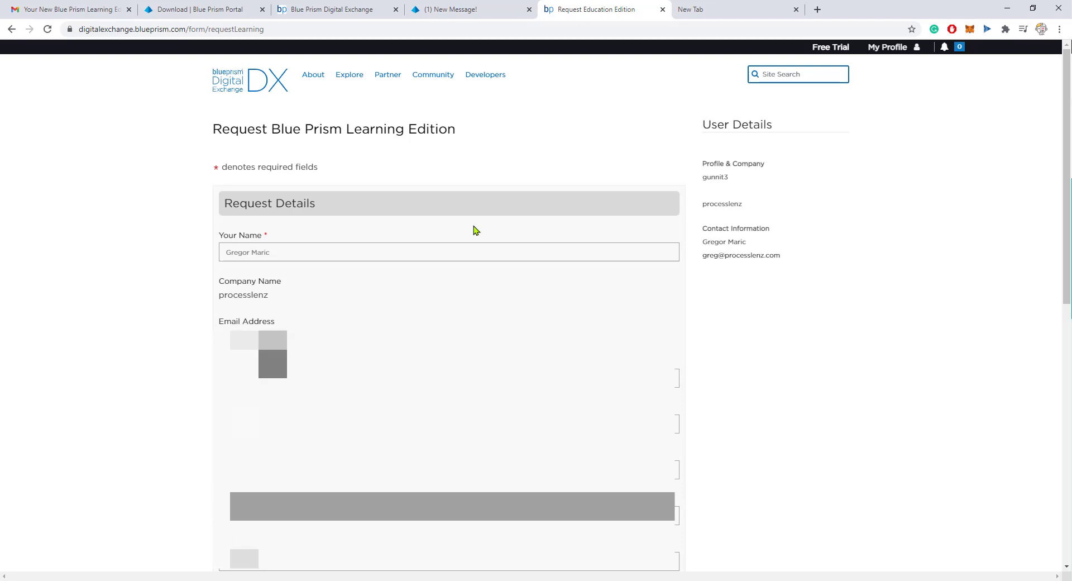
{"action": "mouse_move", "coordinate": [381, 210]}
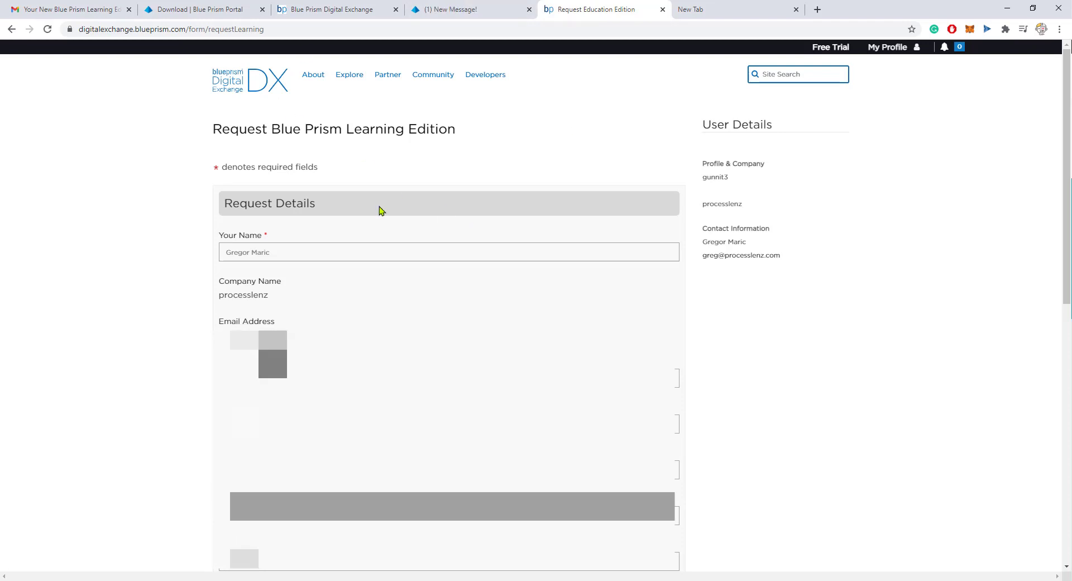
{"action": "mouse_move", "coordinate": [388, 226]}
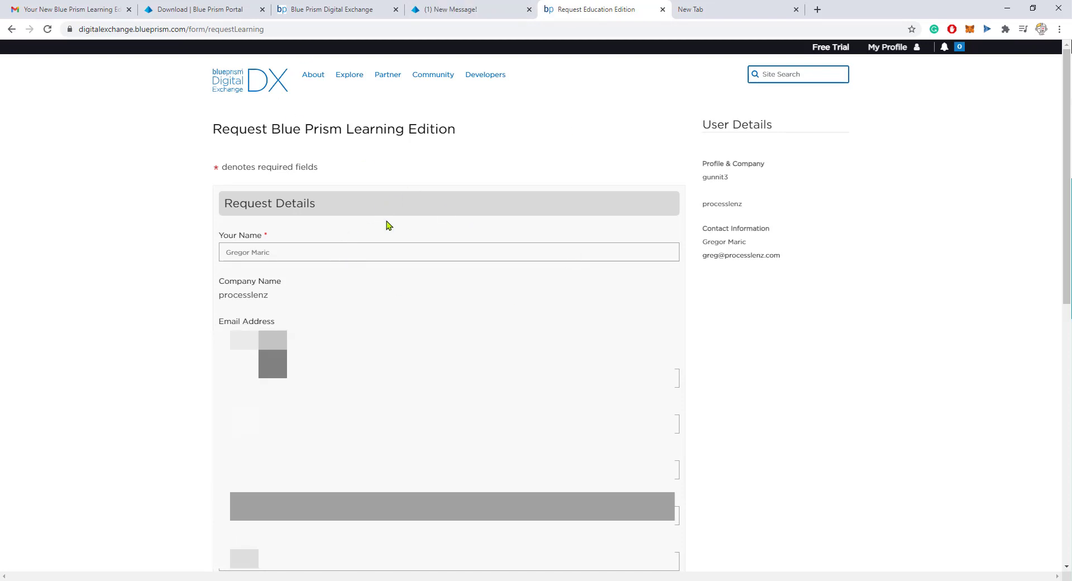
{"action": "mouse_move", "coordinate": [517, 273]}
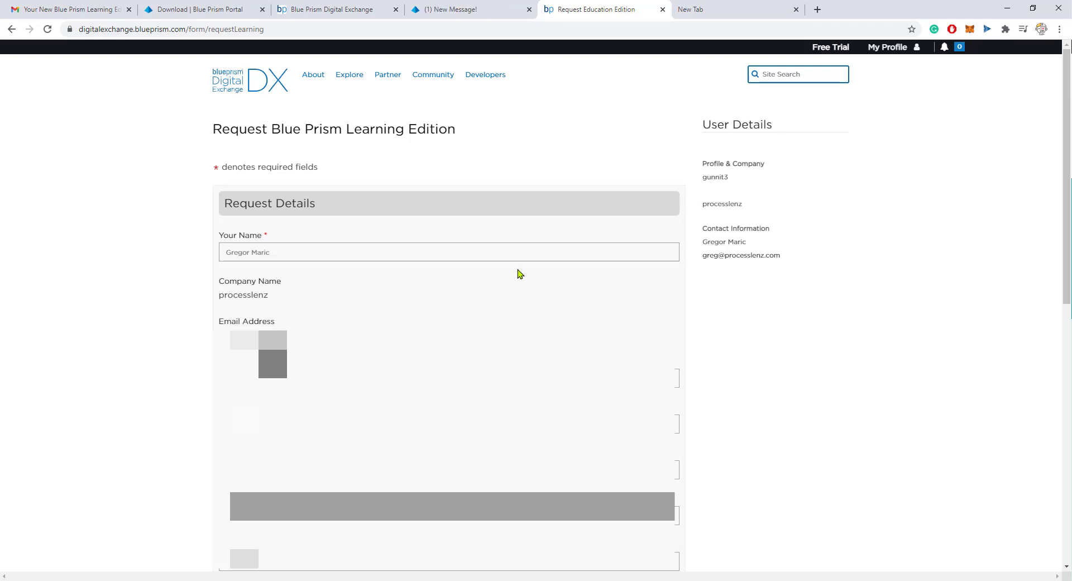
{"action": "mouse_move", "coordinate": [174, 58]}
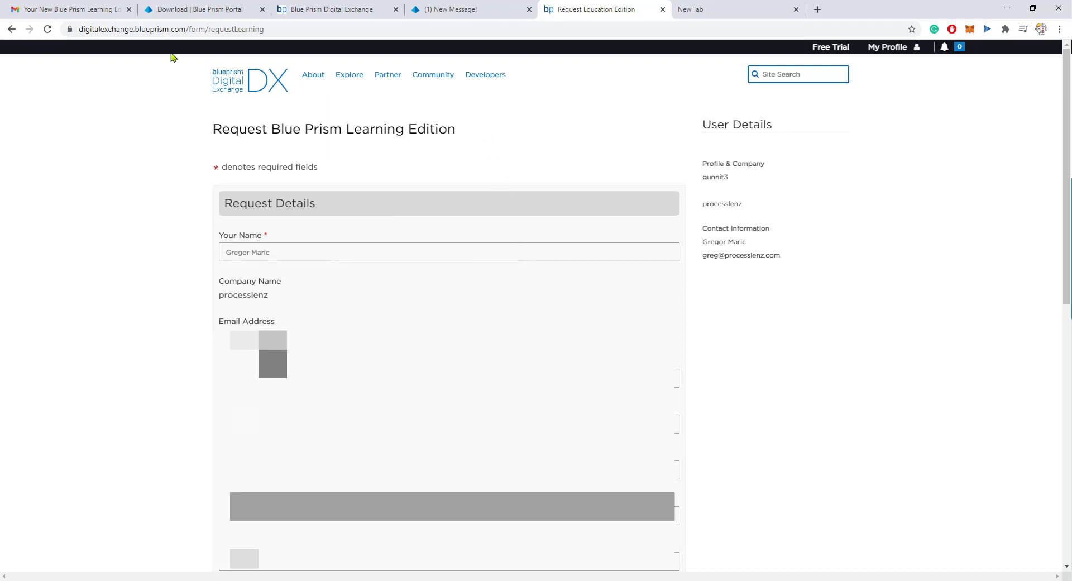
Step: Open the Blue Prism Learning Edition welcome email and scroll to 'Download Blue Prism'
{"action": "left_click", "coordinate": [68, 9]}
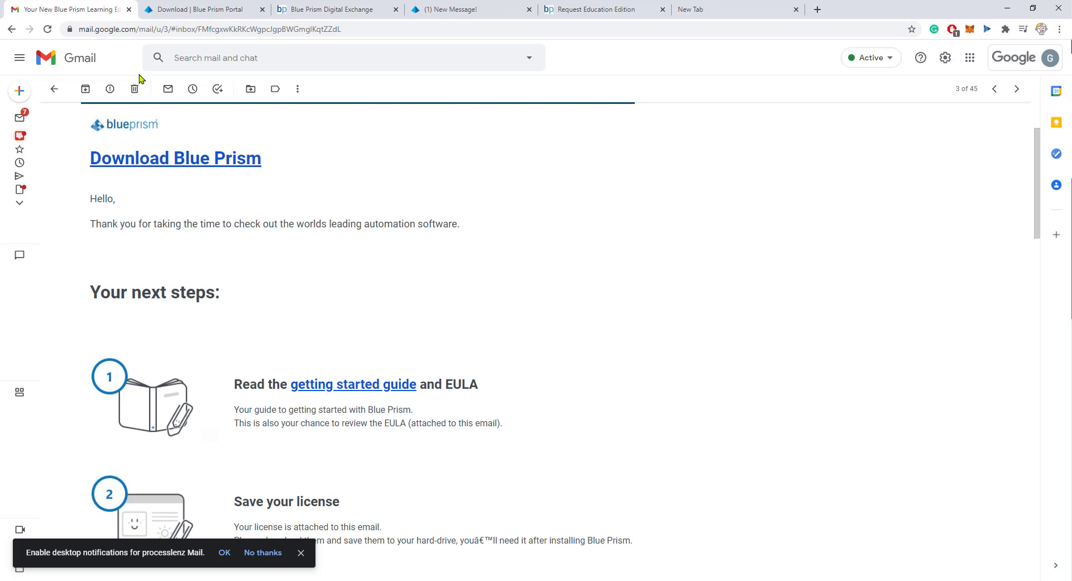
{"action": "mouse_move", "coordinate": [259, 220]}
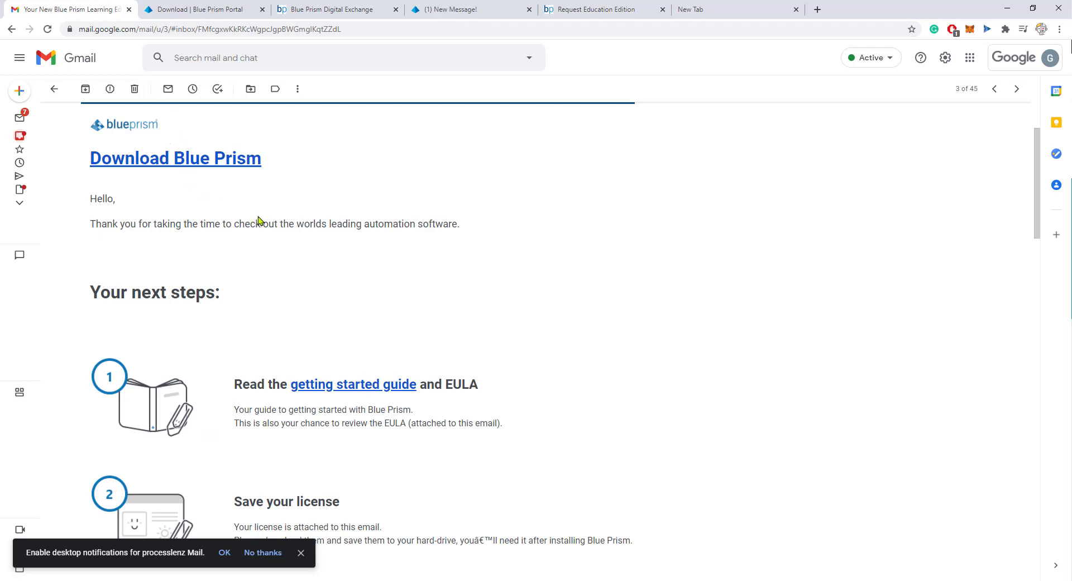
{"action": "mouse_move", "coordinate": [248, 200]}
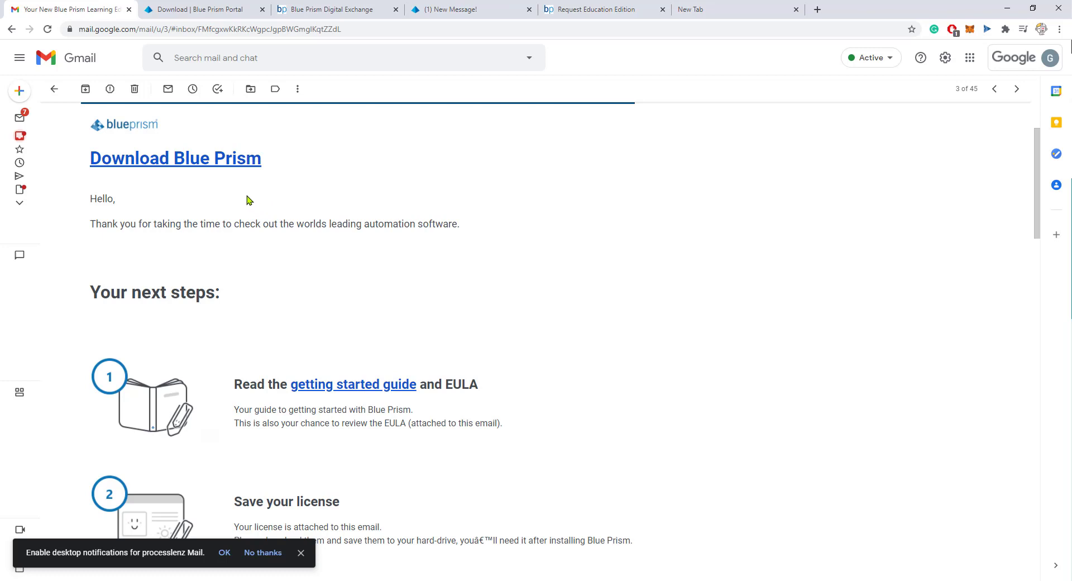
{"action": "mouse_move", "coordinate": [162, 172]}
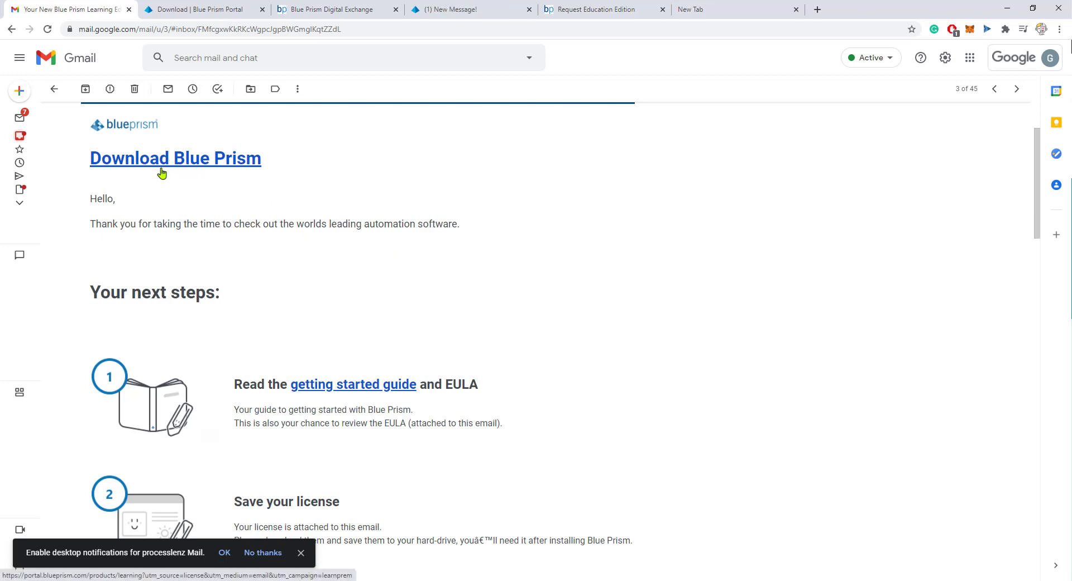
{"action": "mouse_move", "coordinate": [326, 271]}
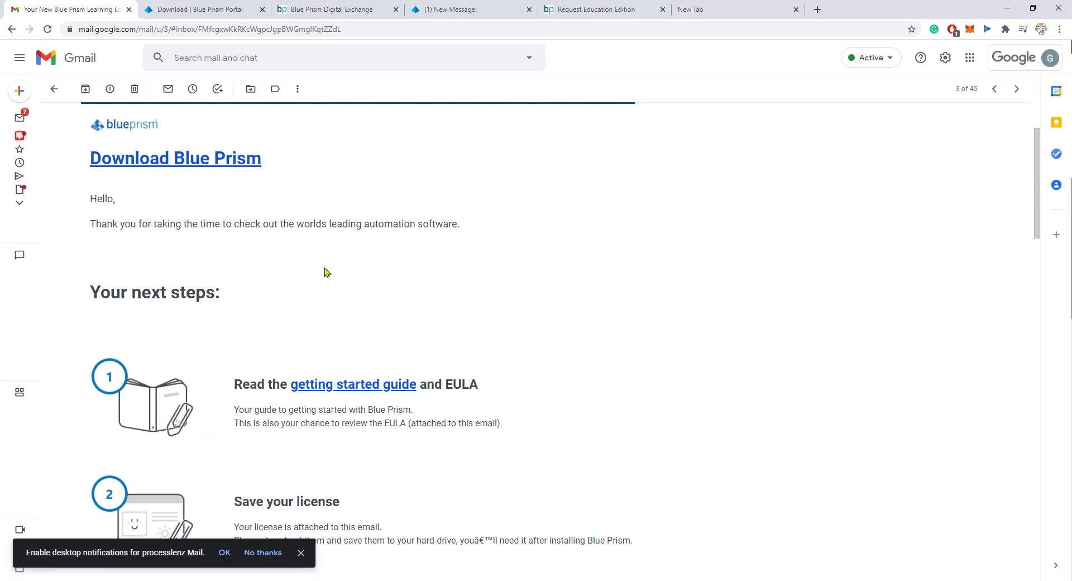
{"action": "scroll", "scroll_direction": "down", "scroll_amount": 3}
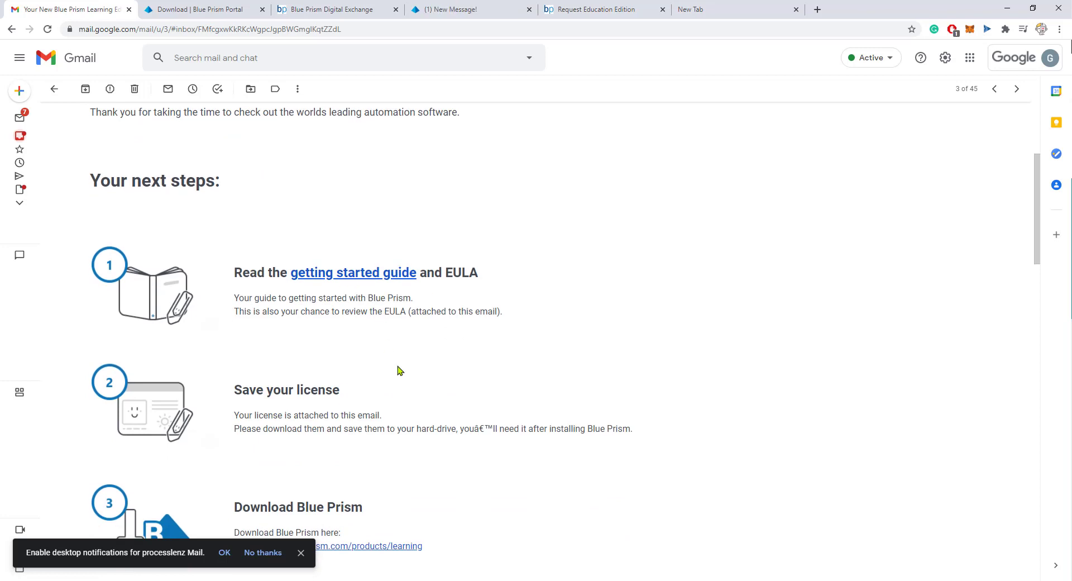
{"action": "mouse_move", "coordinate": [359, 551]}
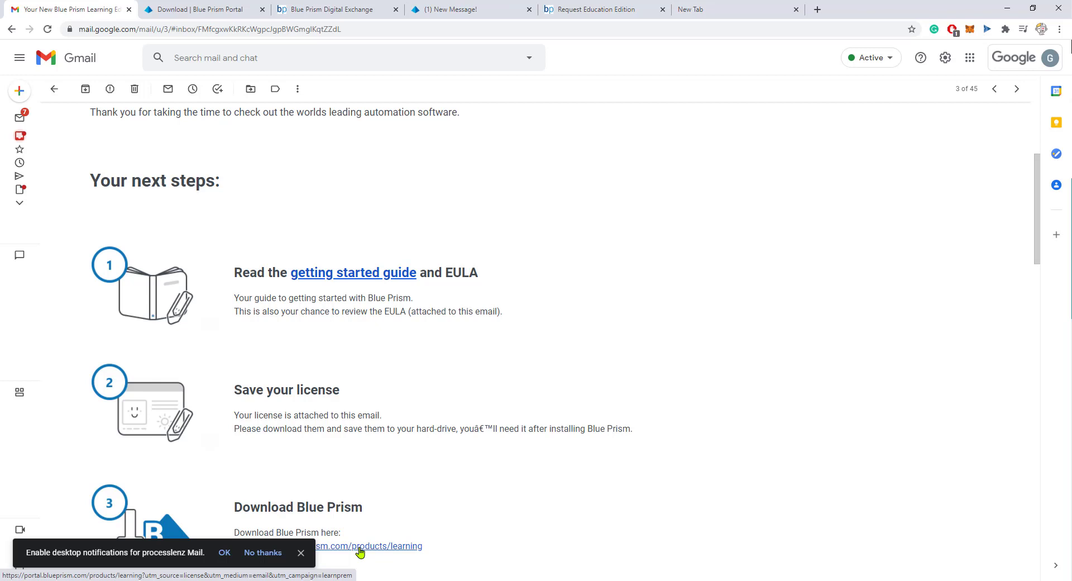
{"action": "mouse_move", "coordinate": [215, 5]}
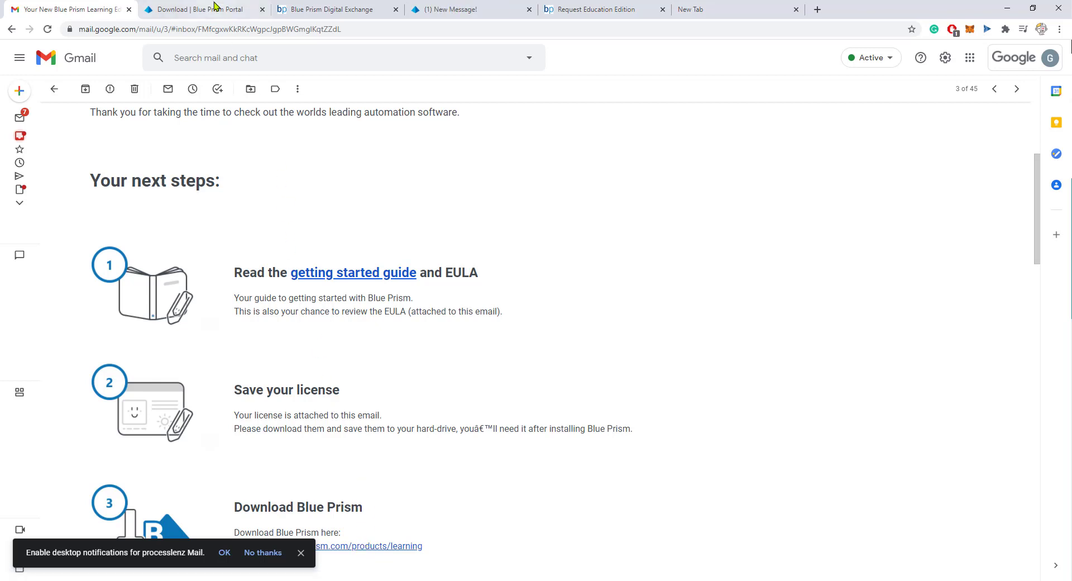
Step: Switch to the Blue Prism Portal download tab and show the BluePrismLearning6.10.msi download
{"action": "left_click", "coordinate": [198, 10]}
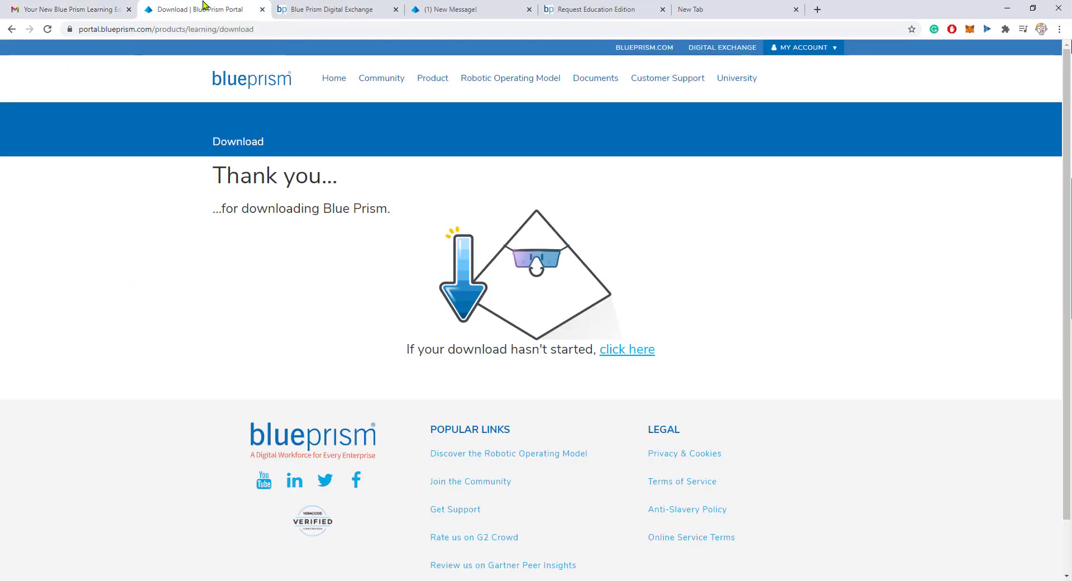
{"action": "mouse_move", "coordinate": [265, 241]}
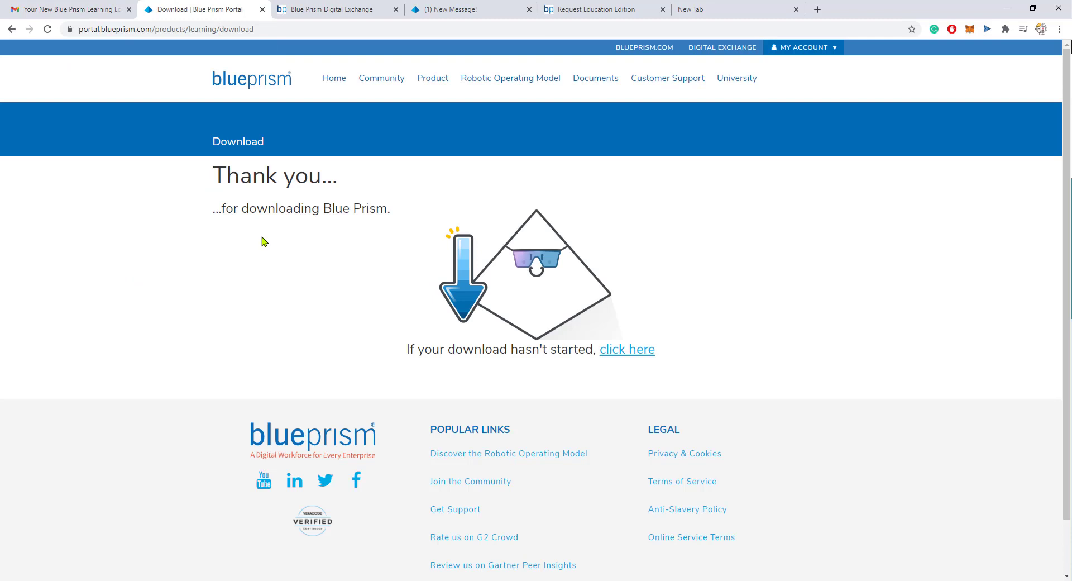
{"action": "mouse_move", "coordinate": [626, 349]}
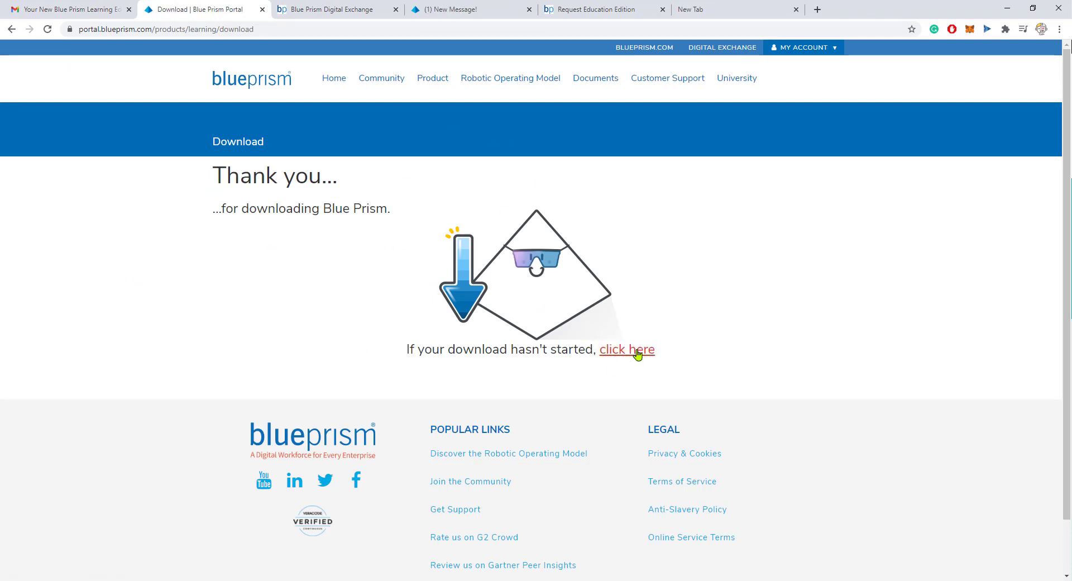
{"action": "mouse_move", "coordinate": [662, 289]}
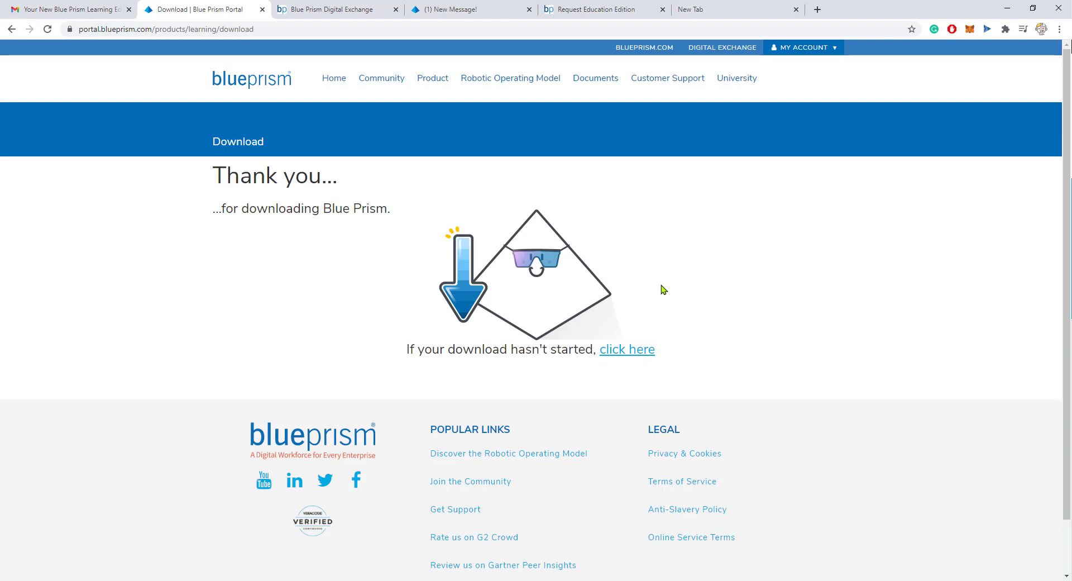
{"action": "left_click", "coordinate": [867, 9]}
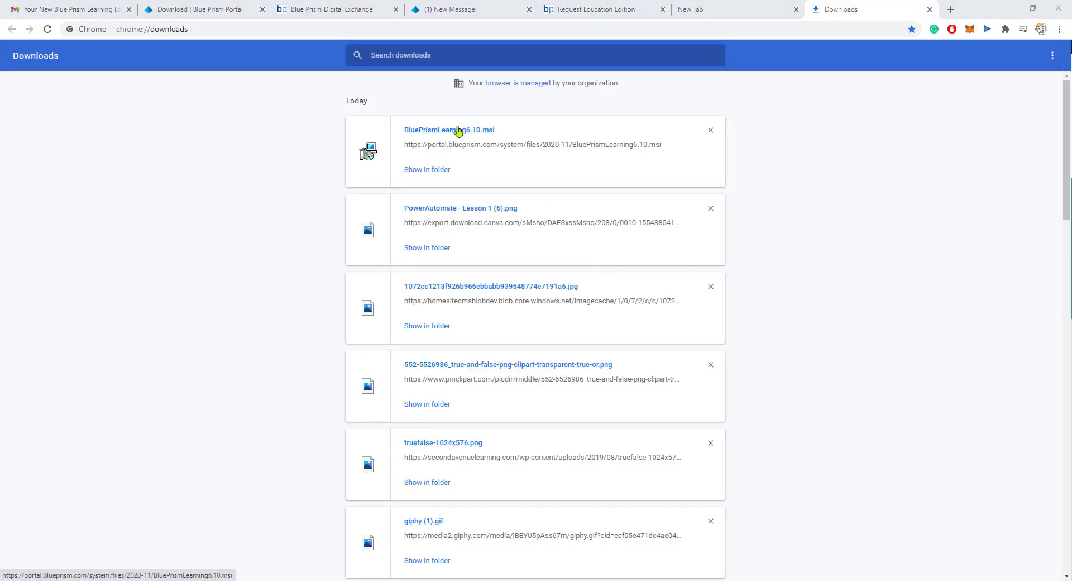
Step: Launch BluePrismLearning6.10.msi, agree to the licence, and install to the default folder
{"action": "left_click", "coordinate": [448, 130]}
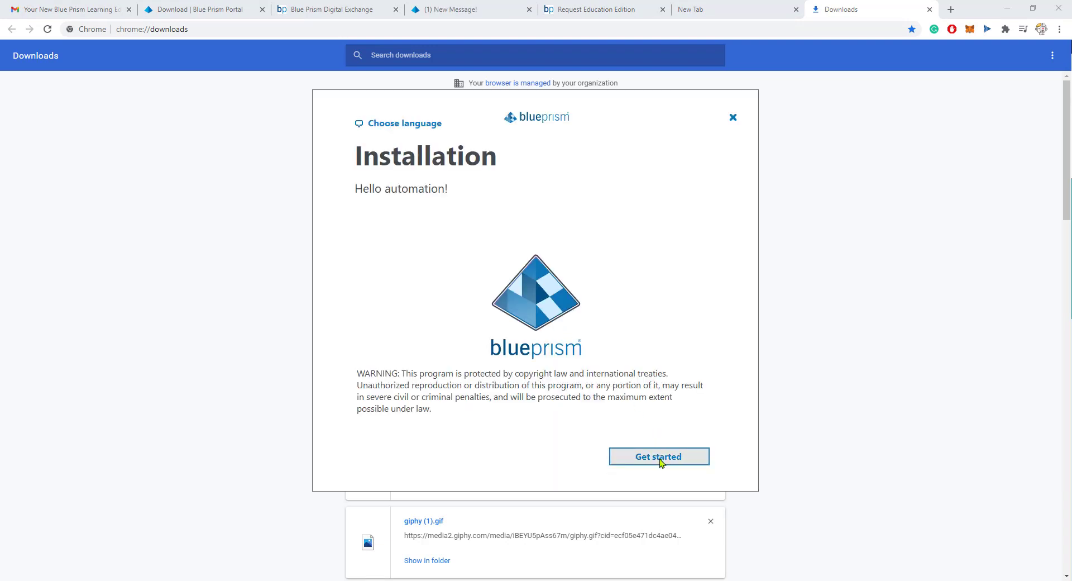
{"action": "left_click", "coordinate": [658, 456]}
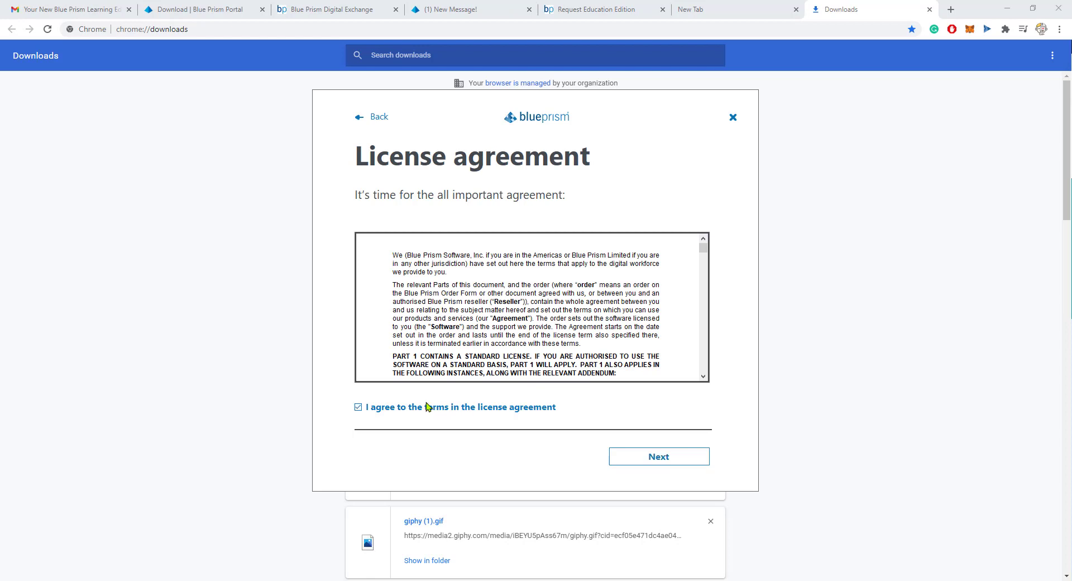
{"action": "left_click", "coordinate": [658, 457]}
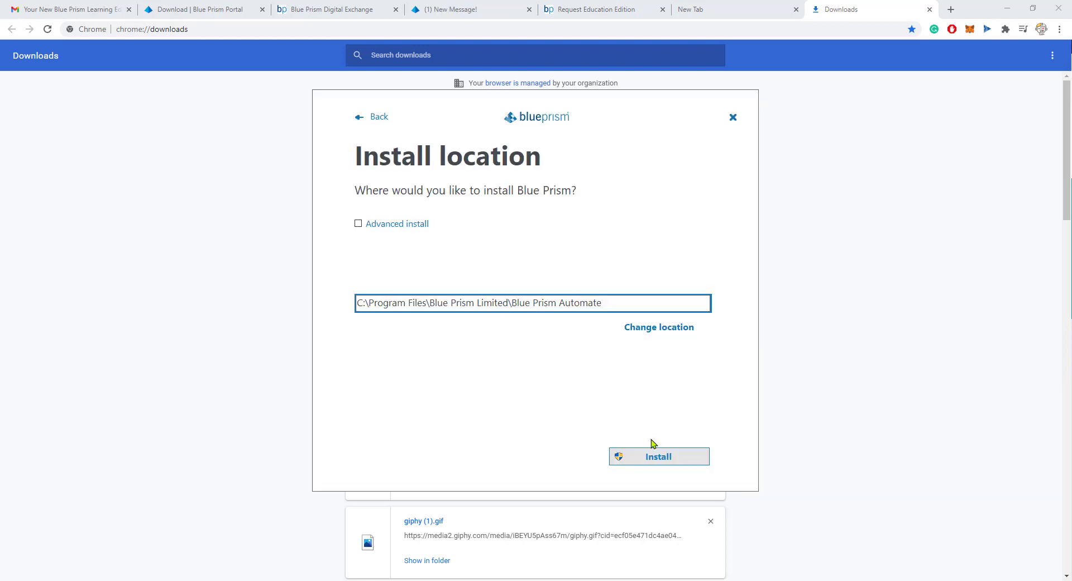
{"action": "mouse_move", "coordinate": [570, 319]}
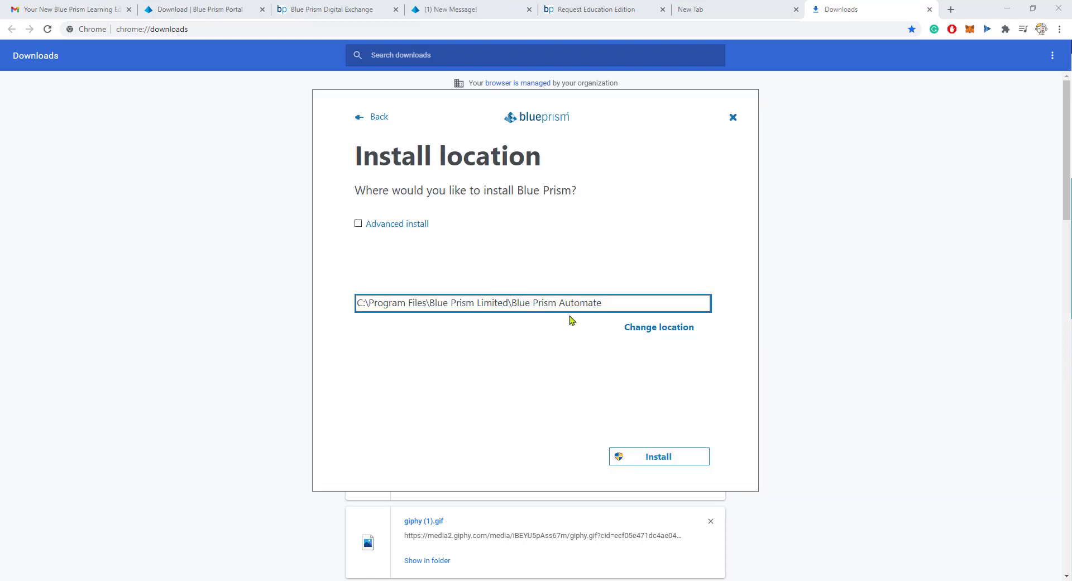
{"action": "mouse_move", "coordinate": [659, 457]}
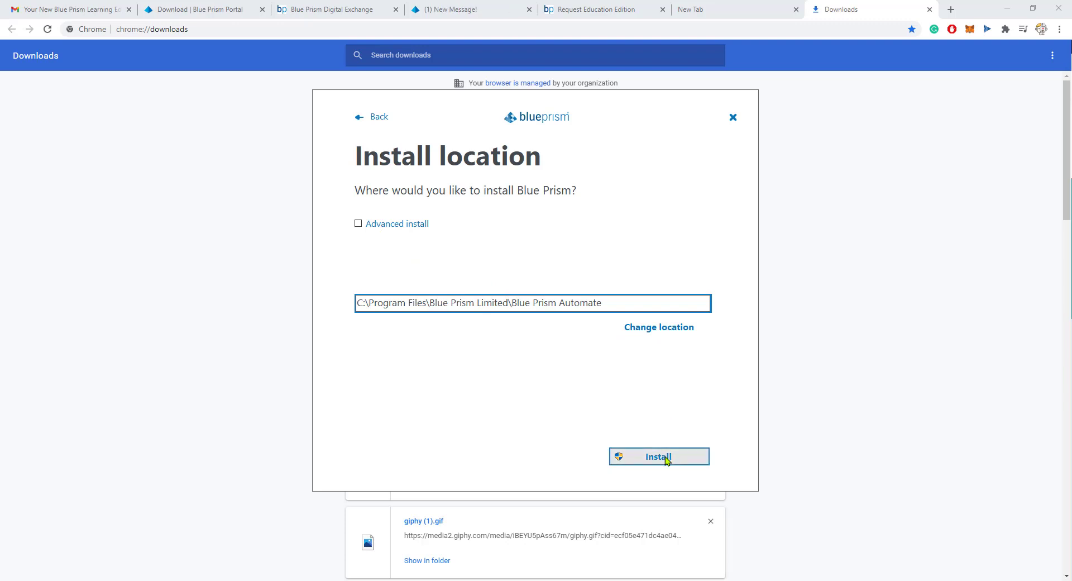
{"action": "left_click", "coordinate": [658, 456]}
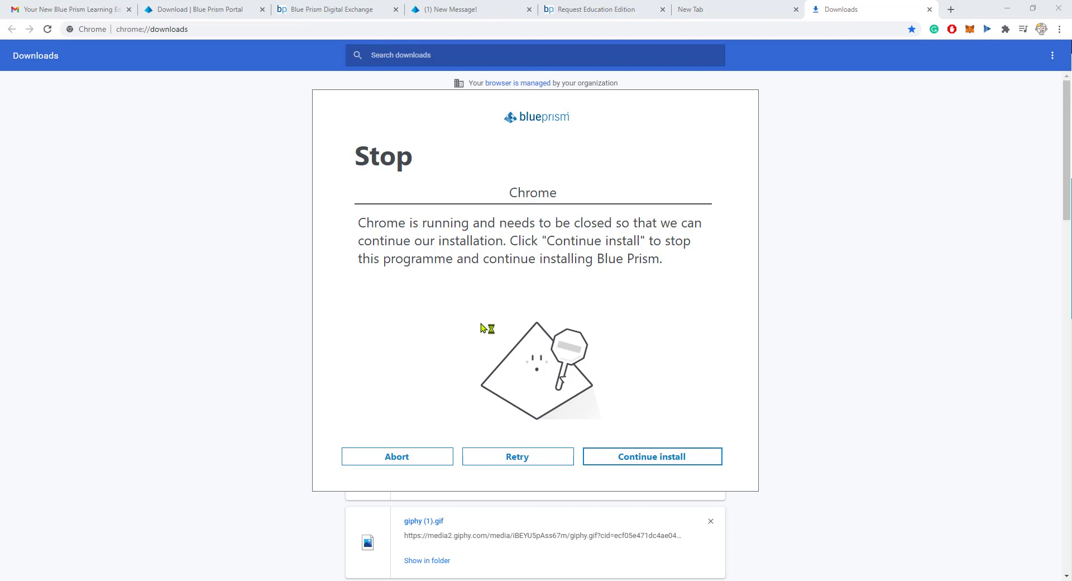
{"action": "mouse_move", "coordinate": [419, 238]}
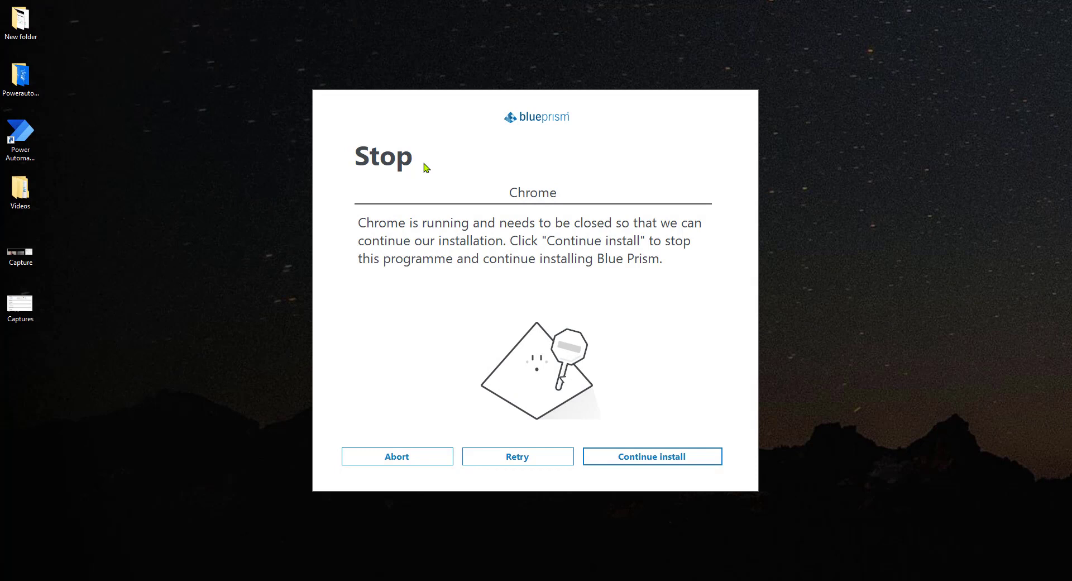
{"action": "mouse_move", "coordinate": [636, 417]}
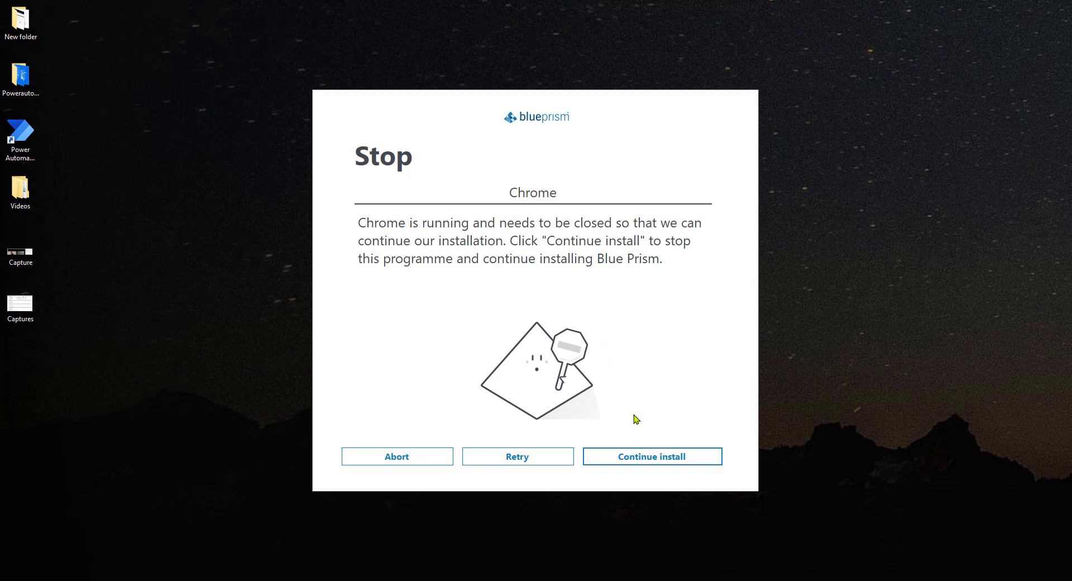
{"action": "mouse_move", "coordinate": [518, 456]}
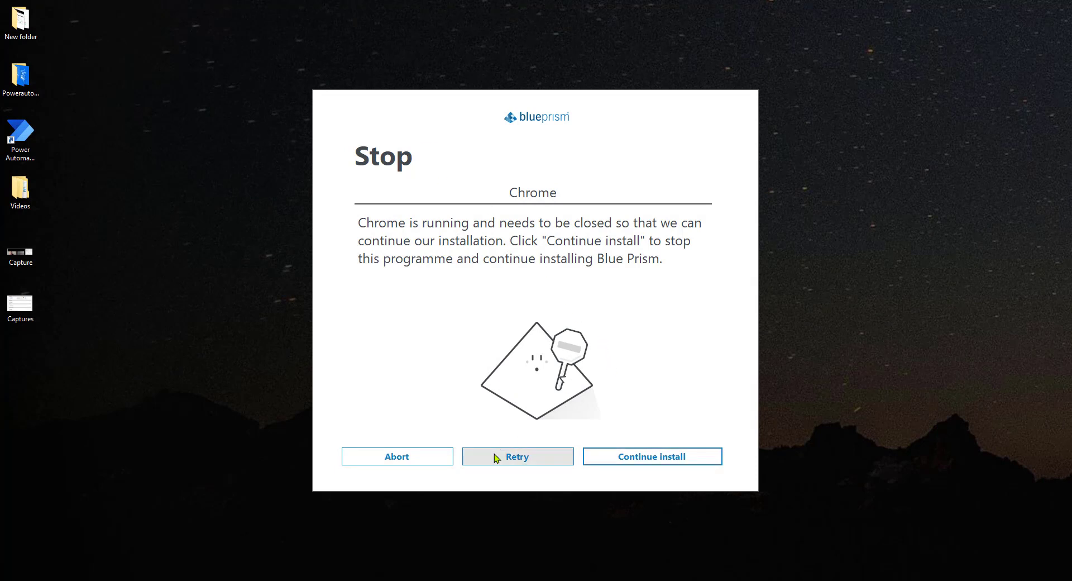
{"action": "mouse_move", "coordinate": [587, 273]}
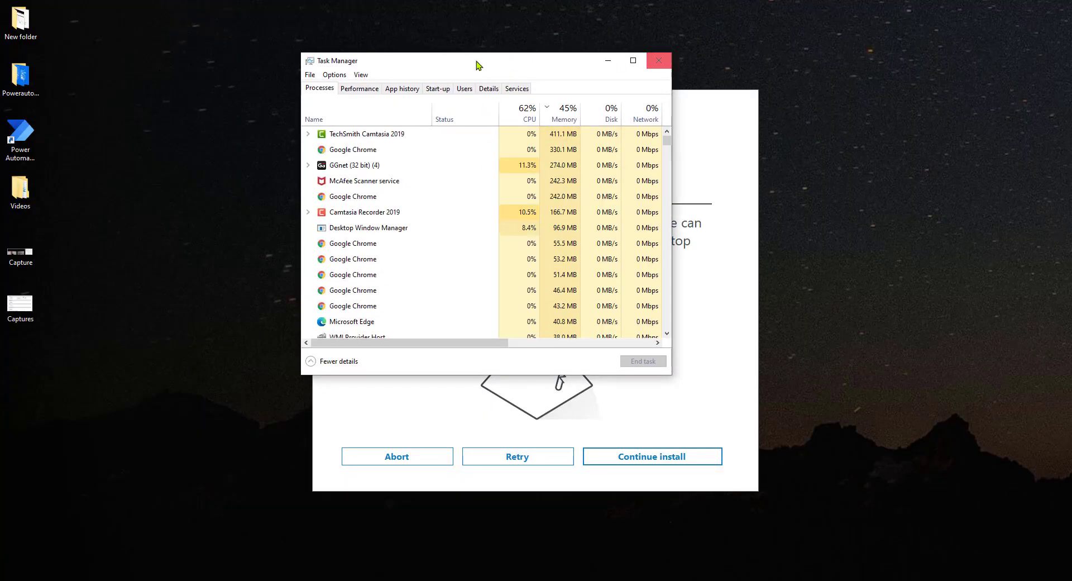
Step: Move Task Manager aside and end the Google Chrome process
{"action": "left_click_drag", "start_coordinate": [479, 60], "coordinate": [776, 64]}
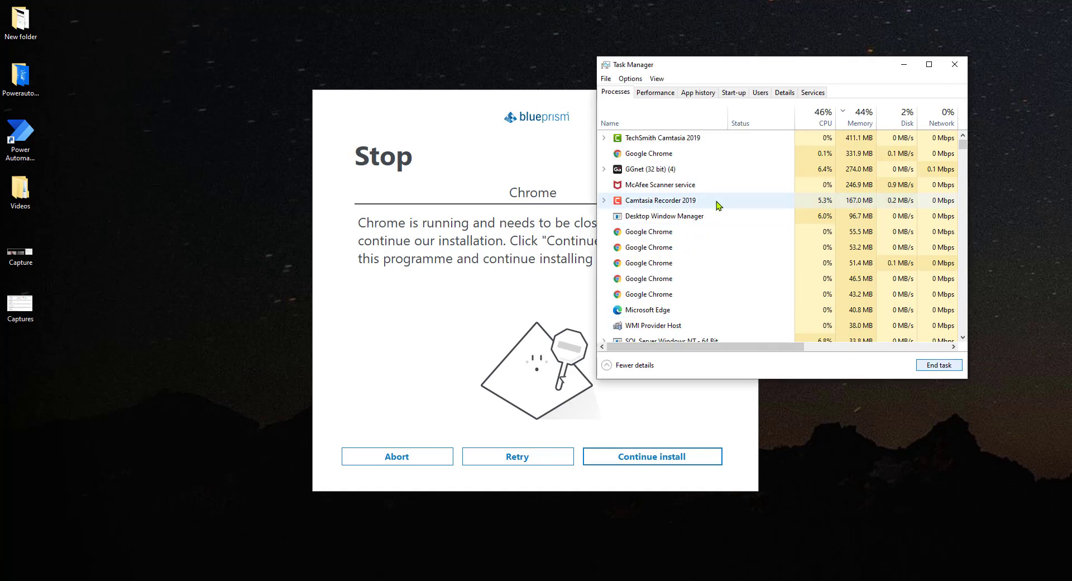
{"action": "left_click", "coordinate": [648, 153]}
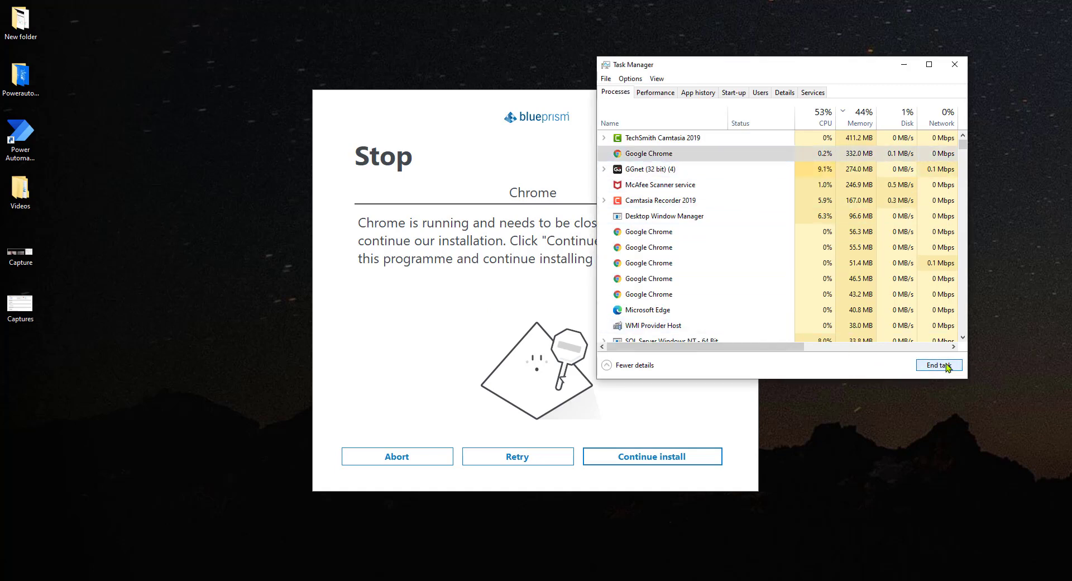
{"action": "left_click", "coordinate": [939, 365]}
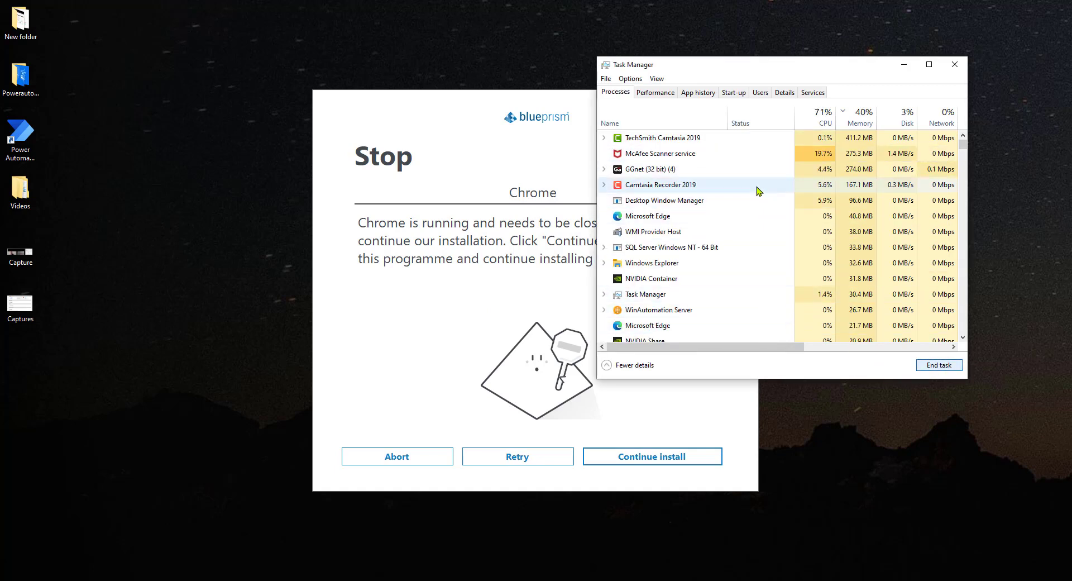
{"action": "left_click", "coordinate": [517, 456]}
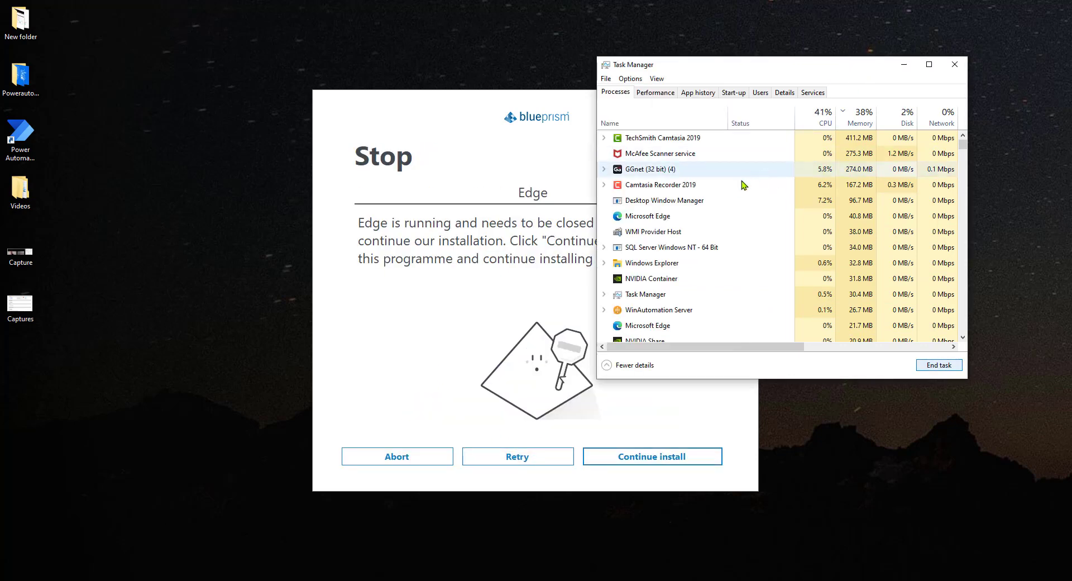
Step: Go through the Microsoft Edge processes, then continue the installation once Edge is closed
{"action": "scroll", "scroll_direction": "down", "scroll_amount": 3}
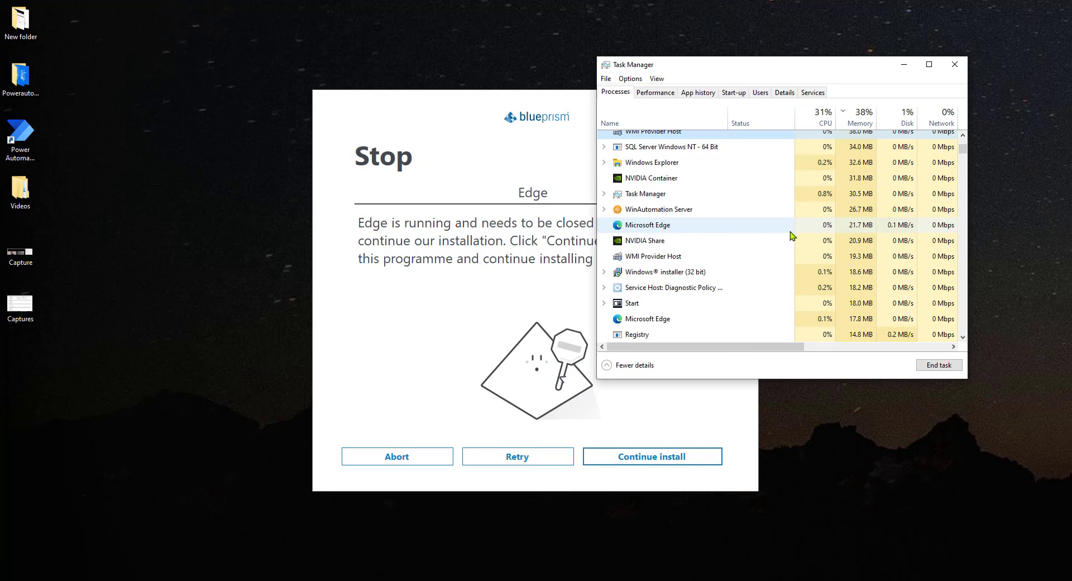
{"action": "scroll", "scroll_direction": "down", "scroll_amount": 3}
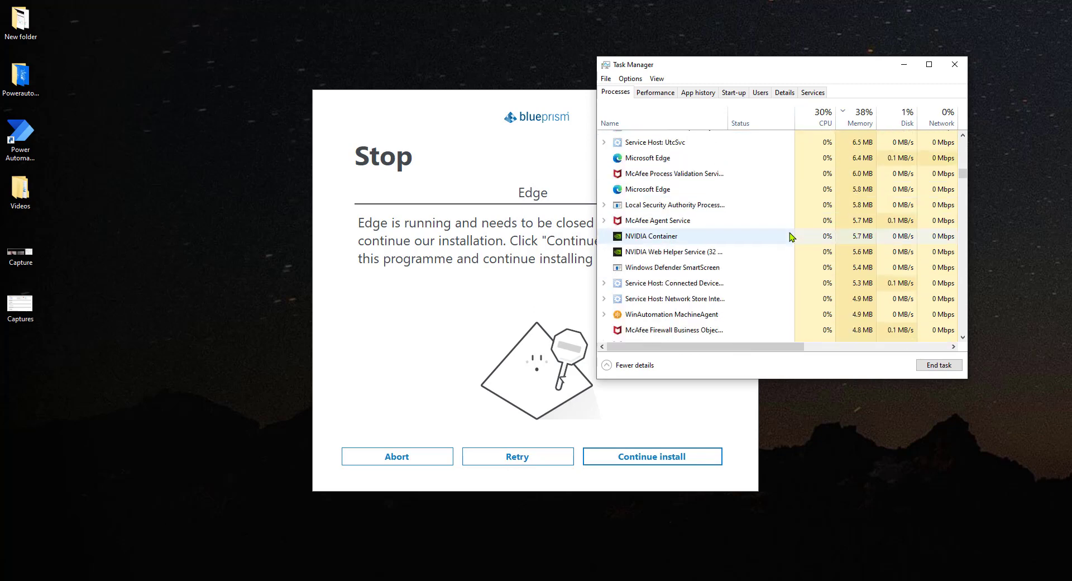
{"action": "scroll", "scroll_direction": "down", "scroll_amount": 3}
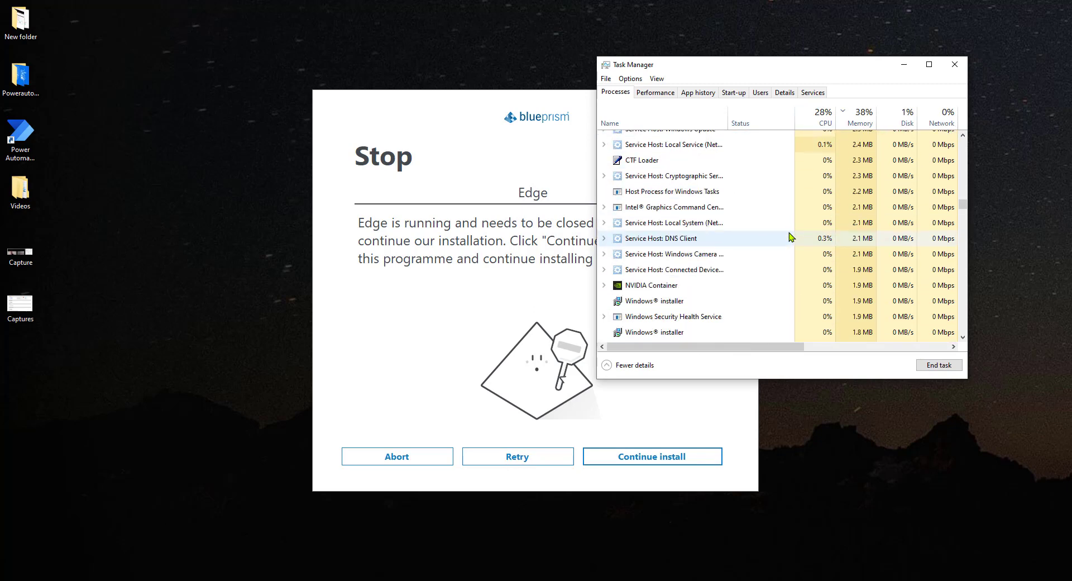
{"action": "scroll", "scroll_direction": "down", "scroll_amount": 3}
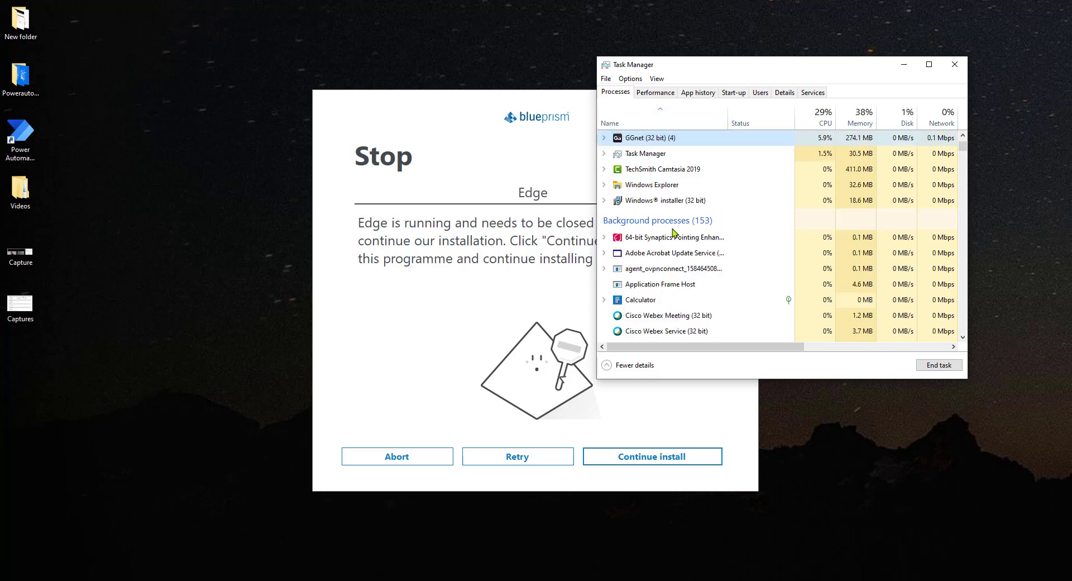
{"action": "scroll", "scroll_direction": "down", "scroll_amount": 3}
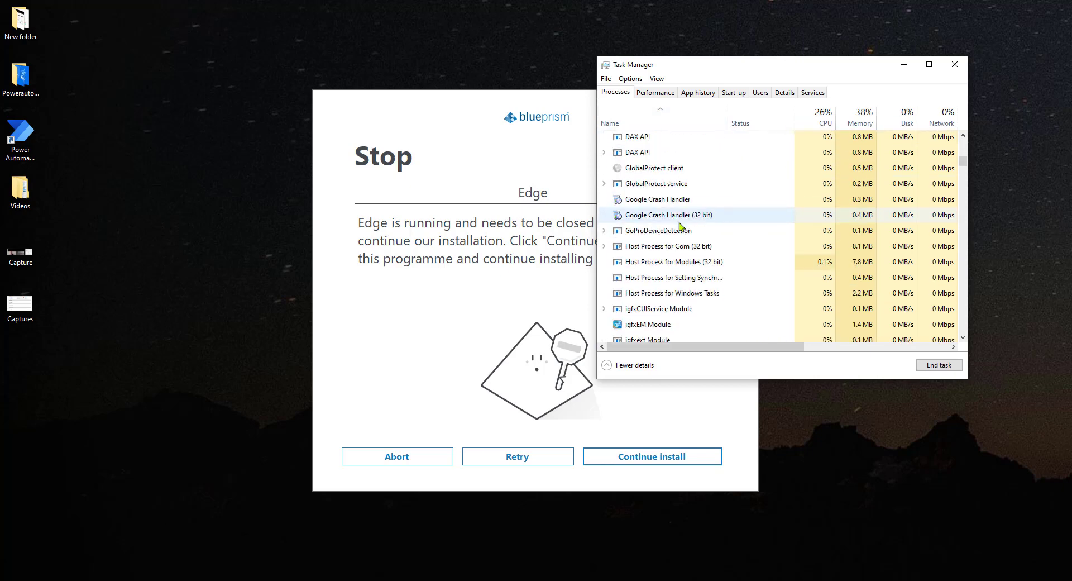
{"action": "scroll", "scroll_direction": "down", "scroll_amount": 3}
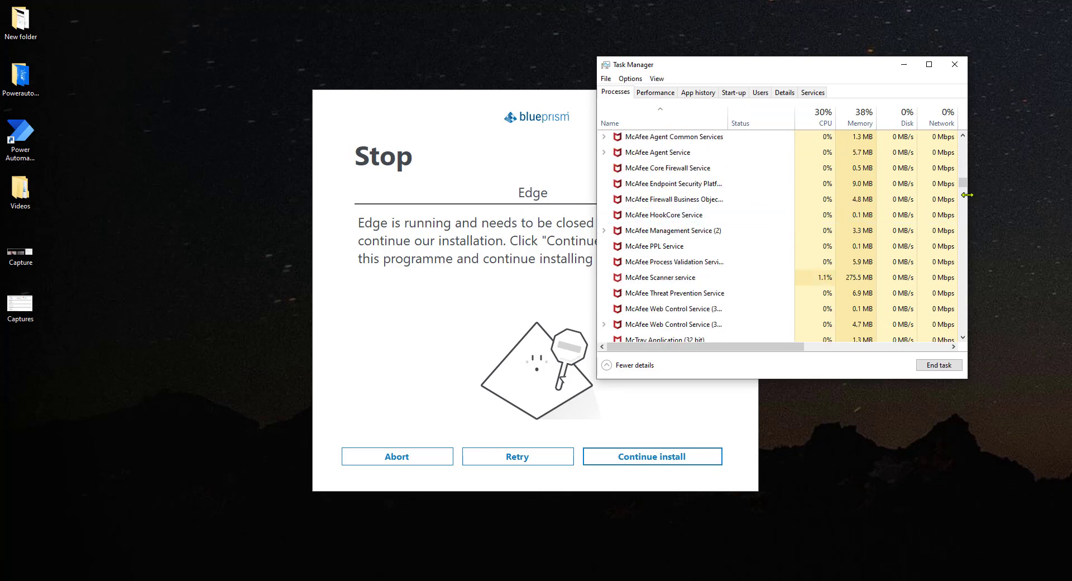
{"action": "scroll", "scroll_direction": "up", "scroll_amount": 3}
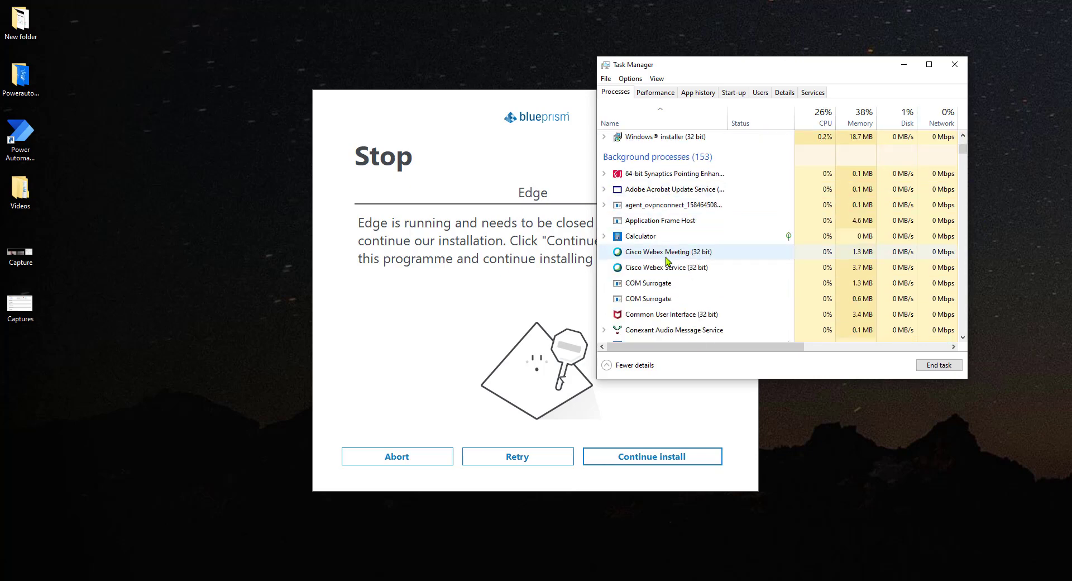
{"action": "scroll", "scroll_direction": "down", "scroll_amount": 3}
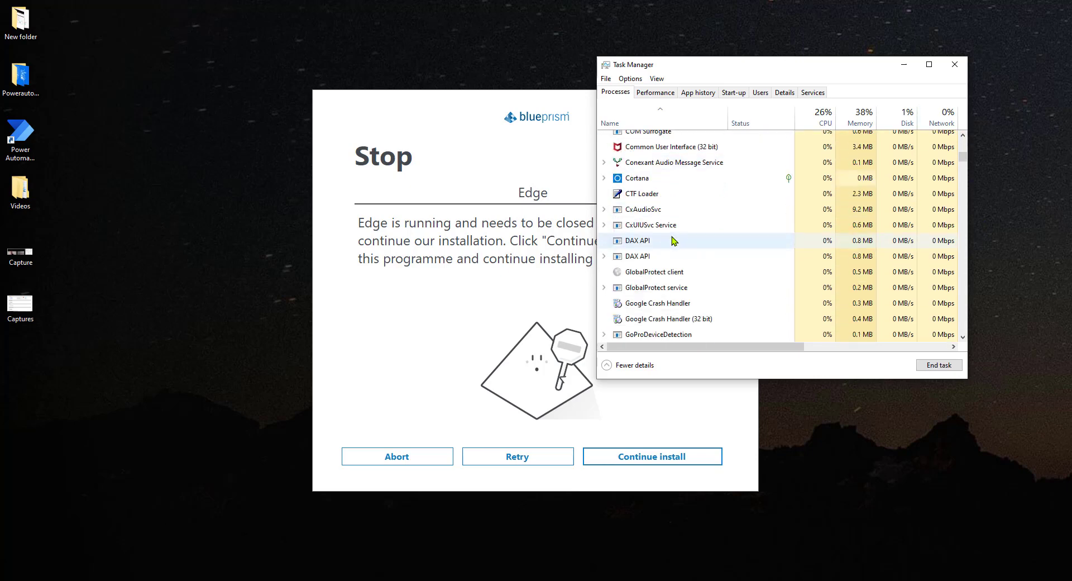
{"action": "scroll", "scroll_direction": "down", "scroll_amount": 3}
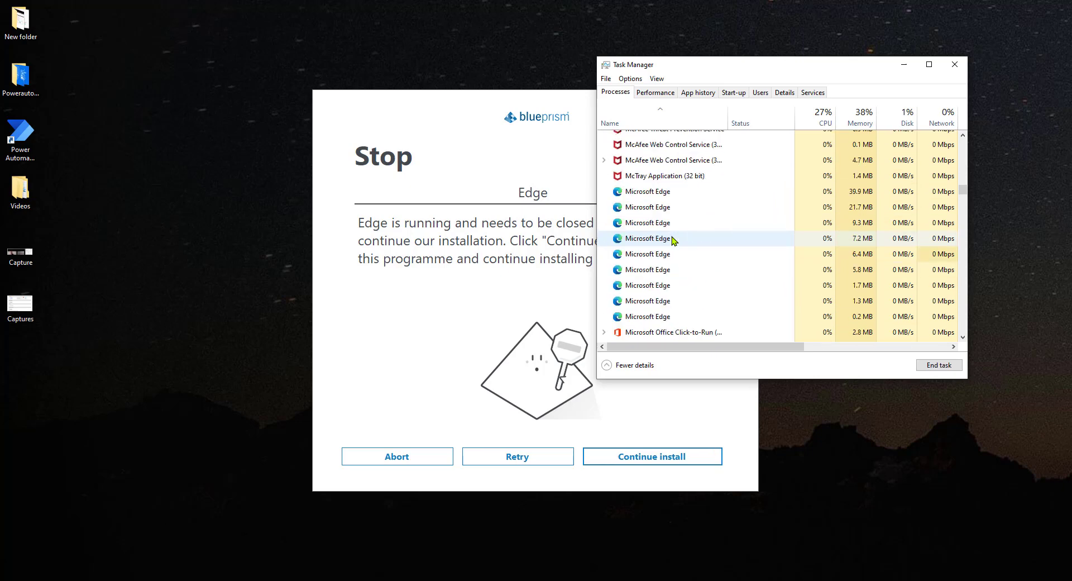
{"action": "scroll", "scroll_direction": "down", "scroll_amount": 3}
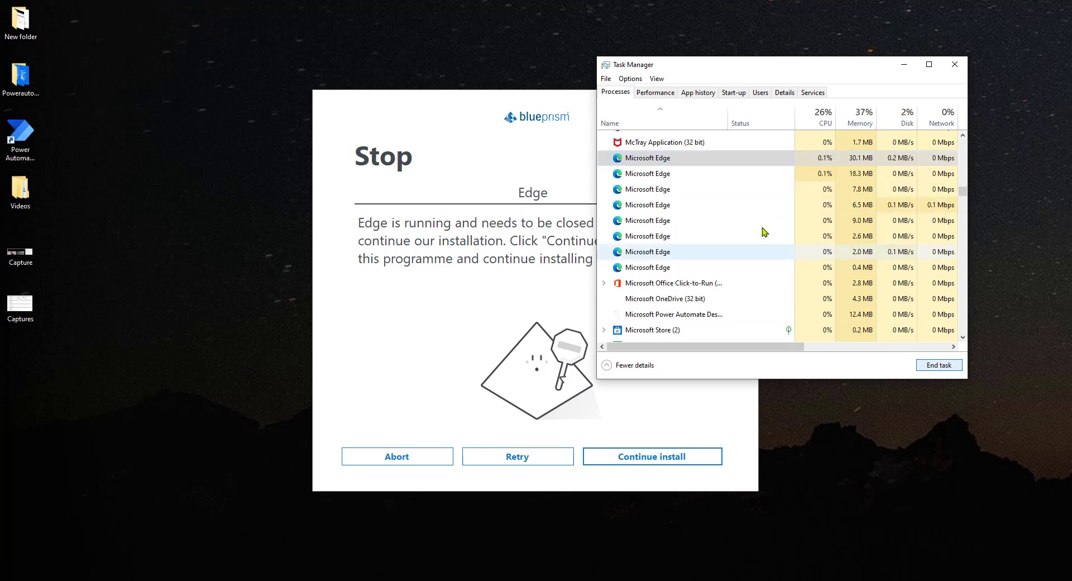
{"action": "scroll", "scroll_direction": "down", "scroll_amount": 3}
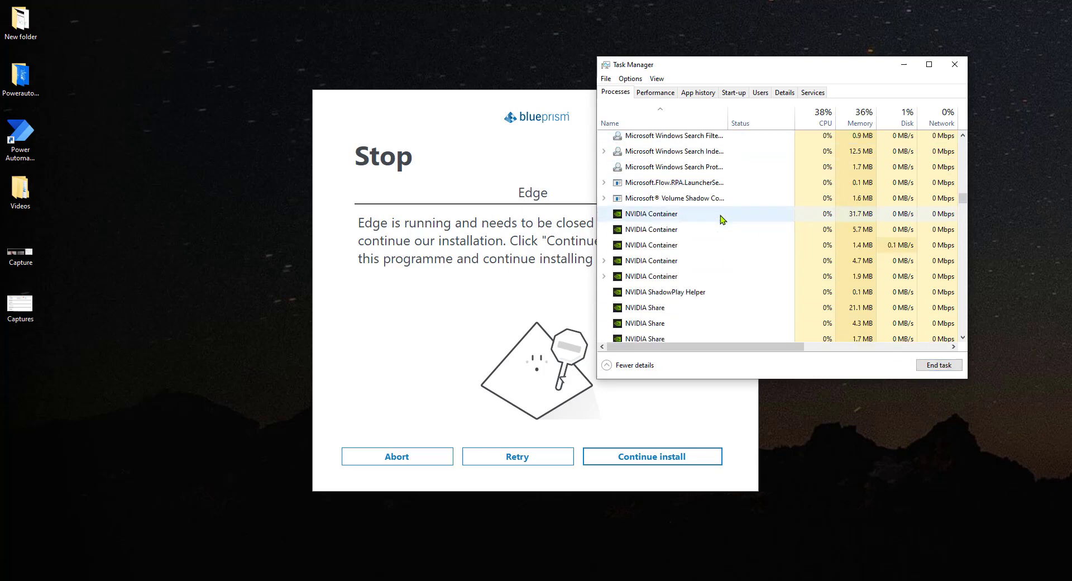
{"action": "left_click", "coordinate": [652, 456]}
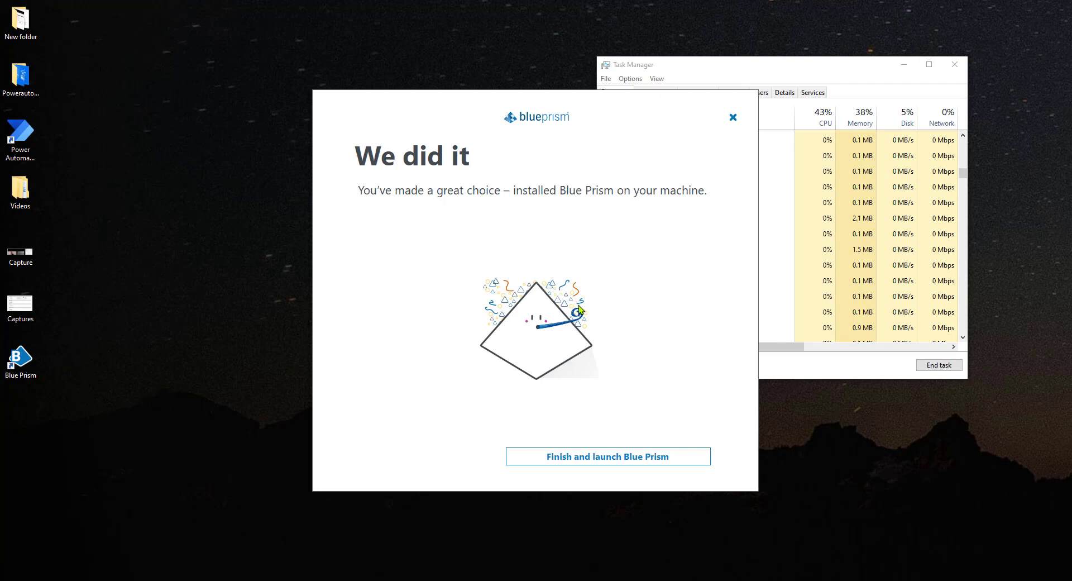
Step: Finish the installation and launch Blue Prism to its create-admin-password screen
{"action": "left_click", "coordinate": [607, 457]}
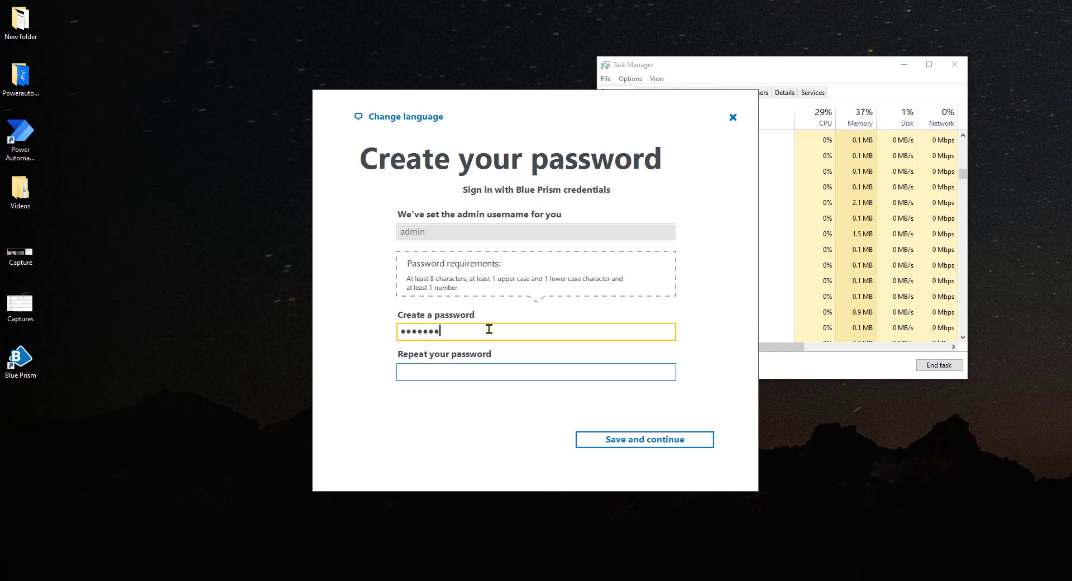
Step: Confirm and save the admin password, then install the local database
{"action": "left_click", "coordinate": [536, 371]}
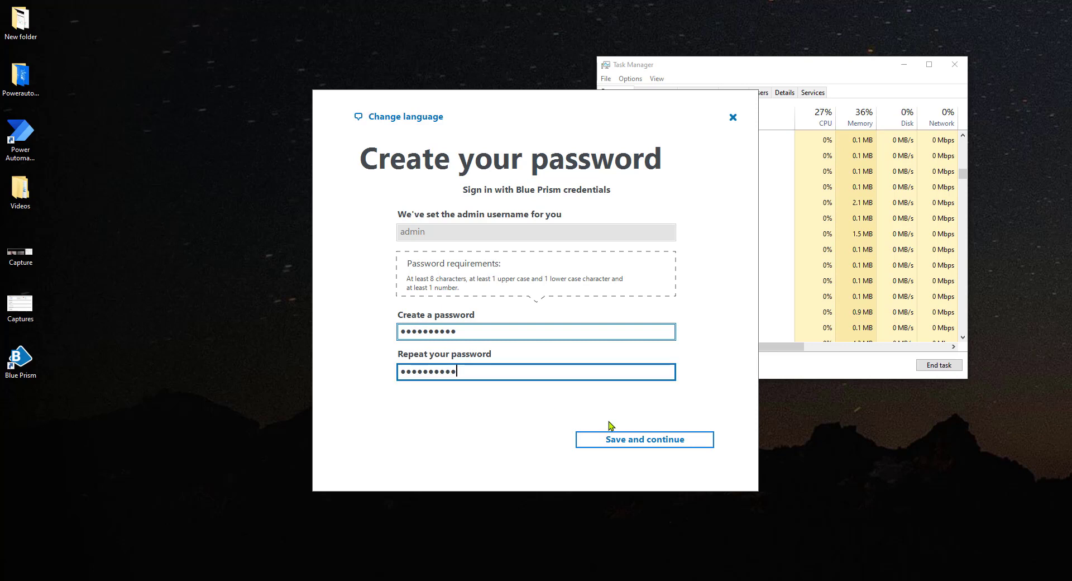
{"action": "left_click", "coordinate": [643, 439]}
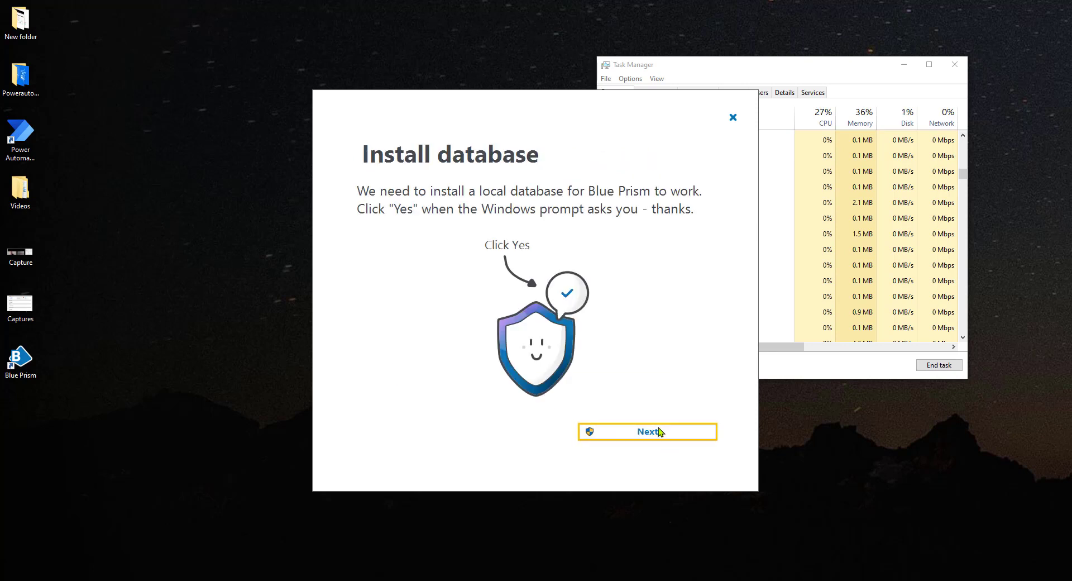
{"action": "left_click", "coordinate": [646, 432]}
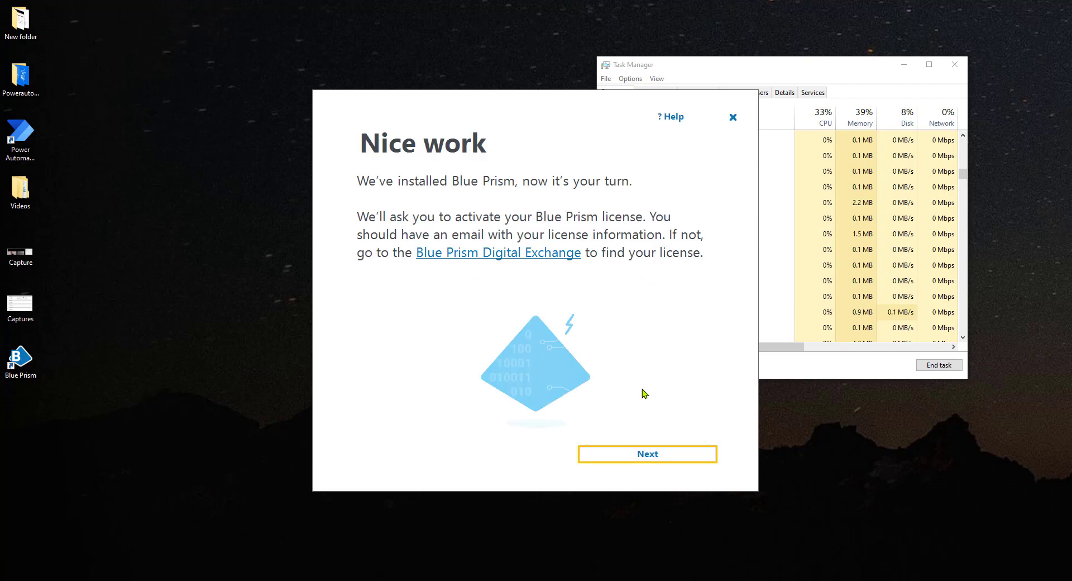
Step: Sign in to Blue Prism as admin with the new password
{"action": "left_click", "coordinate": [647, 453]}
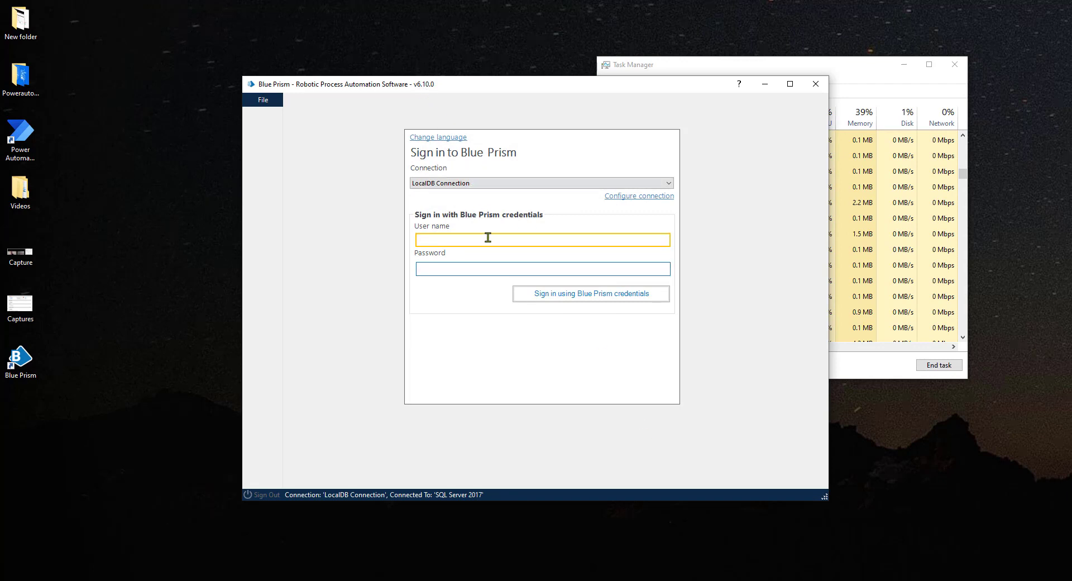
{"action": "type", "text": "admin"}
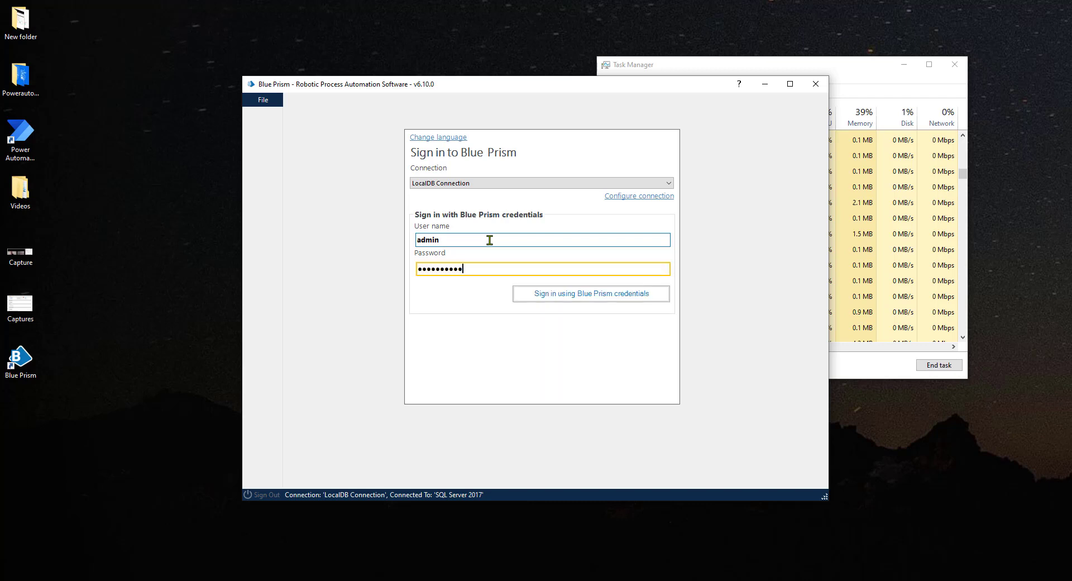
{"action": "left_click", "coordinate": [590, 293]}
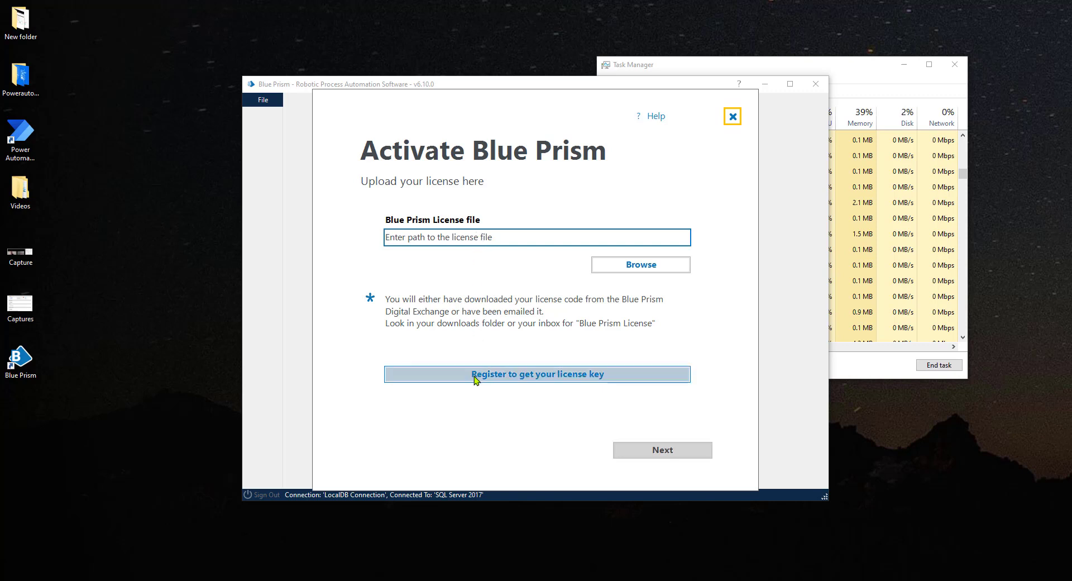
{"action": "mouse_move", "coordinate": [459, 392]}
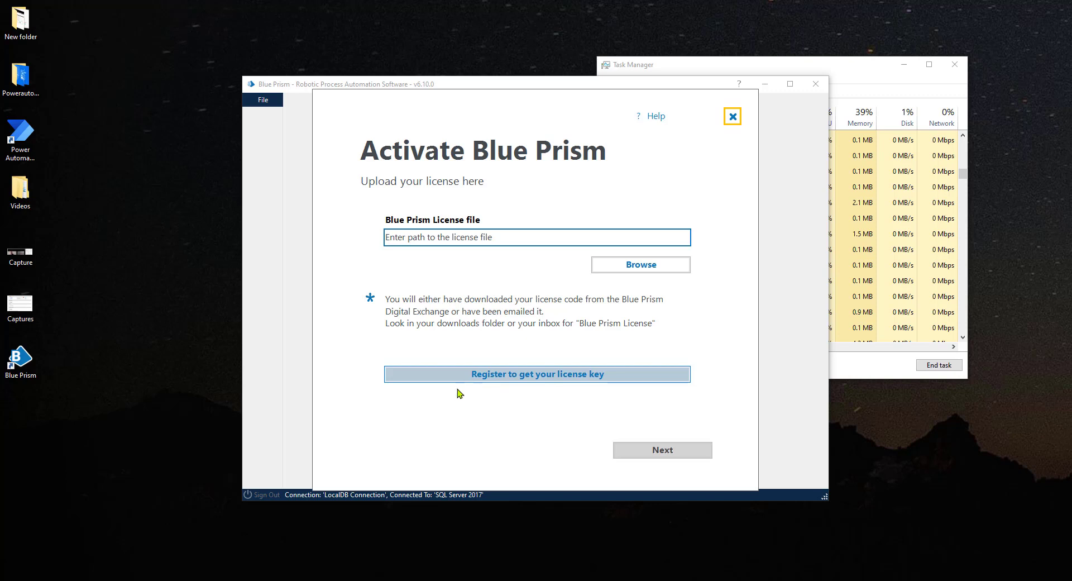
{"action": "mouse_move", "coordinate": [534, 398]}
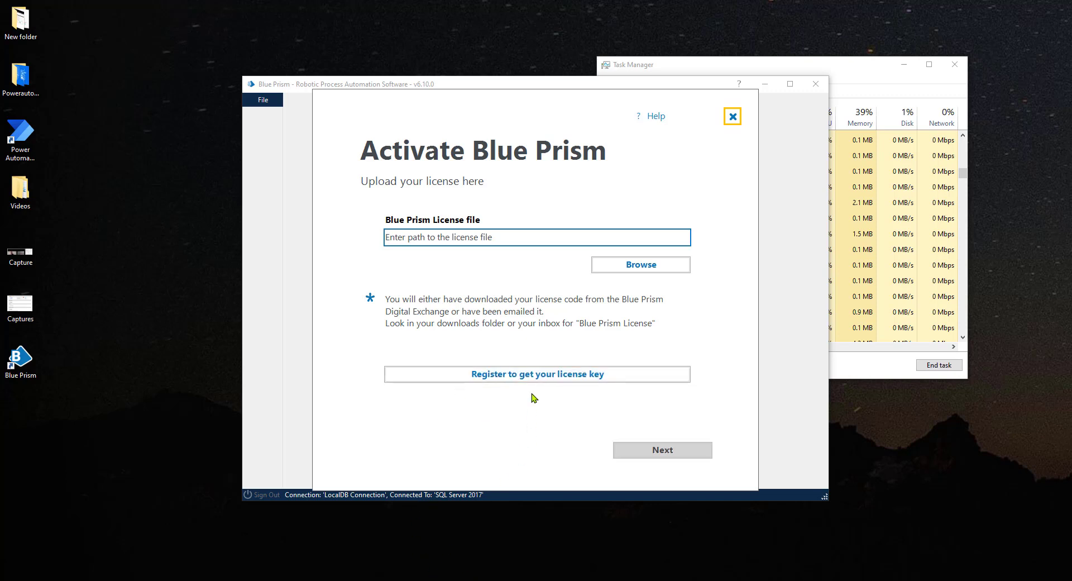
Step: Follow 'Register to get your license key' to the Blue Prism Portal products page
{"action": "left_click", "coordinate": [537, 373]}
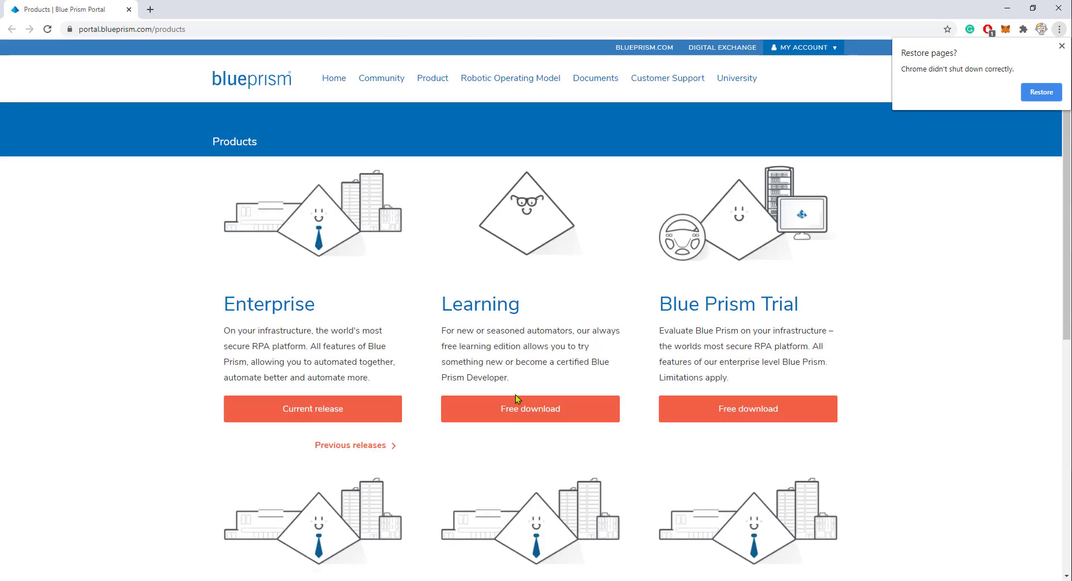
{"action": "mouse_move", "coordinate": [1063, 45]}
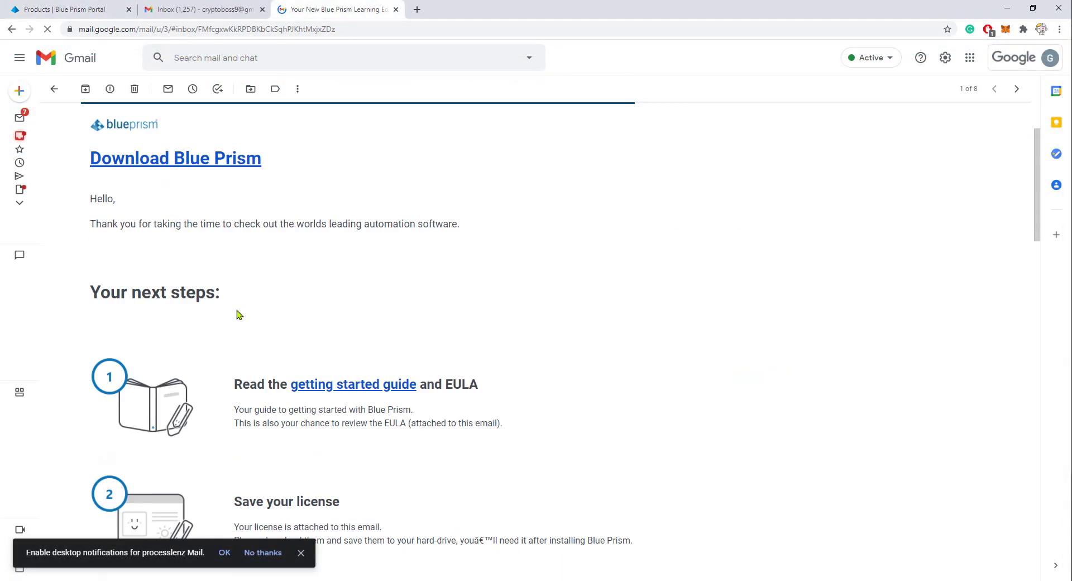
Step: Get the processlenz.lic attachment from the Blue Prism email and close the extra Inbox tab
{"action": "scroll", "scroll_direction": "down", "scroll_amount": 3}
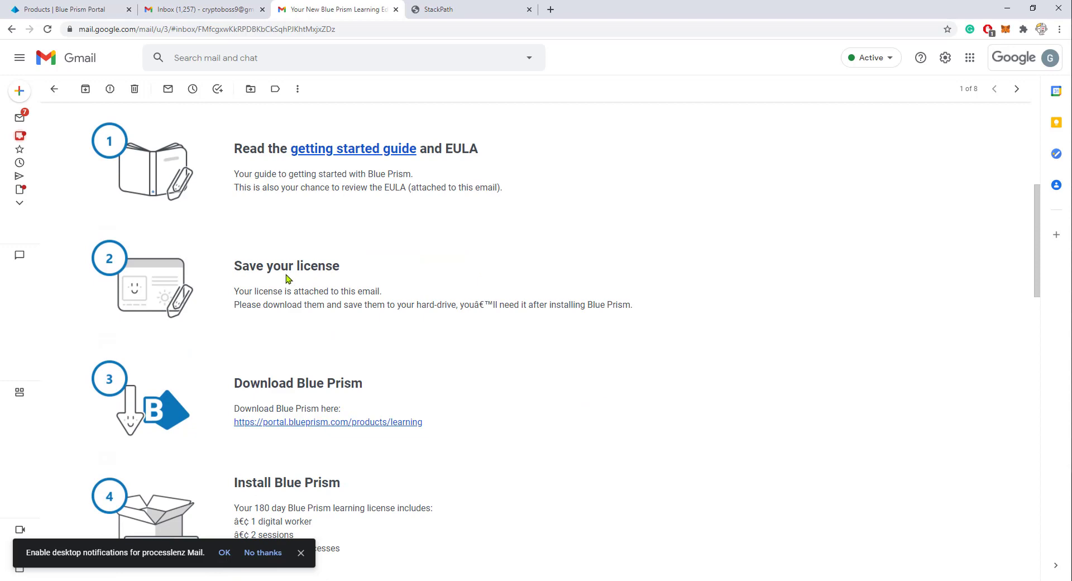
{"action": "mouse_move", "coordinate": [252, 214]}
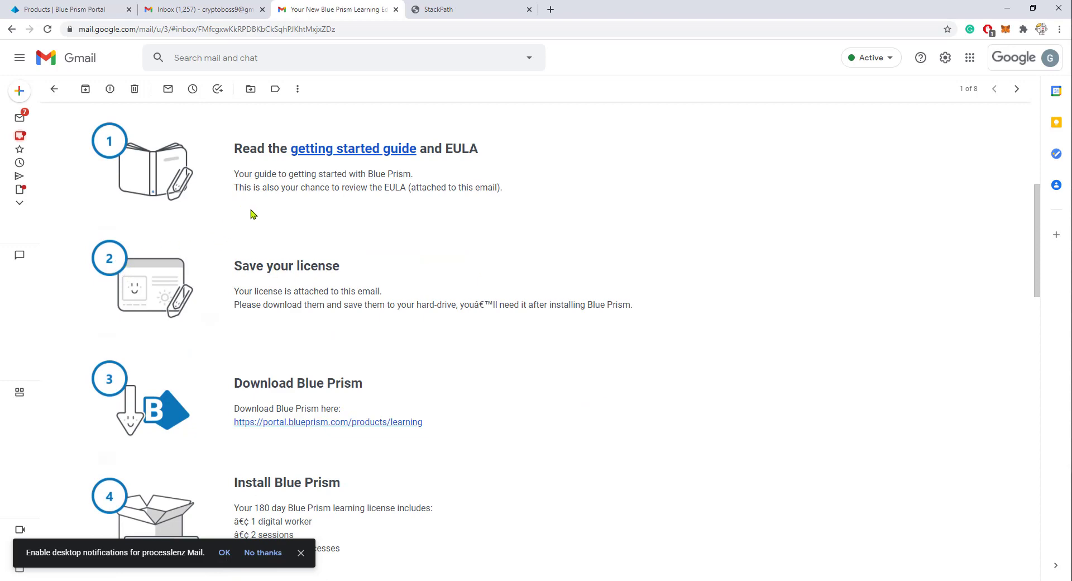
{"action": "scroll", "scroll_direction": "down", "scroll_amount": 3}
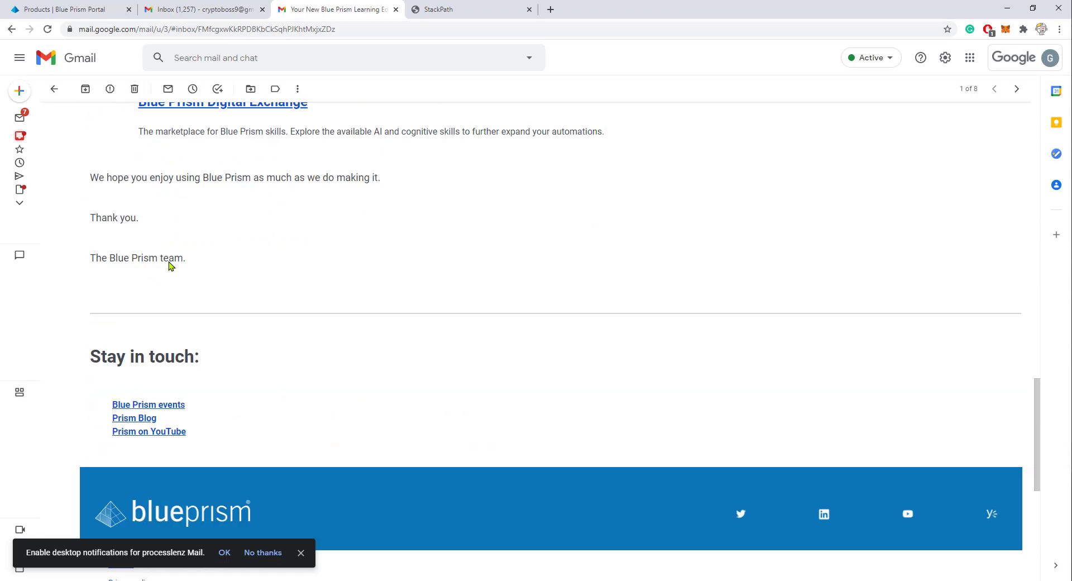
{"action": "scroll", "scroll_direction": "down", "scroll_amount": 3}
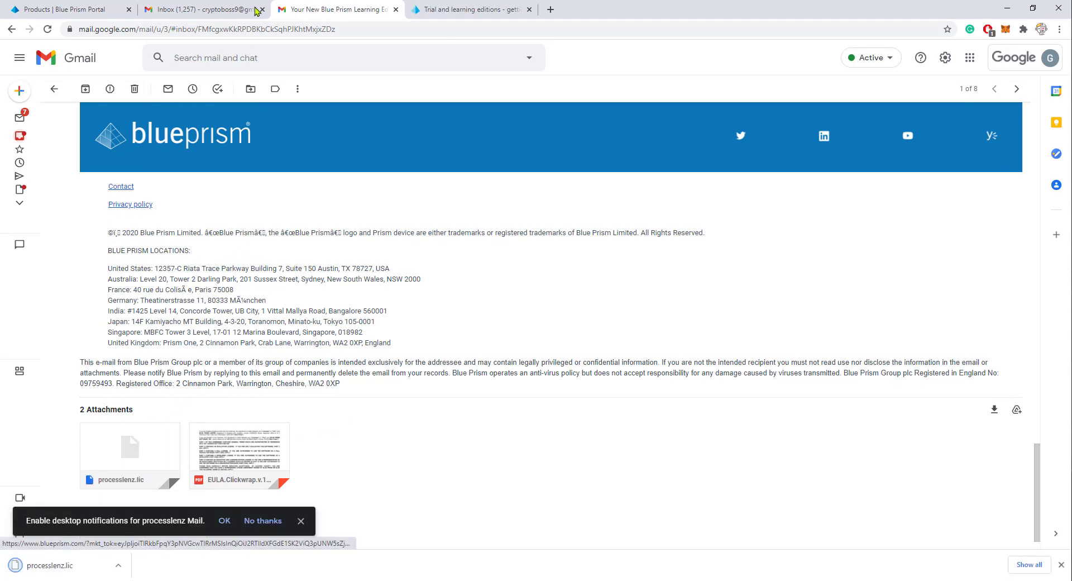
{"action": "left_click", "coordinate": [259, 8]}
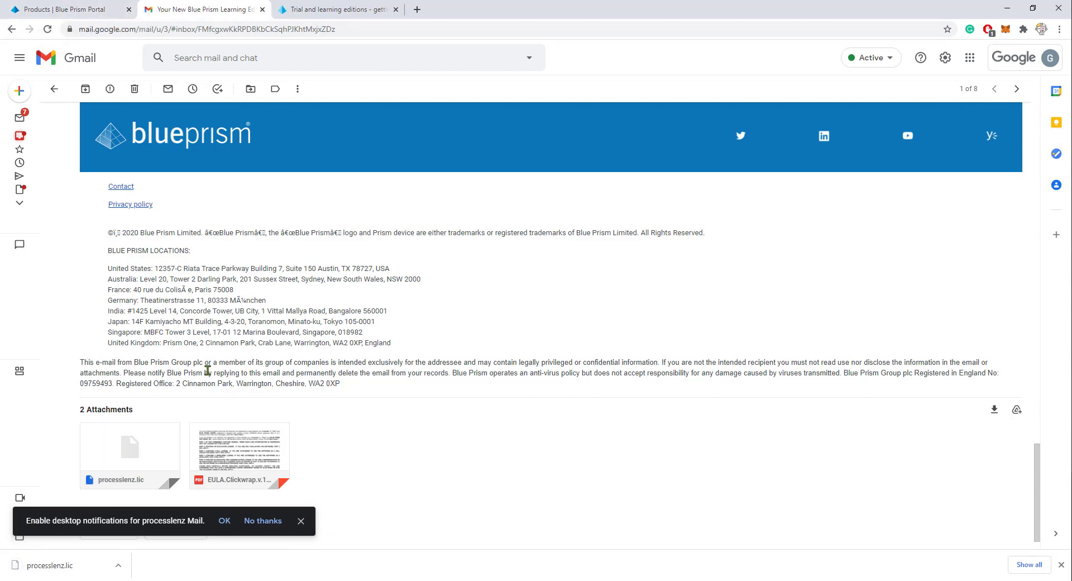
{"action": "scroll", "scroll_direction": "up", "scroll_amount": 3}
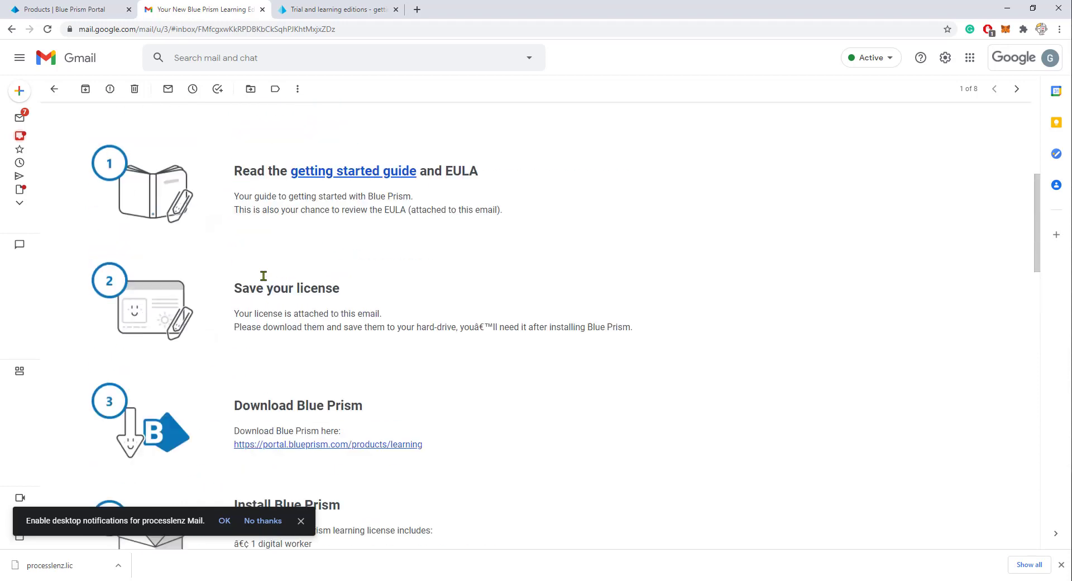
{"action": "scroll", "scroll_direction": "down", "scroll_amount": 3}
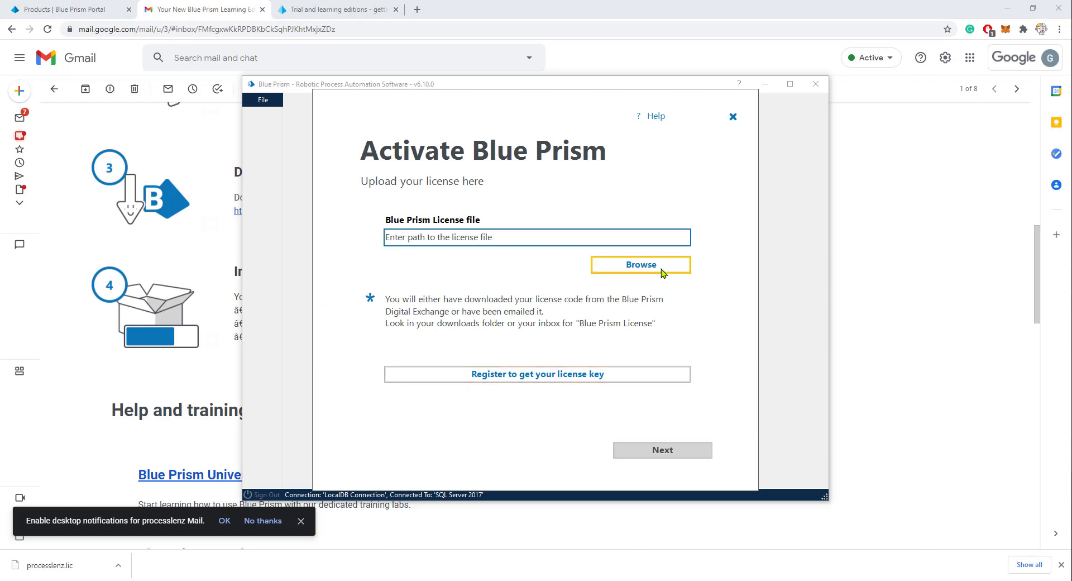
Step: Browse to the Downloads folder and select processlenz.lic as the licence file
{"action": "left_click", "coordinate": [640, 264]}
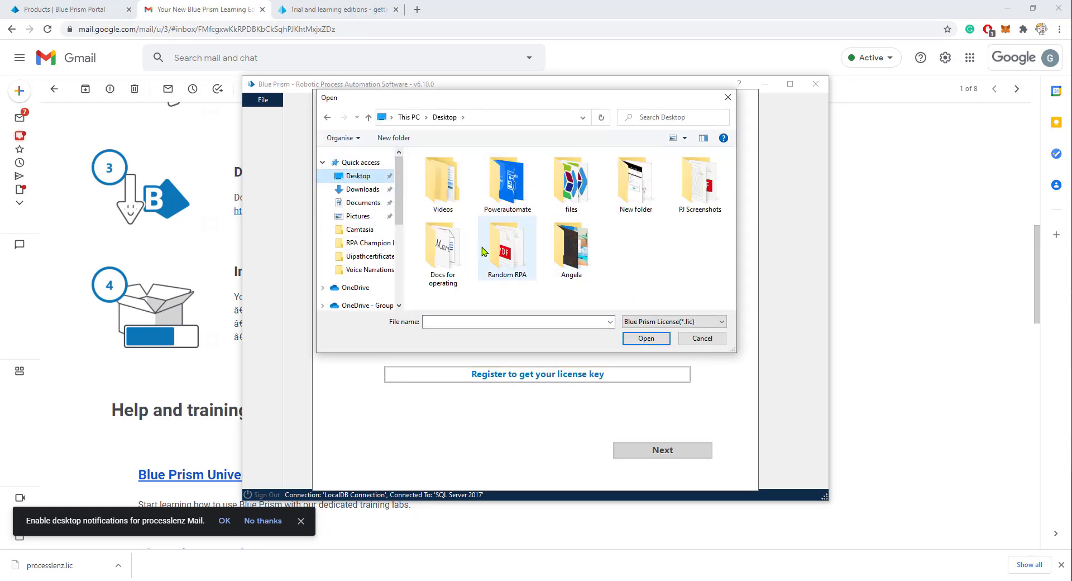
{"action": "left_click", "coordinate": [364, 189]}
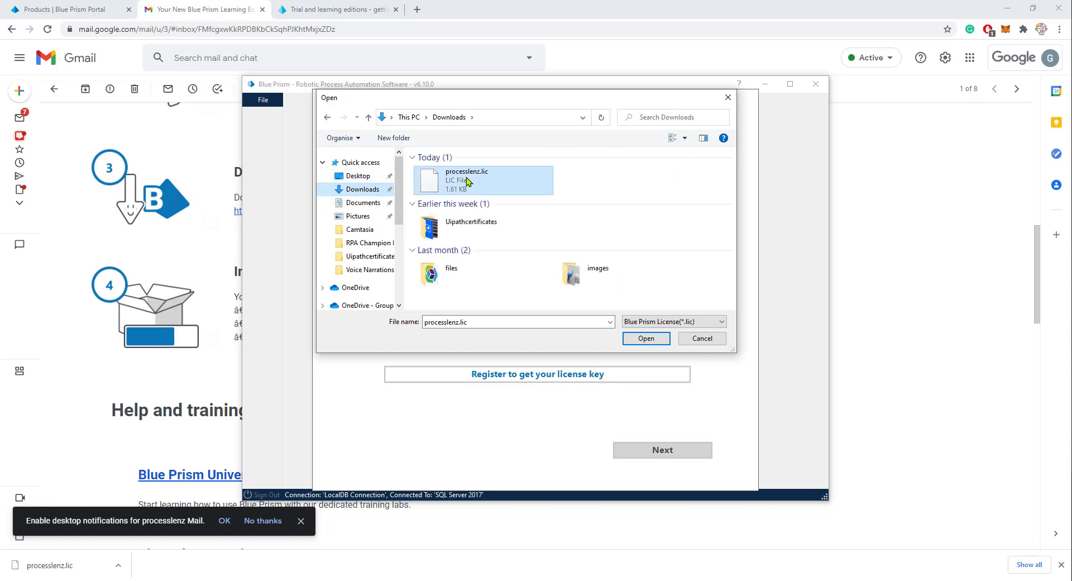
{"action": "left_click", "coordinate": [645, 338]}
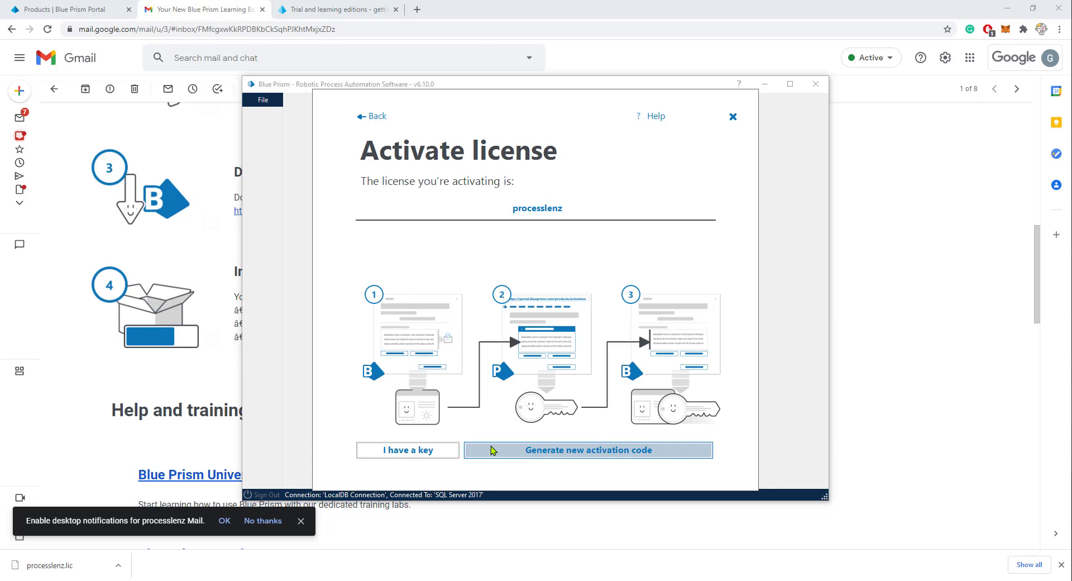
Step: Generate a new activation code, save it as a file in Downloads, and continue
{"action": "left_click", "coordinate": [588, 449]}
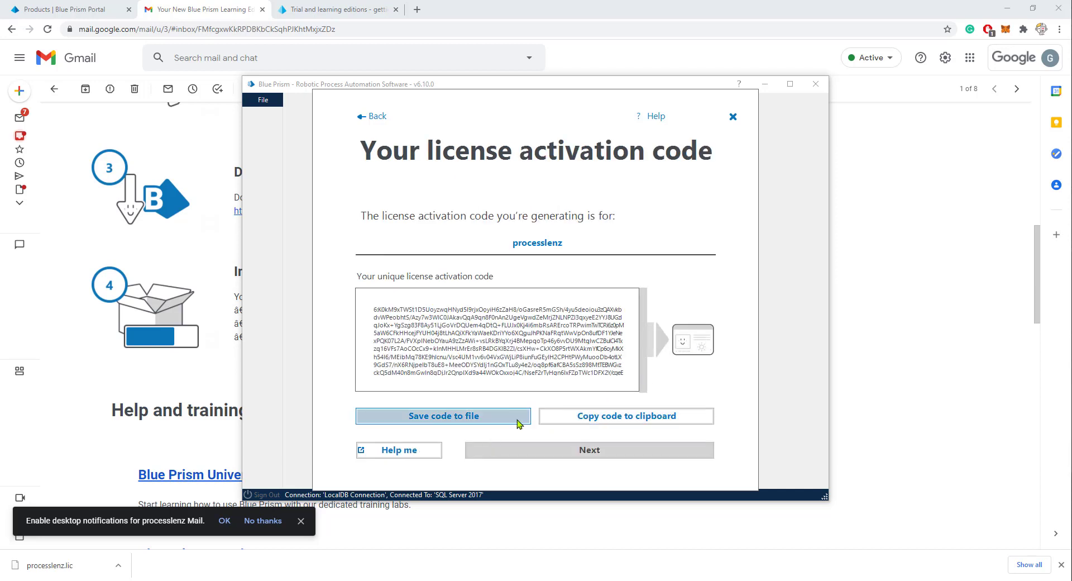
{"action": "left_click", "coordinate": [443, 416]}
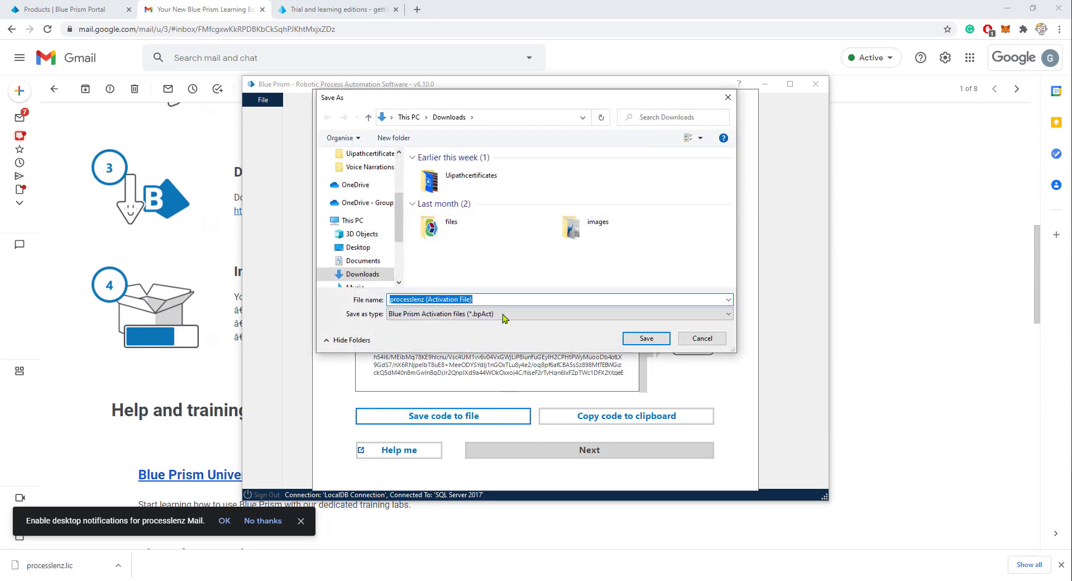
{"action": "mouse_move", "coordinate": [646, 338]}
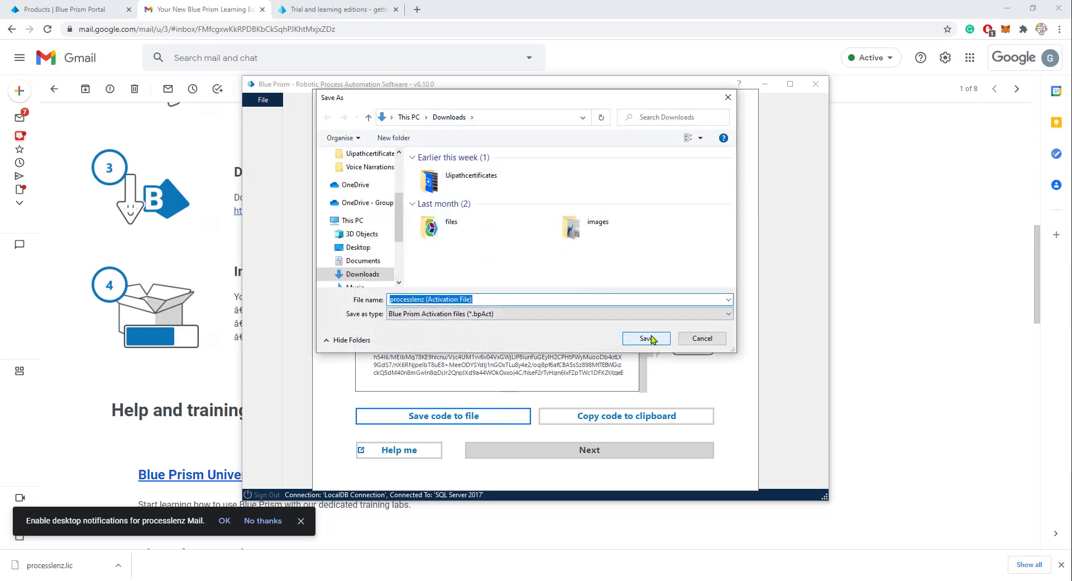
{"action": "left_click", "coordinate": [644, 338]}
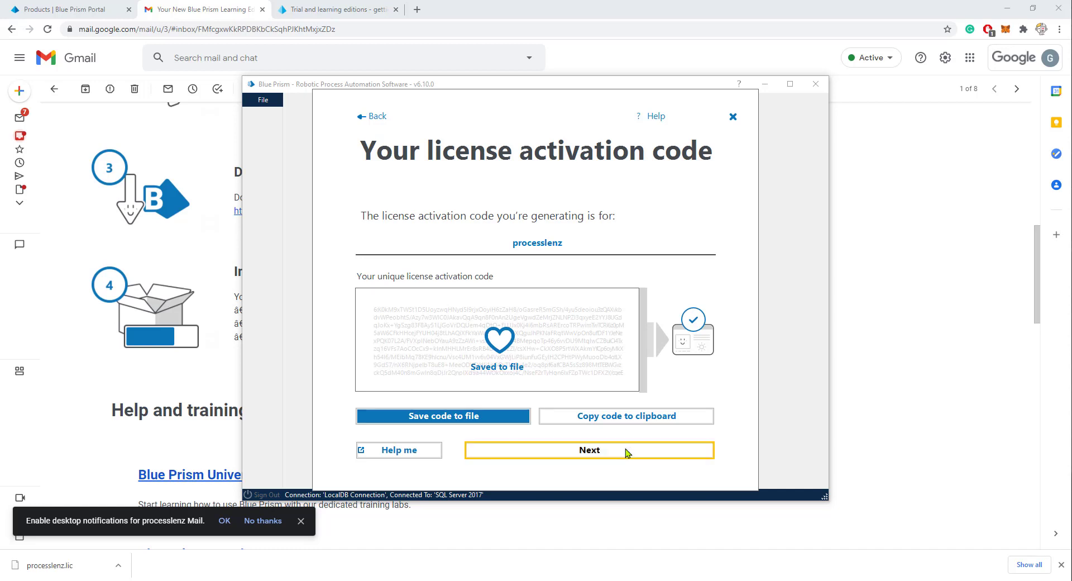
{"action": "left_click", "coordinate": [588, 450]}
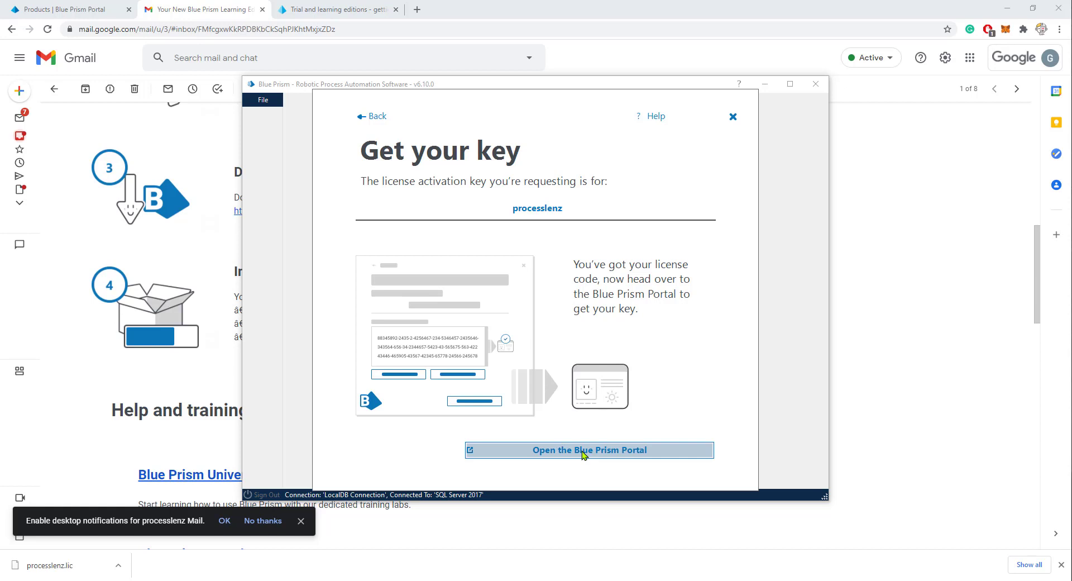
Step: Paste the activation code into the Blue Prism Portal, accept the EULA, and submit
{"action": "left_click", "coordinate": [588, 450]}
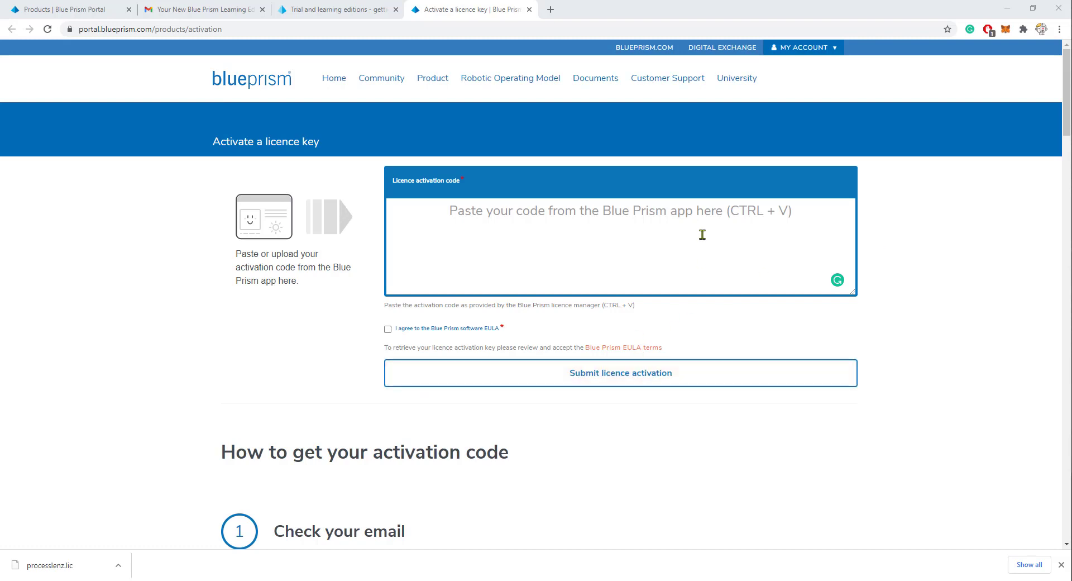
{"action": "mouse_move", "coordinate": [722, 246]}
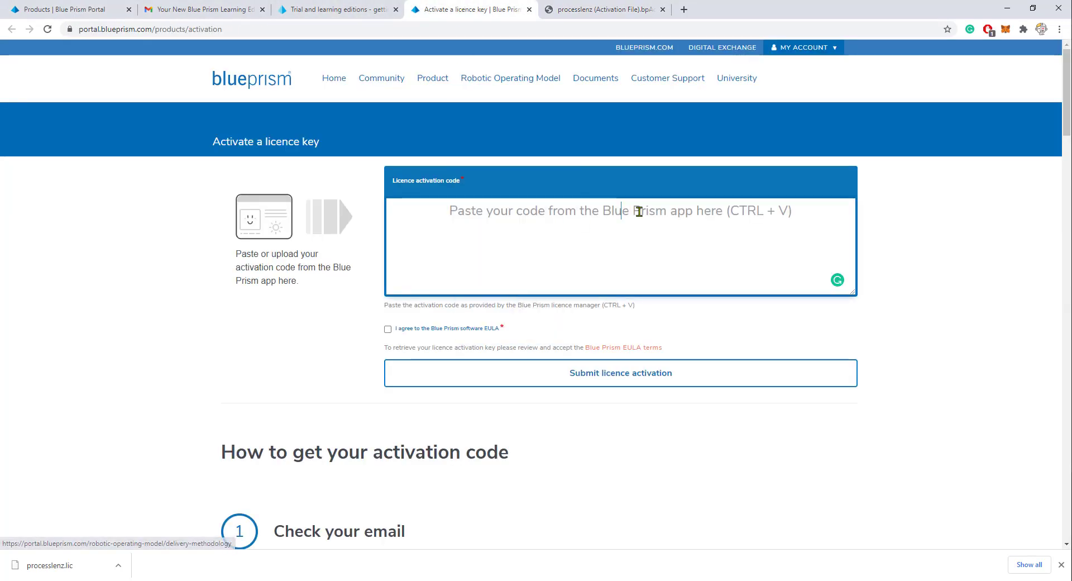
{"action": "key", "text": "ctrl+v"}
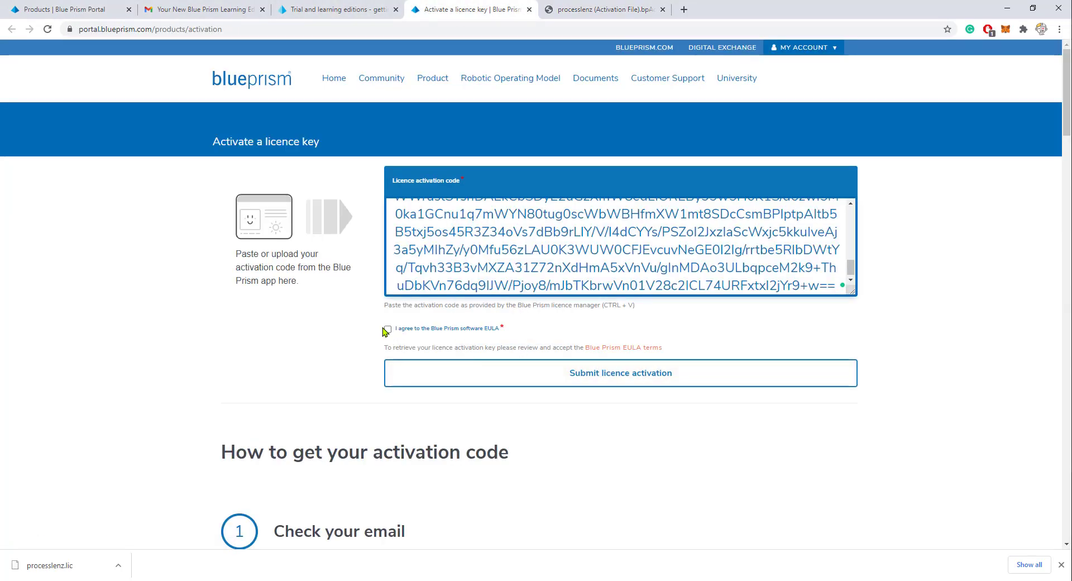
{"action": "left_click", "coordinate": [388, 329]}
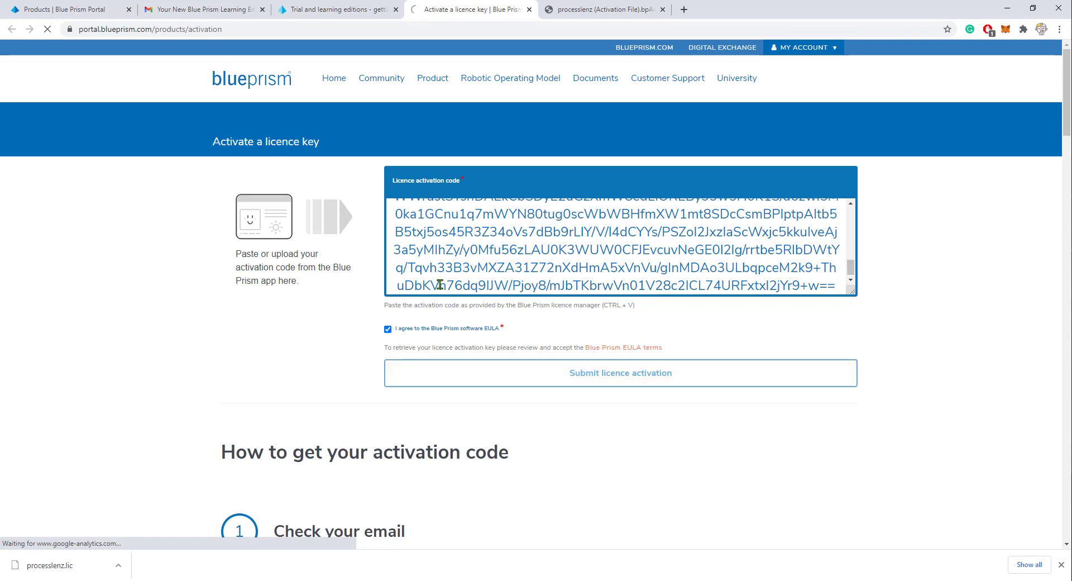
{"action": "left_click", "coordinate": [620, 373]}
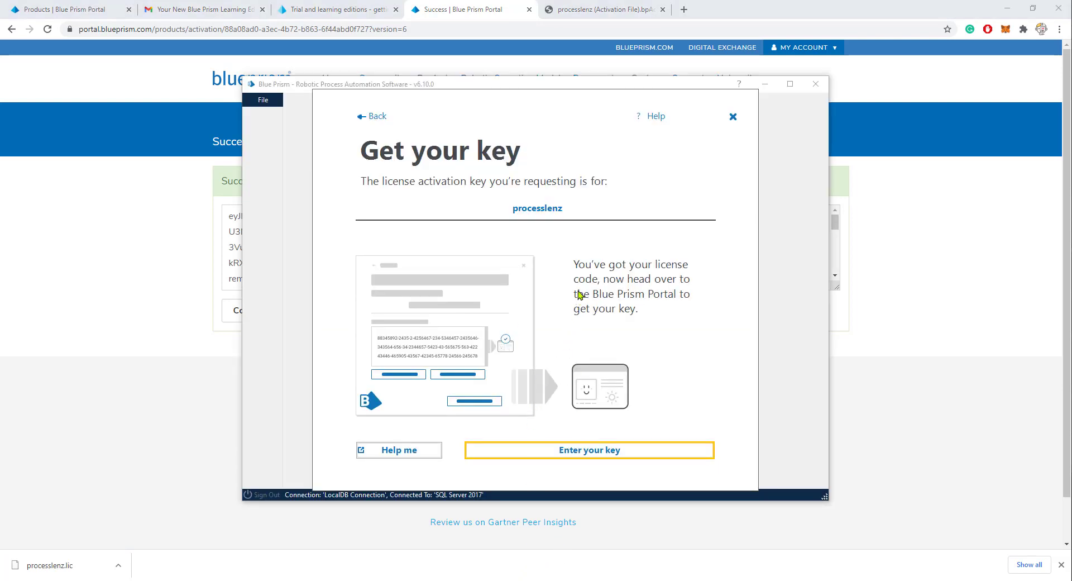
{"action": "mouse_move", "coordinate": [602, 455]}
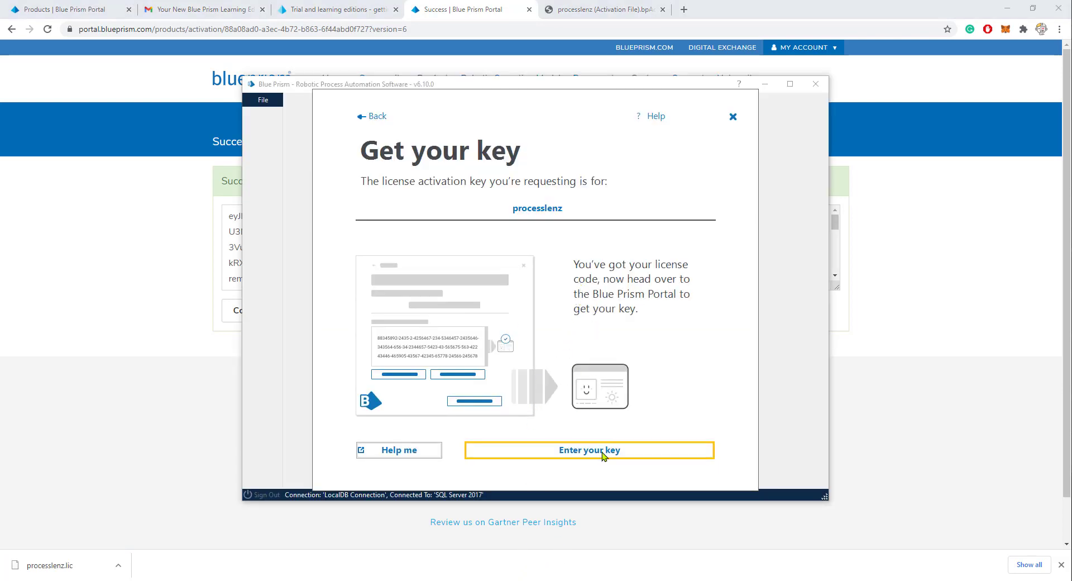
Step: Copy the generated key from the portal Success page and paste it into Blue Prism to activate
{"action": "left_click", "coordinate": [588, 449]}
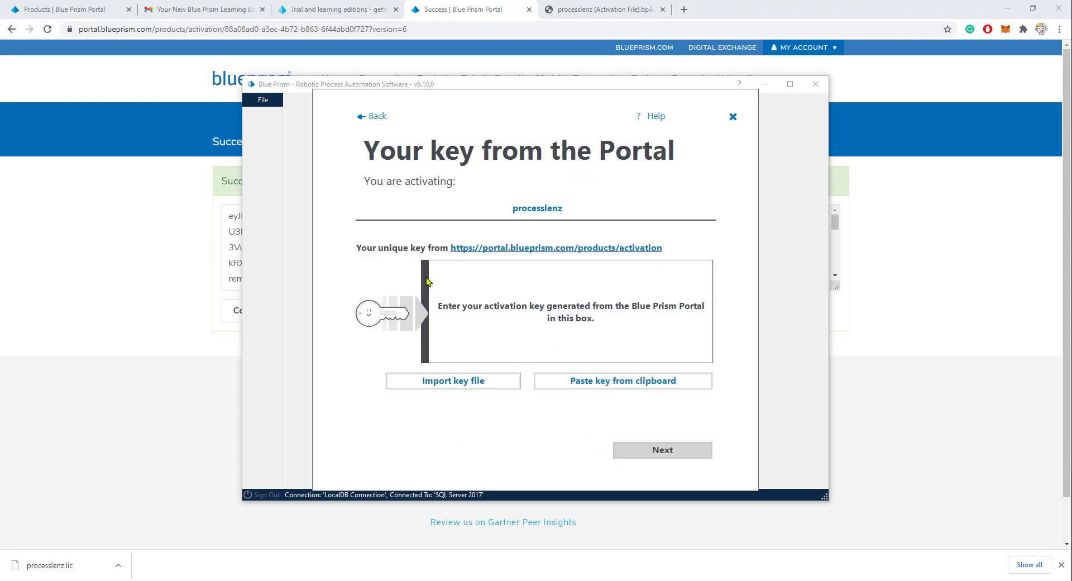
{"action": "mouse_move", "coordinate": [488, 255]}
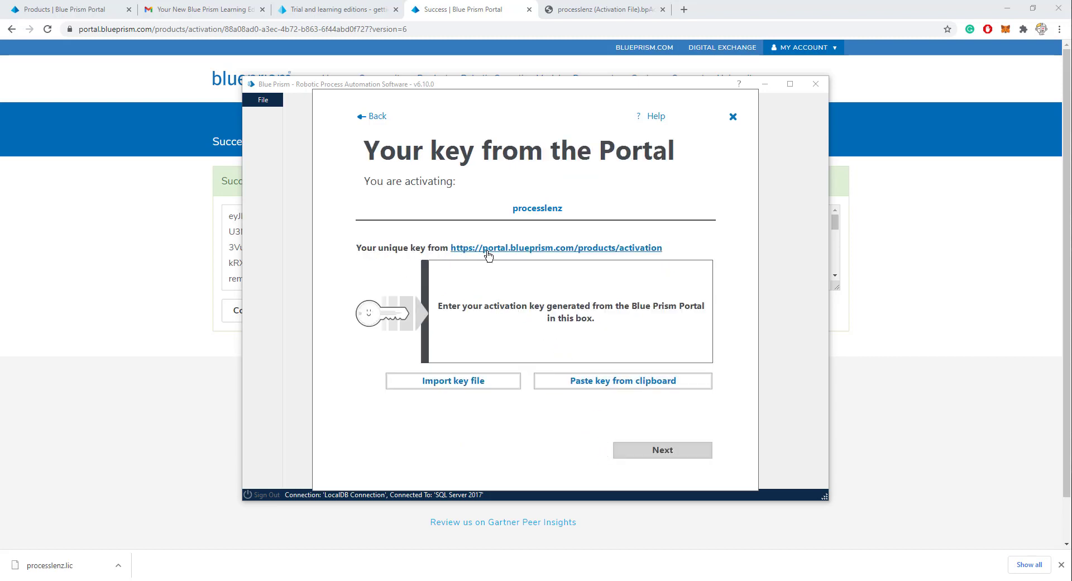
{"action": "mouse_move", "coordinate": [491, 317]}
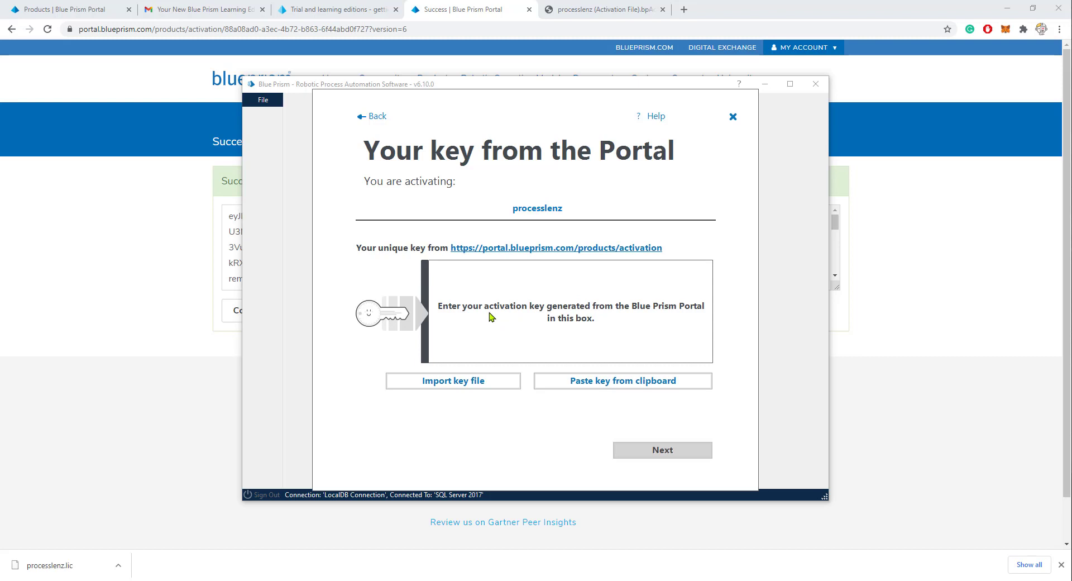
{"action": "mouse_move", "coordinate": [693, 314]}
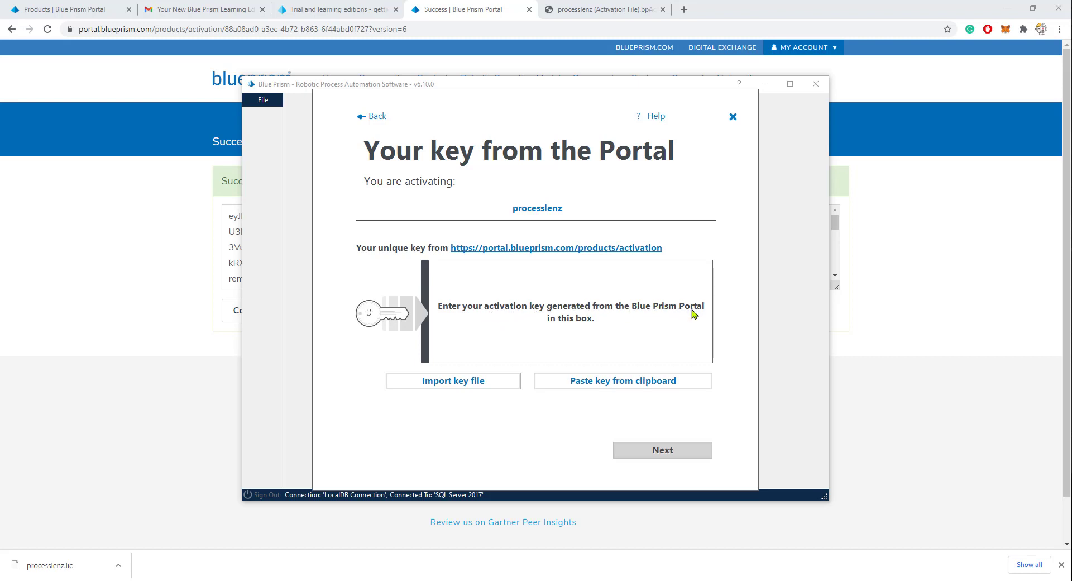
{"action": "mouse_move", "coordinate": [706, 311]}
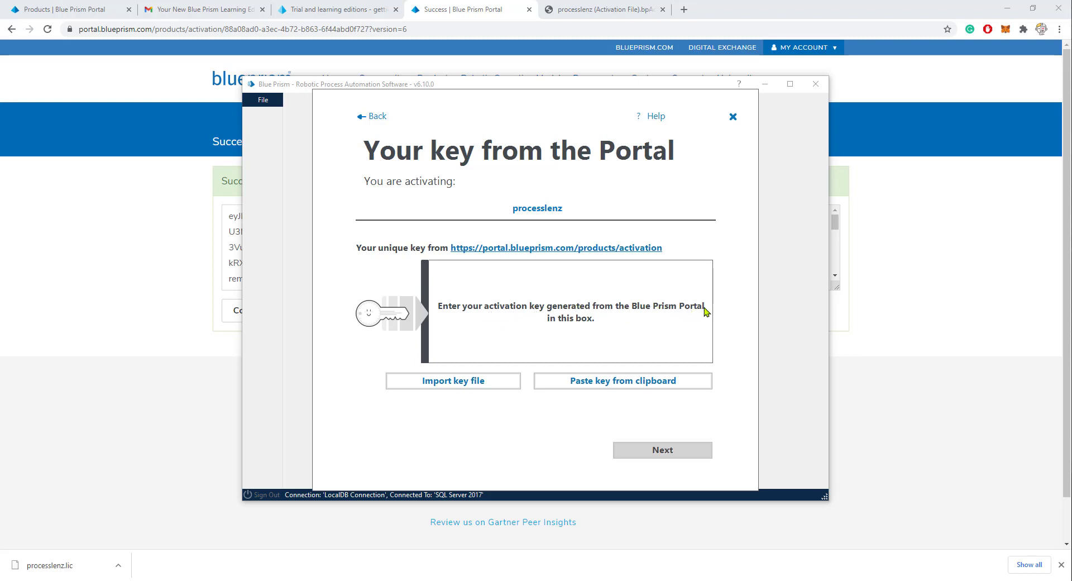
{"action": "left_click", "coordinate": [732, 116]}
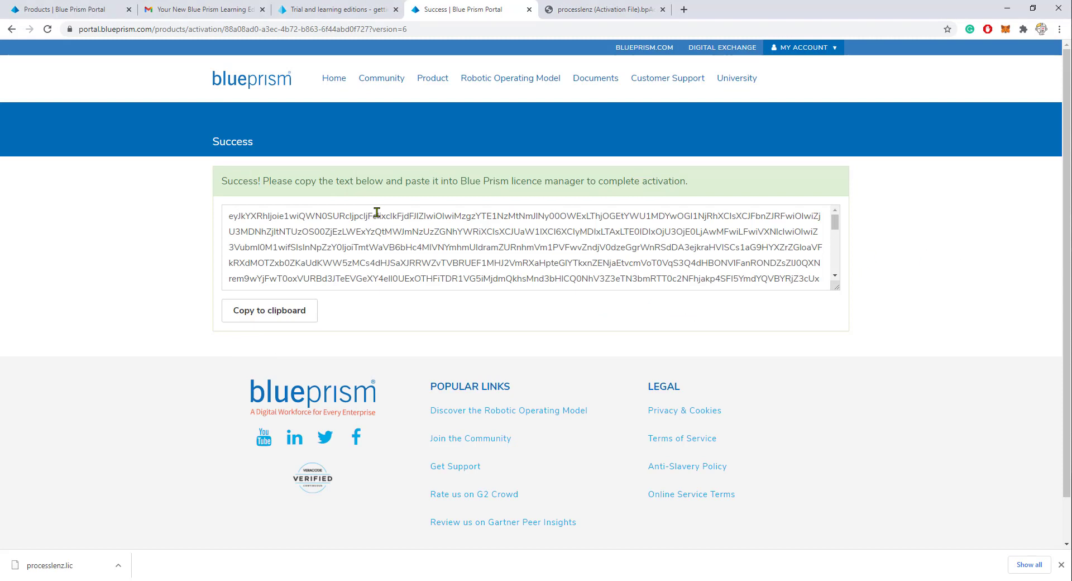
{"action": "left_click", "coordinate": [269, 310]}
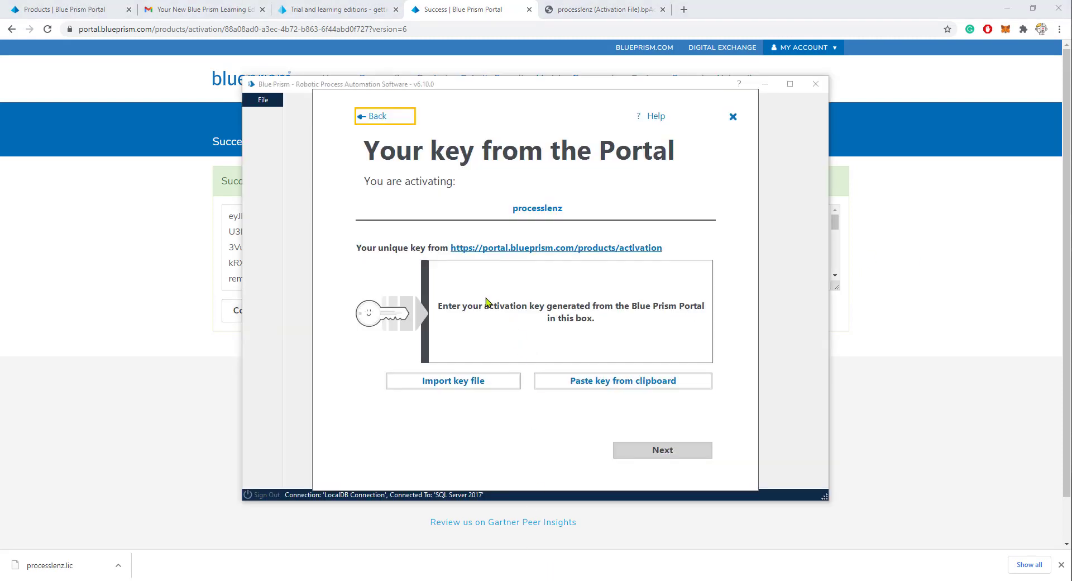
{"action": "mouse_move", "coordinate": [622, 380]}
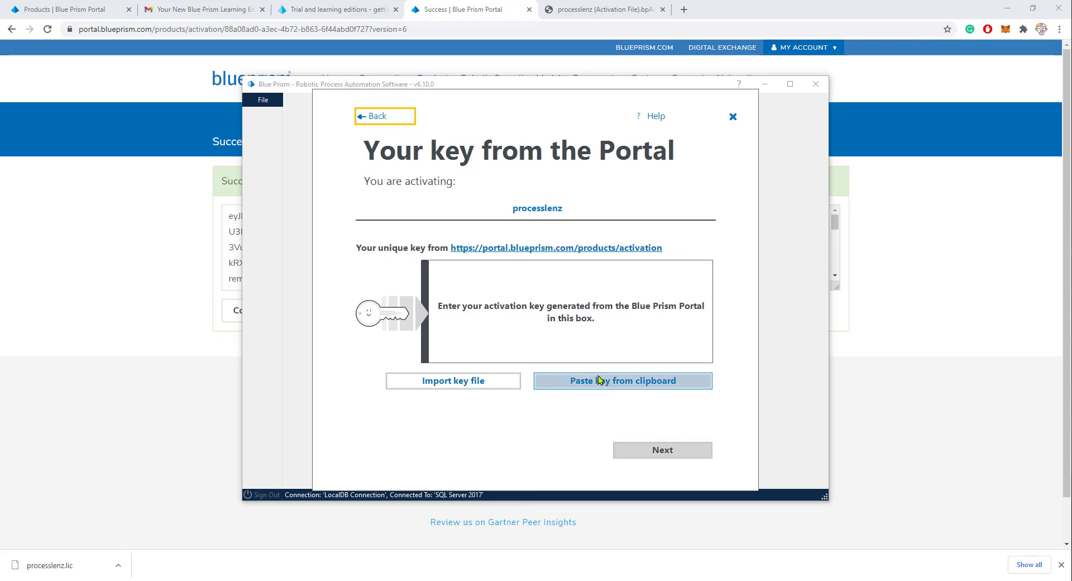
{"action": "left_click", "coordinate": [621, 380]}
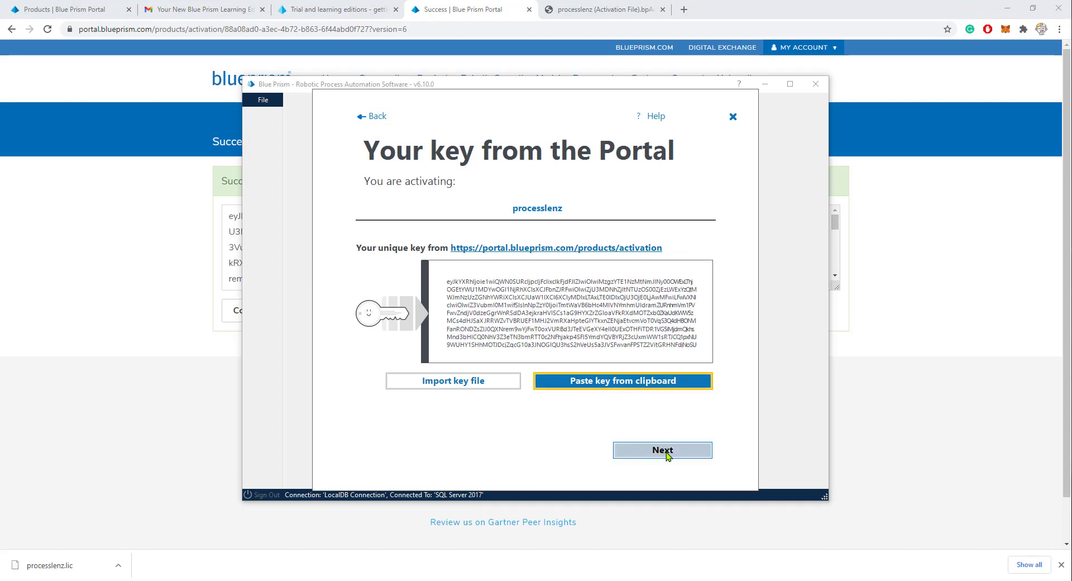
{"action": "left_click", "coordinate": [661, 449]}
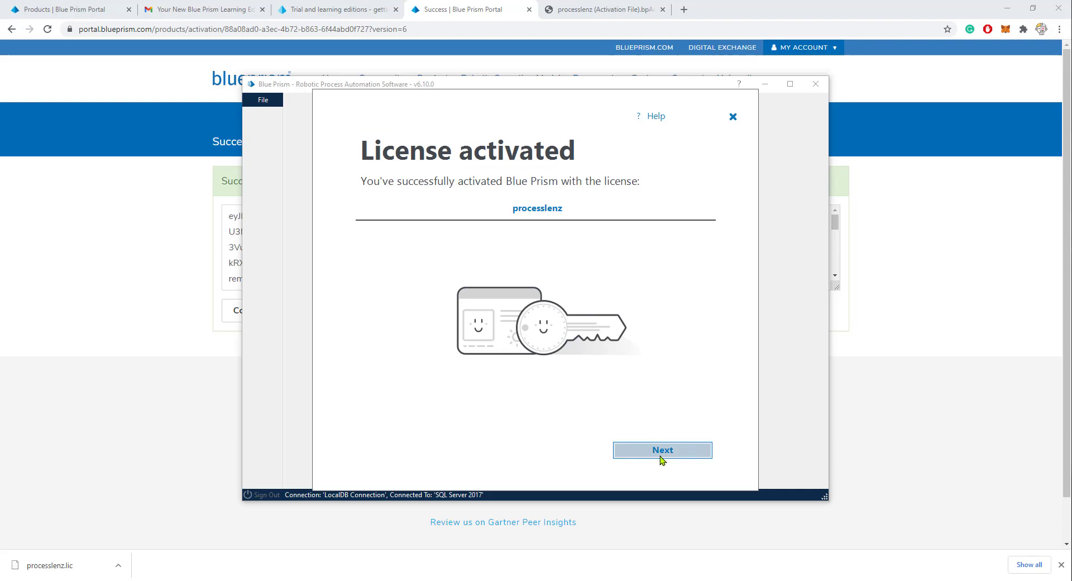
Step: Finish setup, page through the Studio and Control Room tour, and maximize the Home dashboard
{"action": "left_click", "coordinate": [661, 450]}
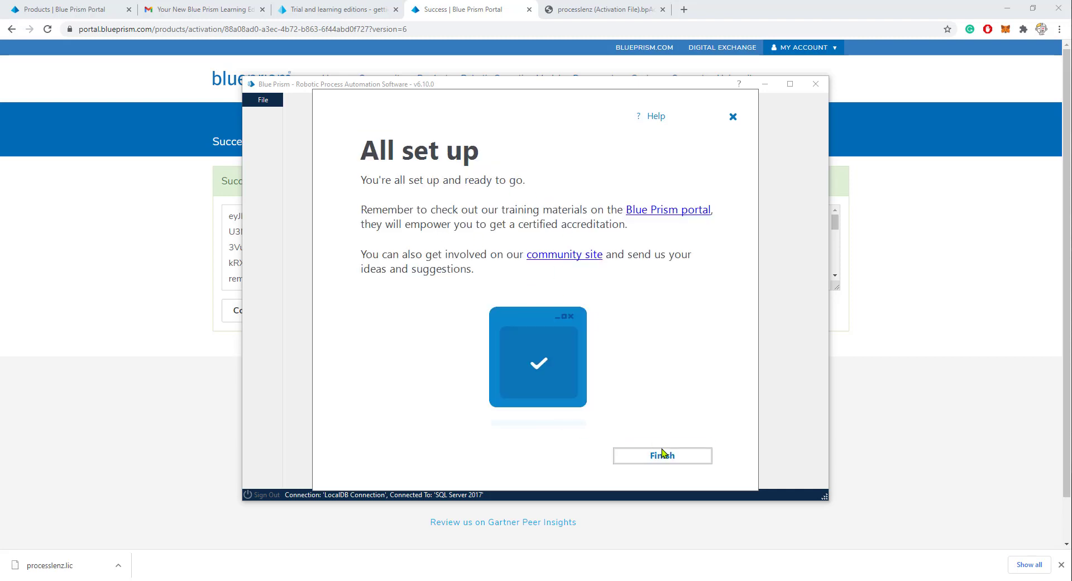
{"action": "left_click", "coordinate": [660, 455]}
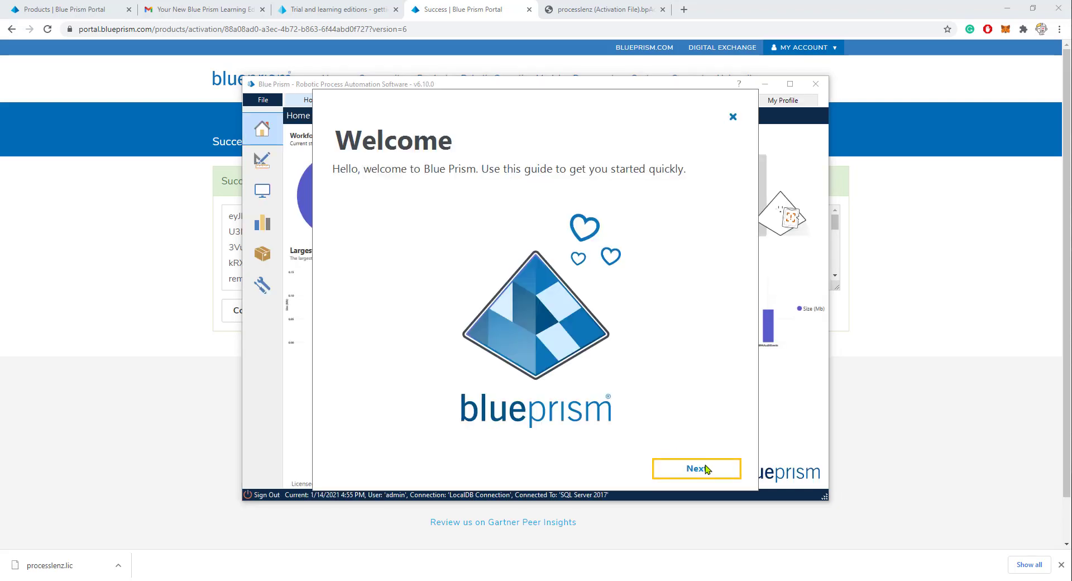
{"action": "left_click", "coordinate": [697, 468]}
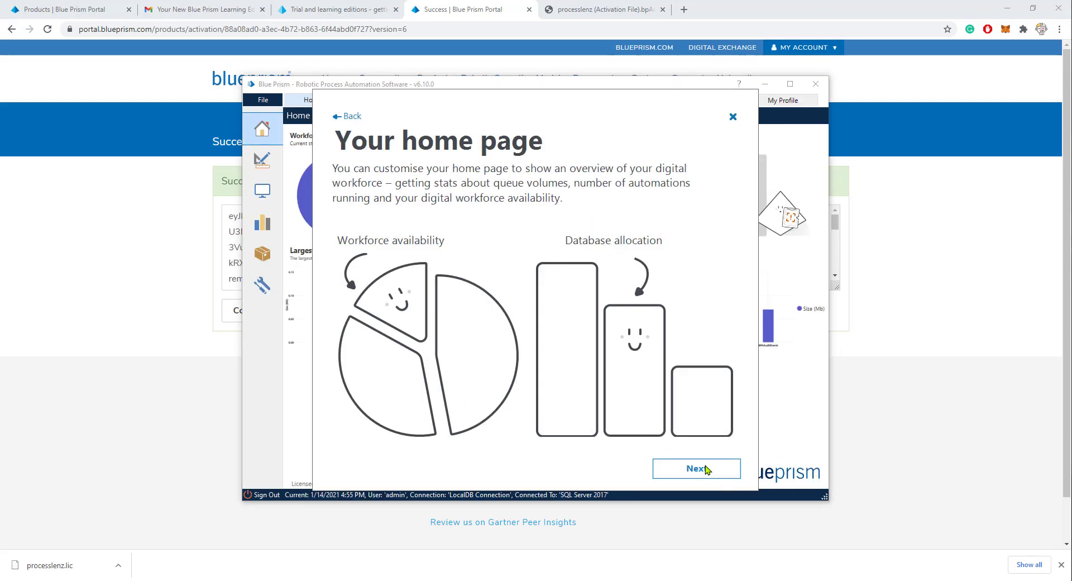
{"action": "left_click", "coordinate": [695, 468]}
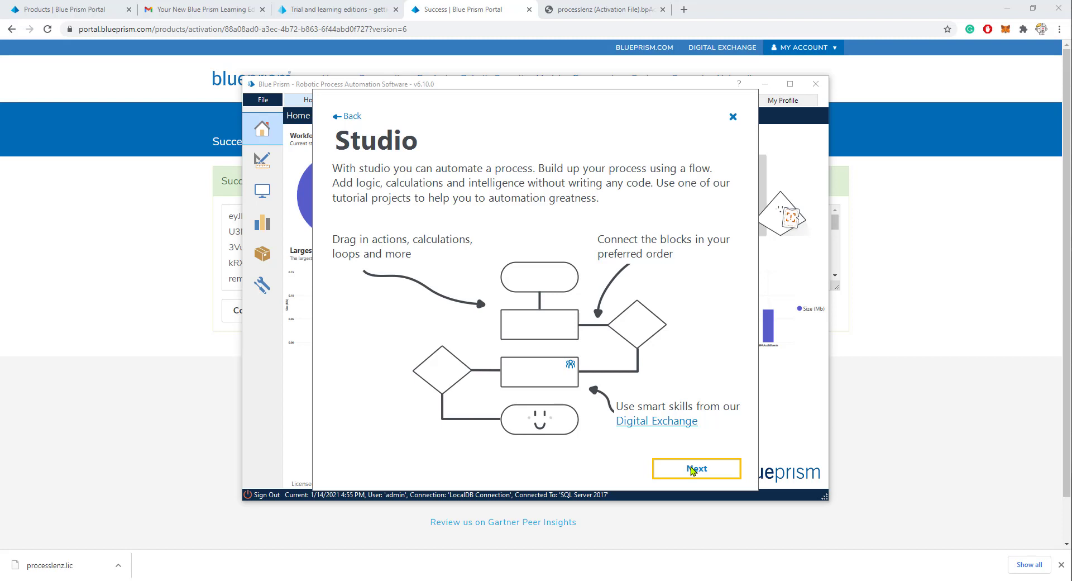
{"action": "left_click", "coordinate": [696, 469]}
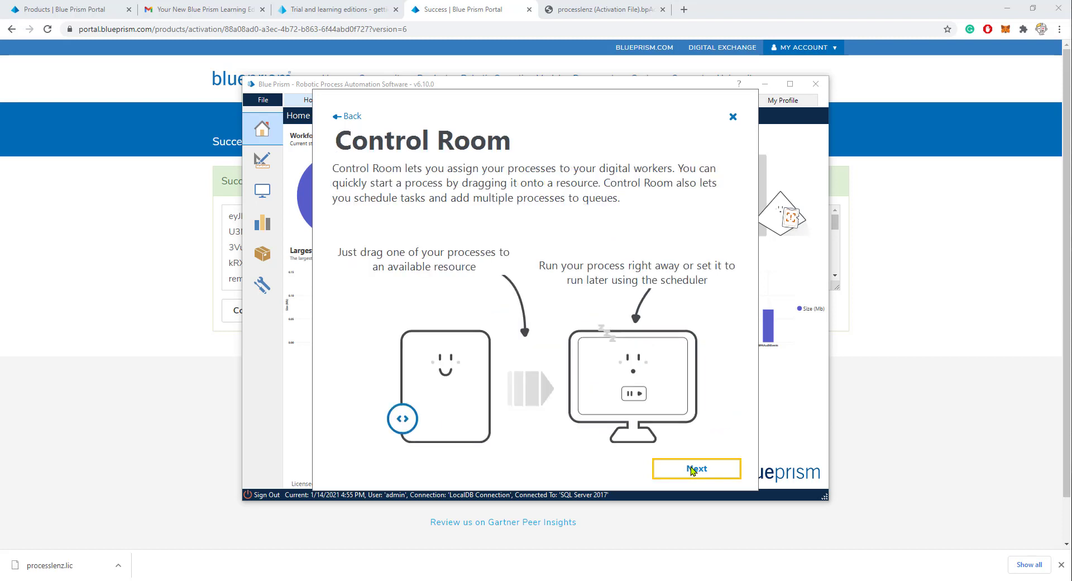
{"action": "left_click", "coordinate": [697, 468]}
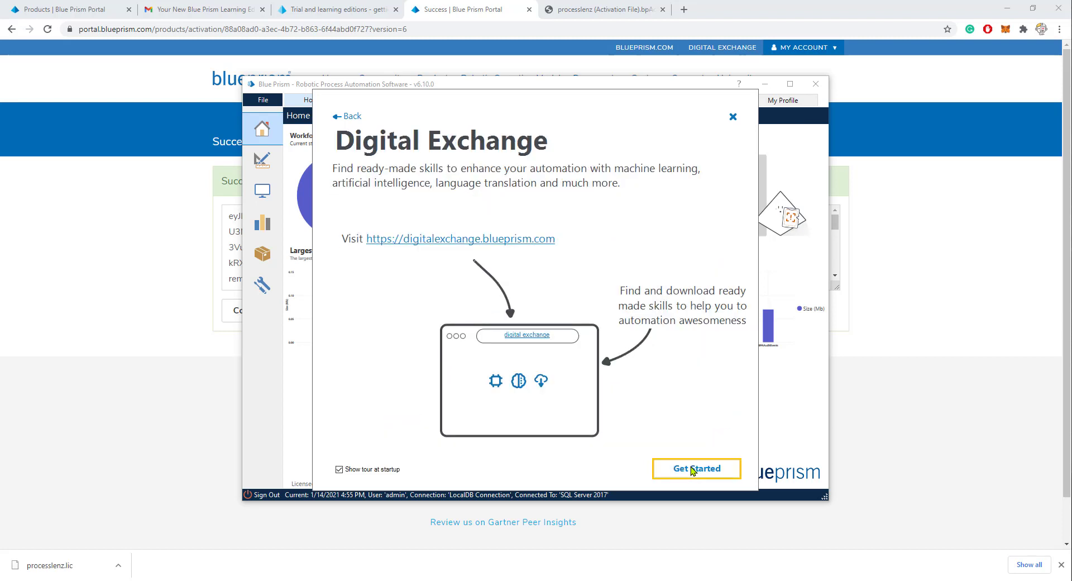
{"action": "left_click", "coordinate": [696, 468]}
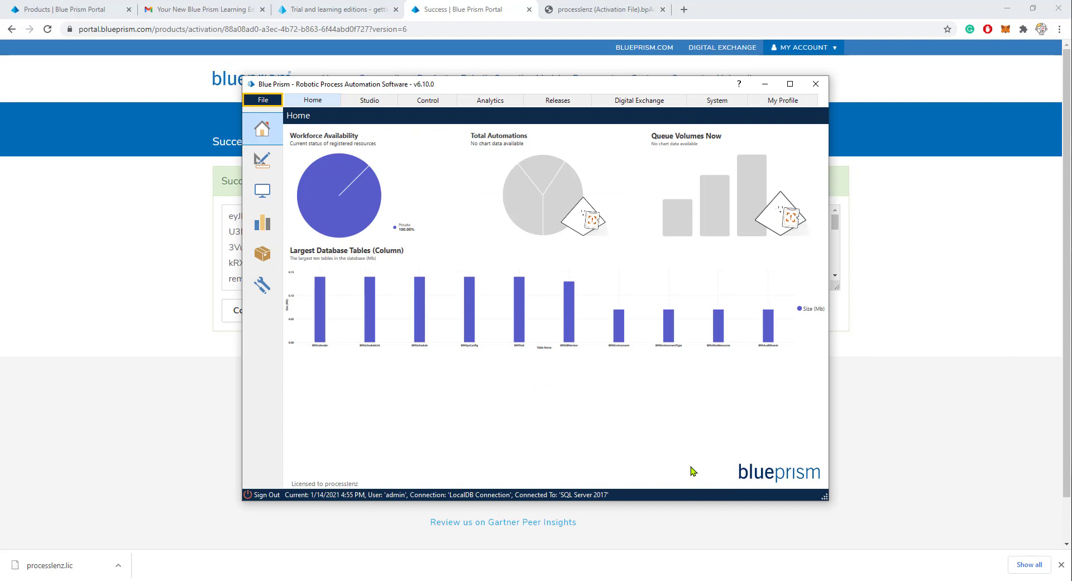
{"action": "mouse_move", "coordinate": [796, 88]}
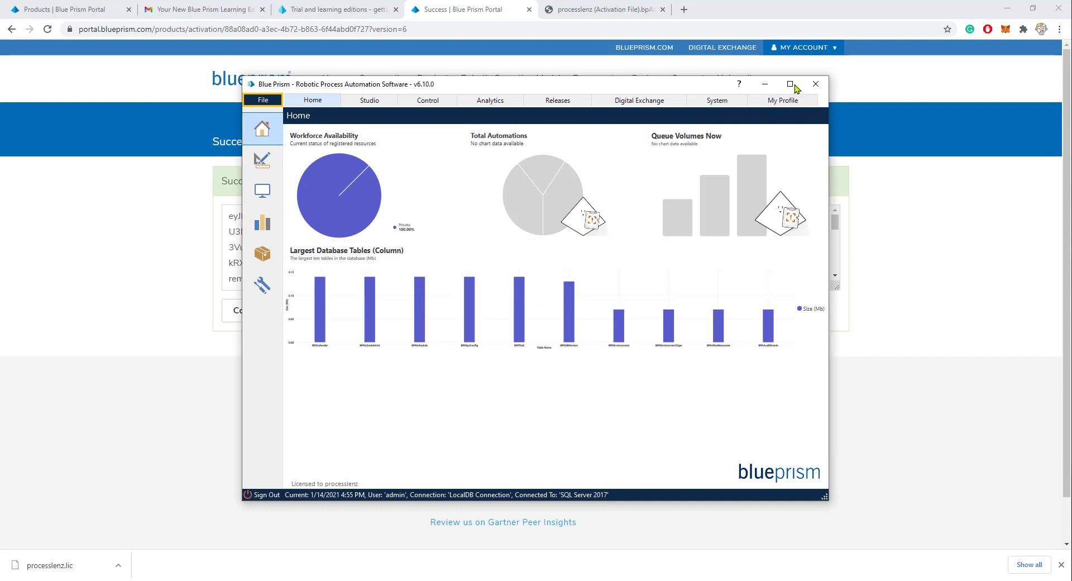
{"action": "left_click", "coordinate": [789, 83]}
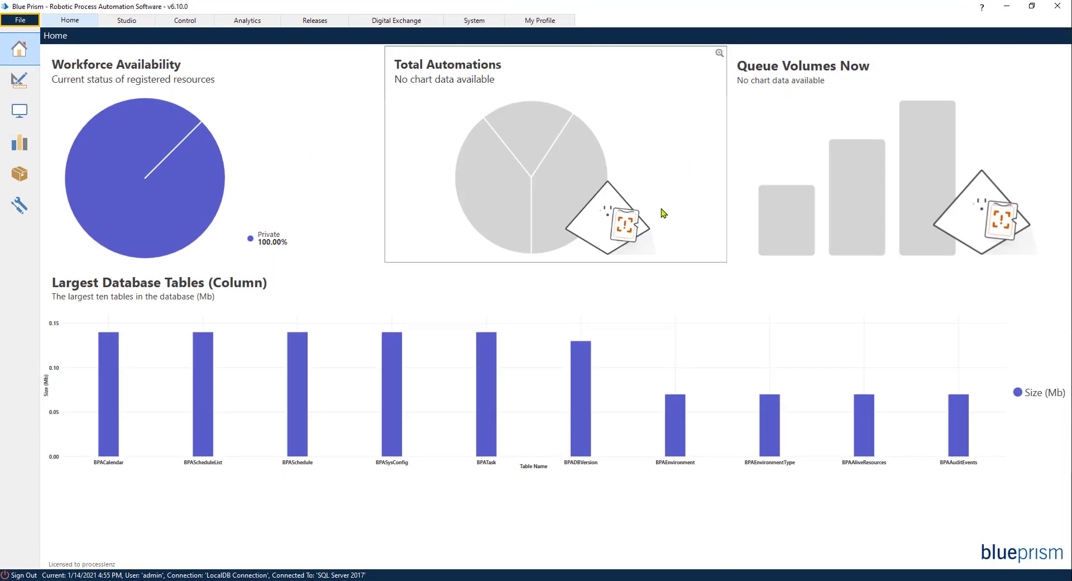